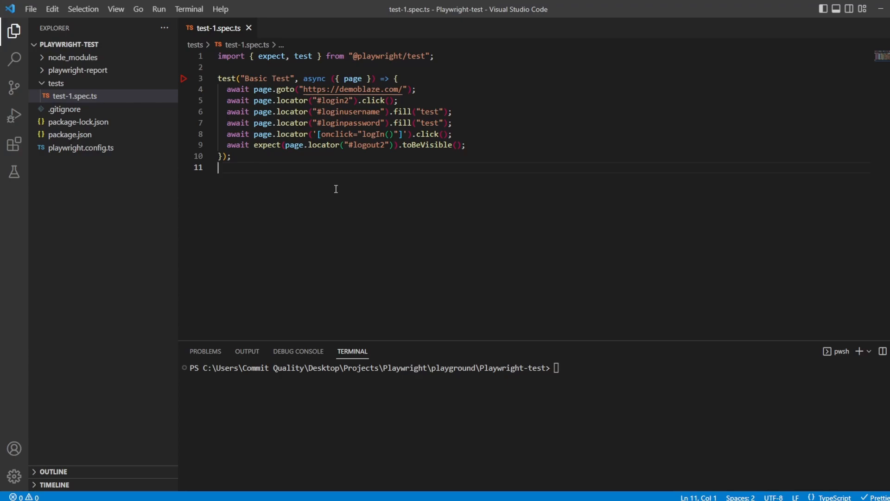
{"action": "mouse_move", "coordinate": [278, 153]}
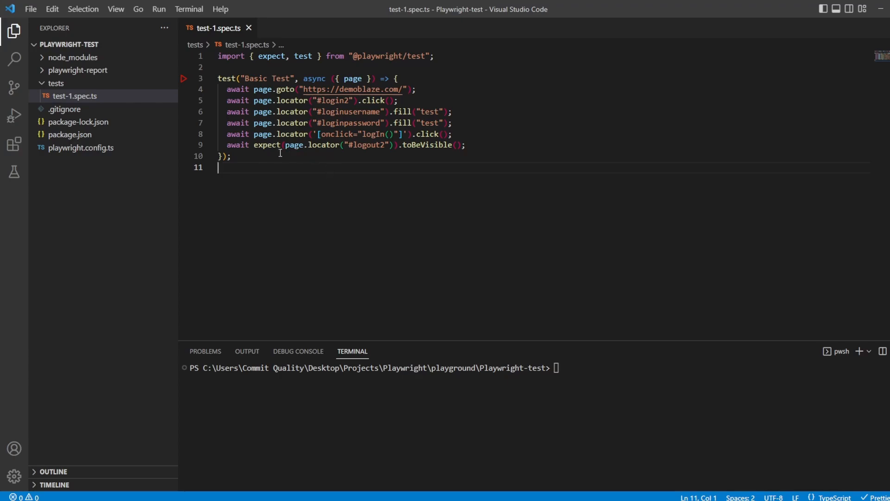
Run the Playwright tests, confirm Basic Test passes, then clear the terminal
{"action": "left_click", "coordinate": [401, 78]}
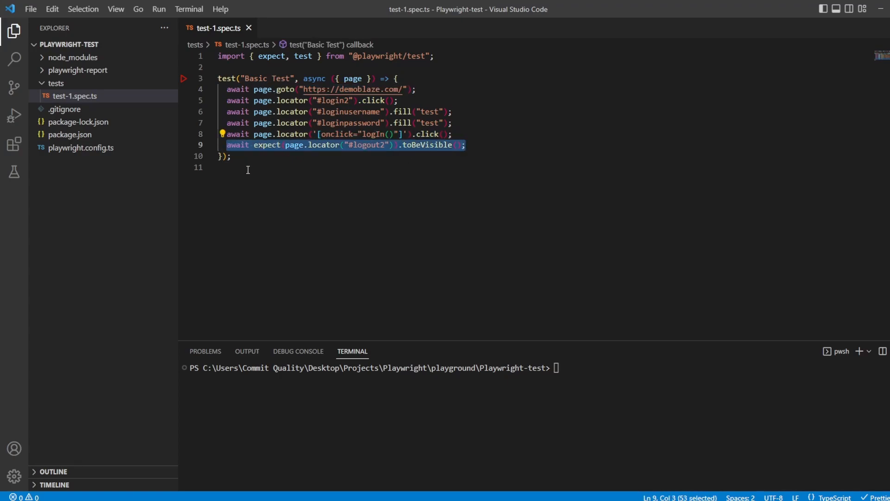
{"action": "type", "text": "clear"}
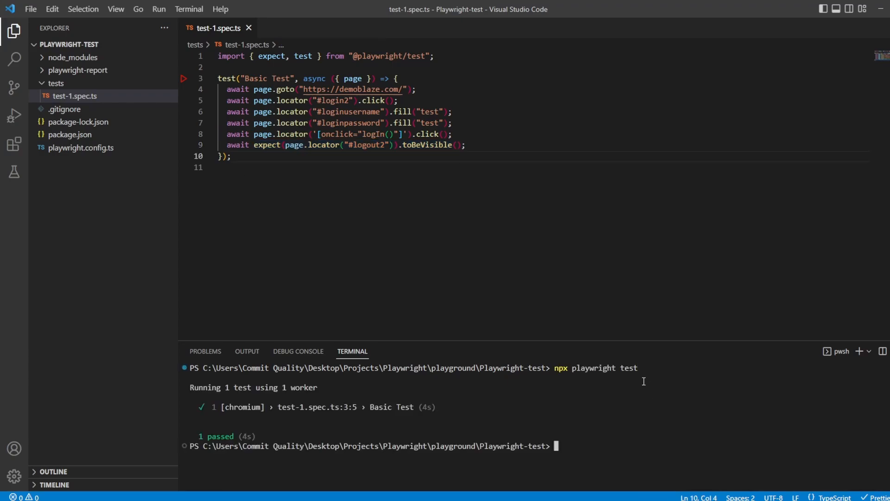
{"action": "mouse_move", "coordinate": [269, 138]}
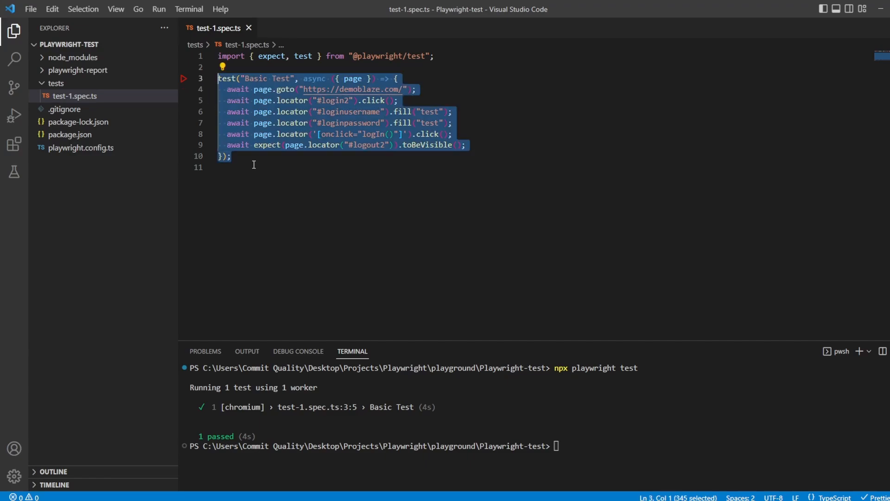
Paste a copy as Basic Test 2 keeping goto and expect, then rerun the suite
{"action": "key", "text": "ctrl+v"}
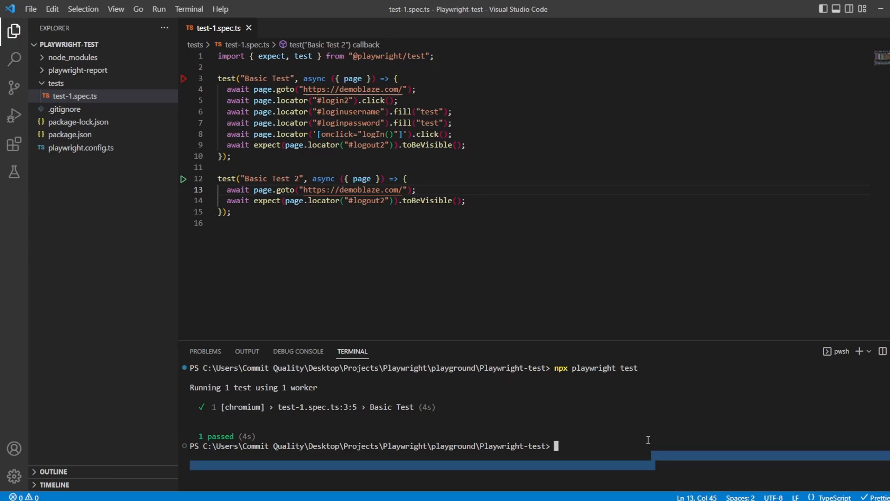
{"action": "key", "text": "Return"}
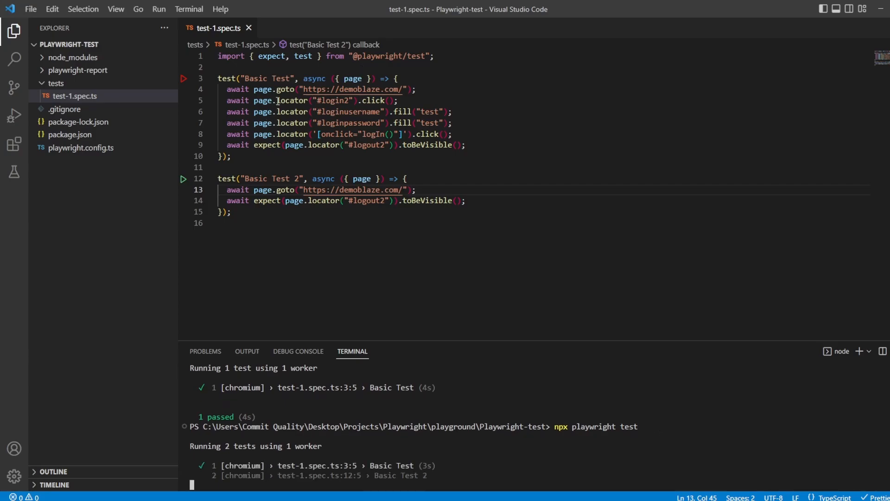
{"action": "mouse_move", "coordinate": [353, 479]}
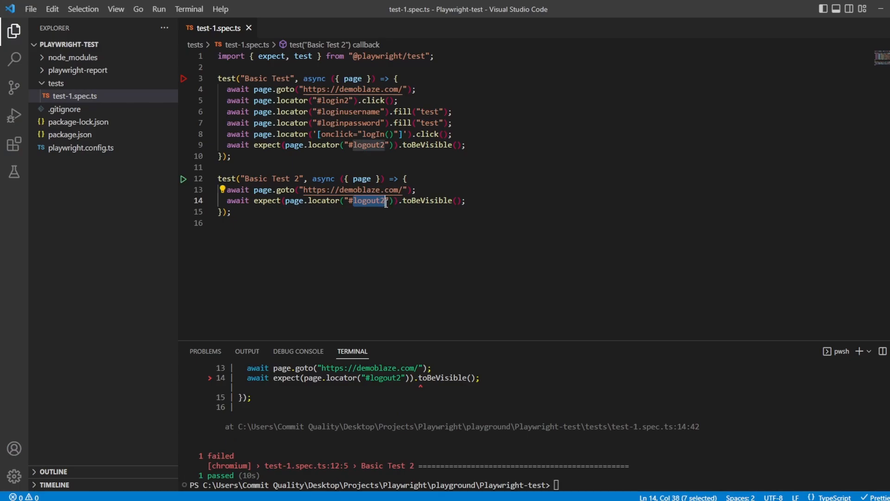
{"action": "mouse_move", "coordinate": [367, 224]}
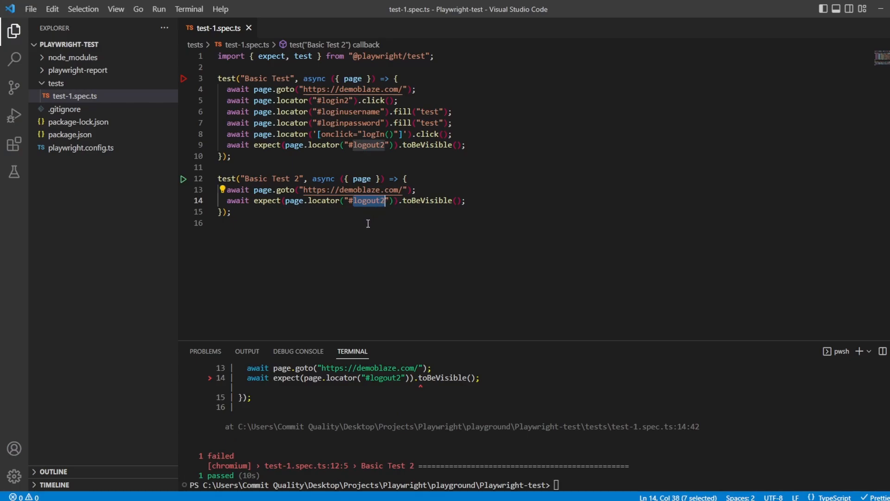
{"action": "mouse_move", "coordinate": [367, 238]}
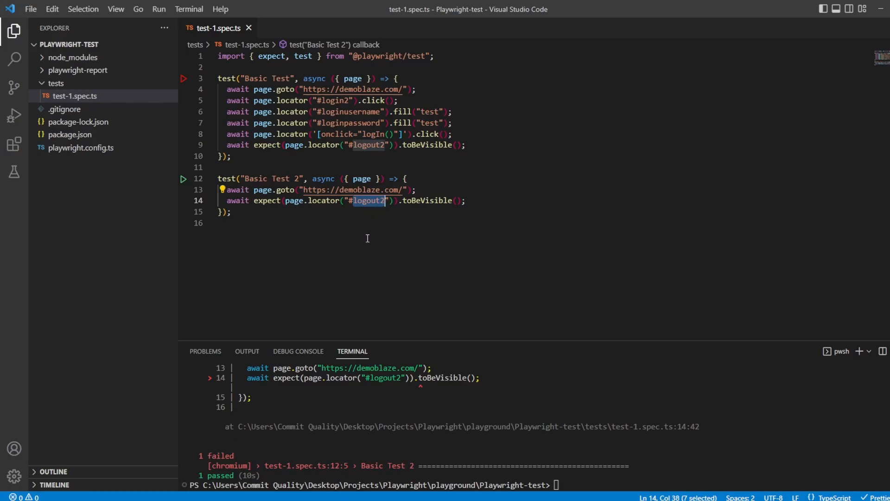
Duplicate test-1.spec.ts in the Explorer and rename the copy to test-2.spec.ts
{"action": "left_click", "coordinate": [232, 67]}
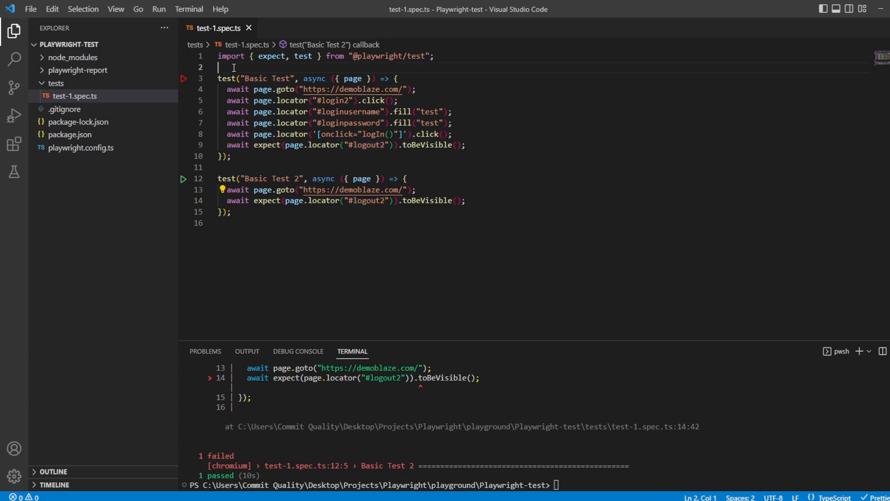
{"action": "mouse_move", "coordinate": [88, 83]}
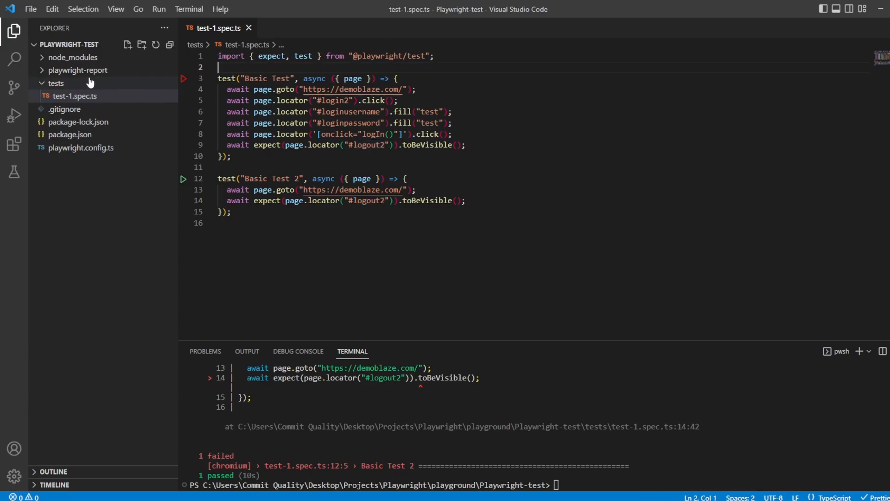
{"action": "left_click", "coordinate": [74, 96]}
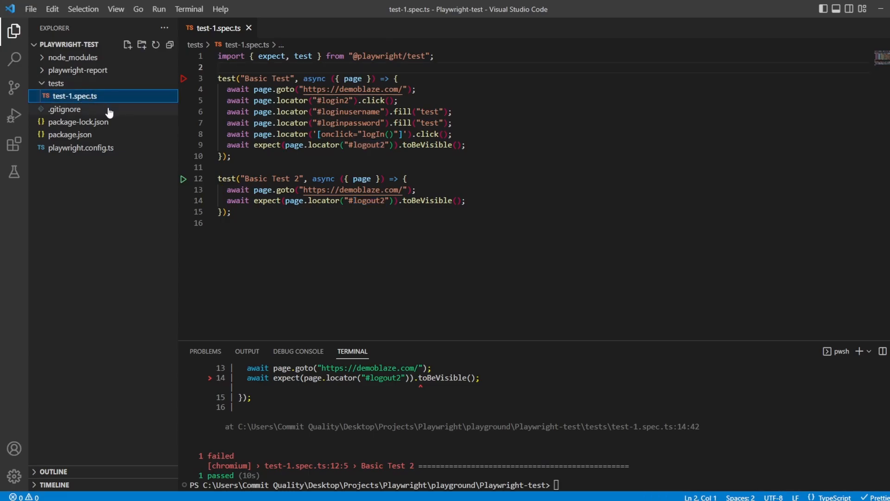
{"action": "right_click", "coordinate": [74, 96]}
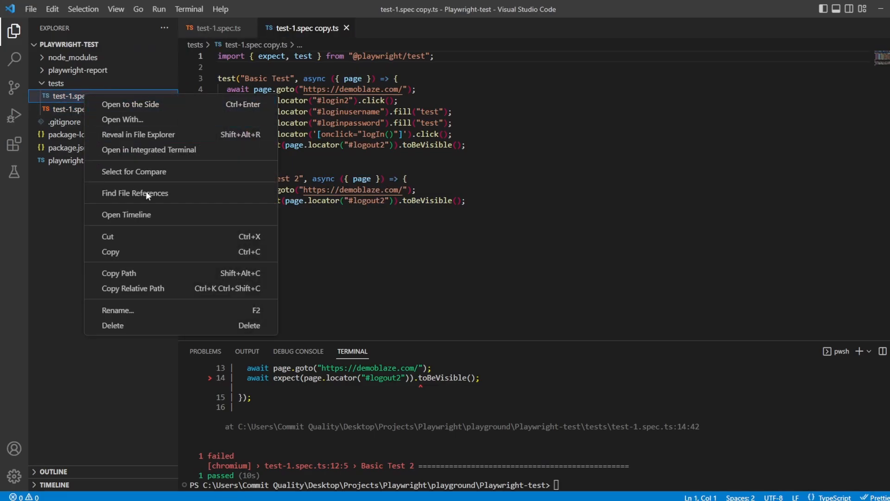
{"action": "left_click", "coordinate": [118, 309]}
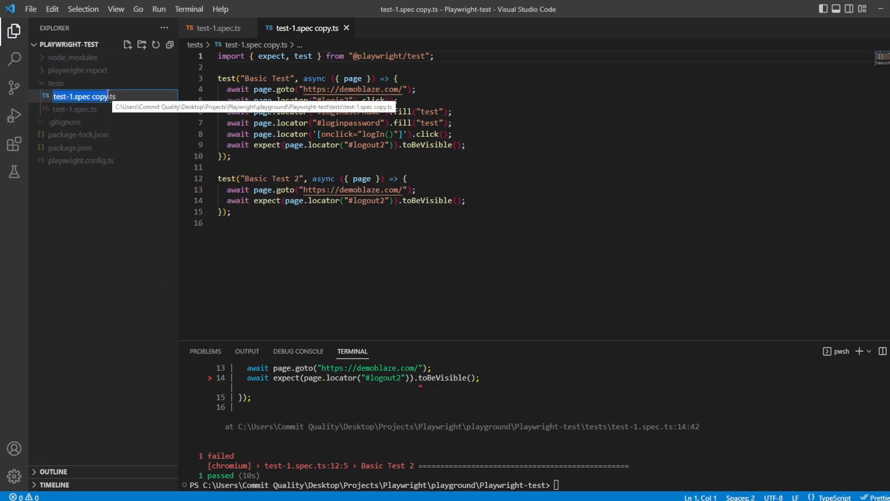
{"action": "type", "text": "test.ts"}
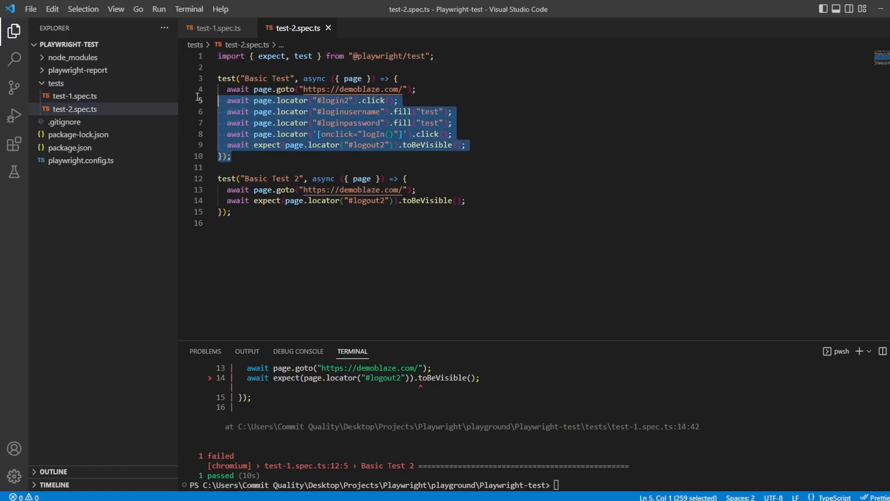
Delete Basic Test from test-2.spec.ts and run npx playwright test again
{"action": "key", "text": "Delete"}
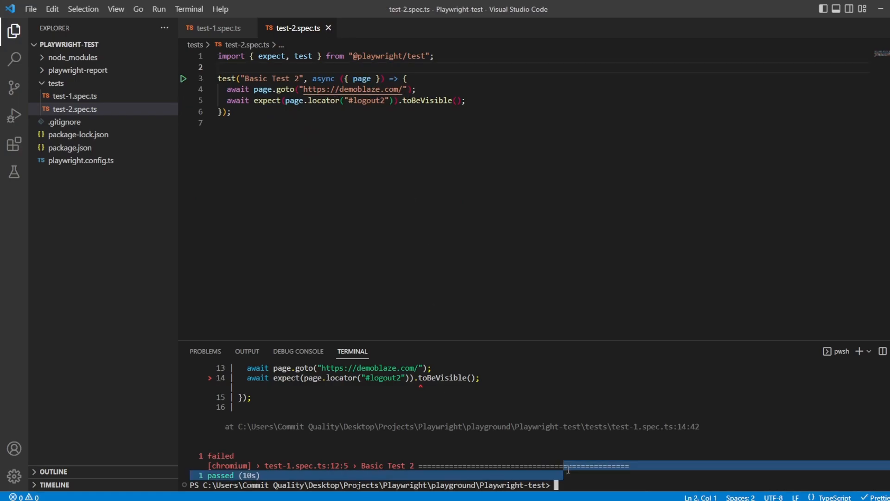
{"action": "type", "text": "npx playwright test"}
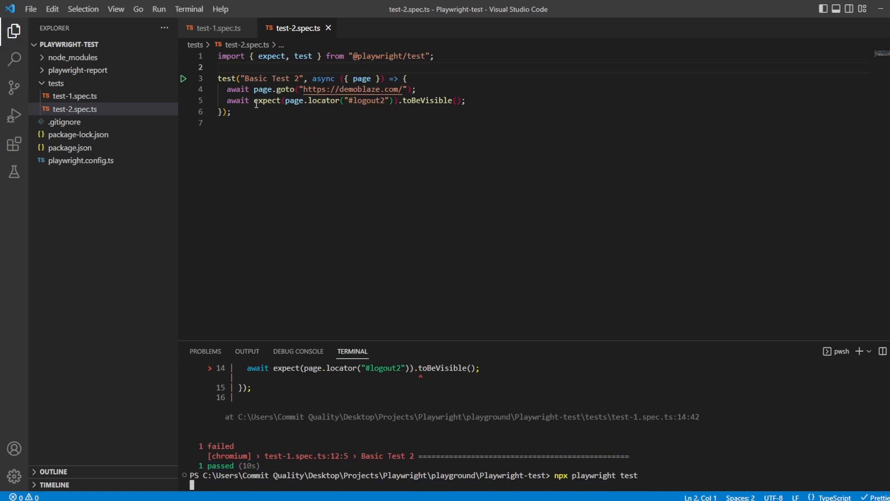
{"action": "left_click", "coordinate": [216, 28]}
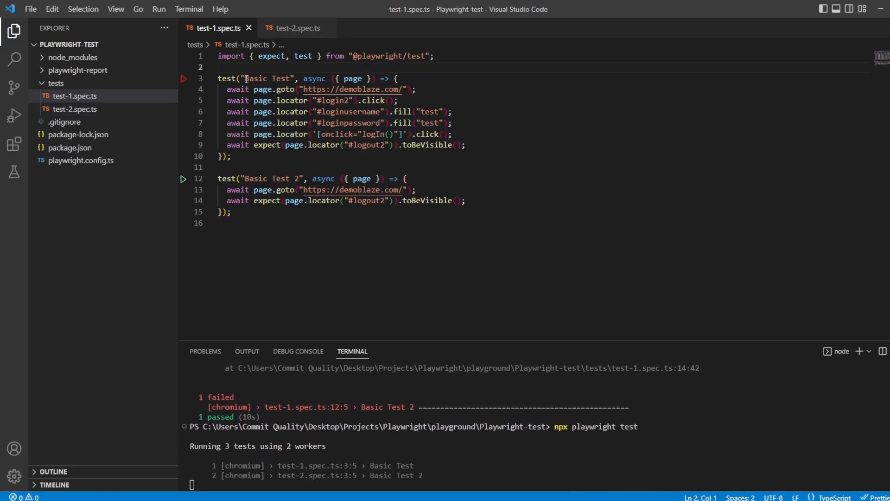
View test-2.spec.ts while the three-test run reports Basic Test 2 failing
{"action": "left_click", "coordinate": [295, 28]}
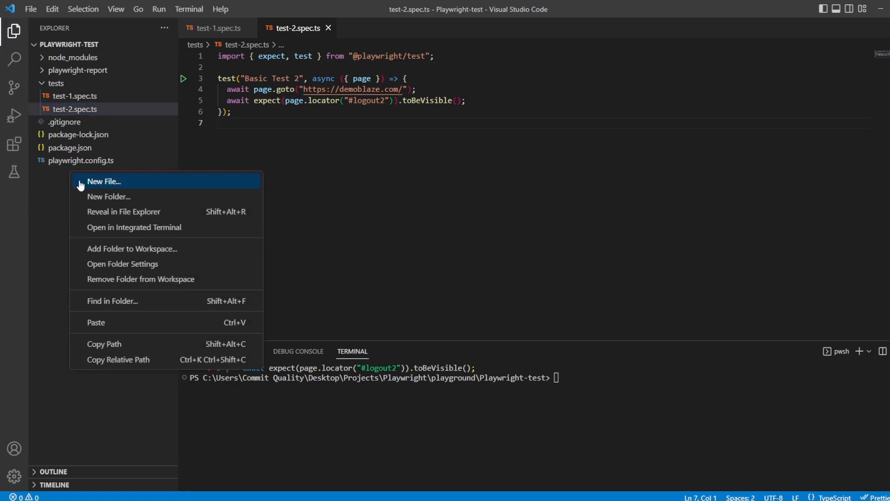
Create global-setup.ts at the root with an empty async function globalSetup() {}
{"action": "left_click", "coordinate": [104, 180]}
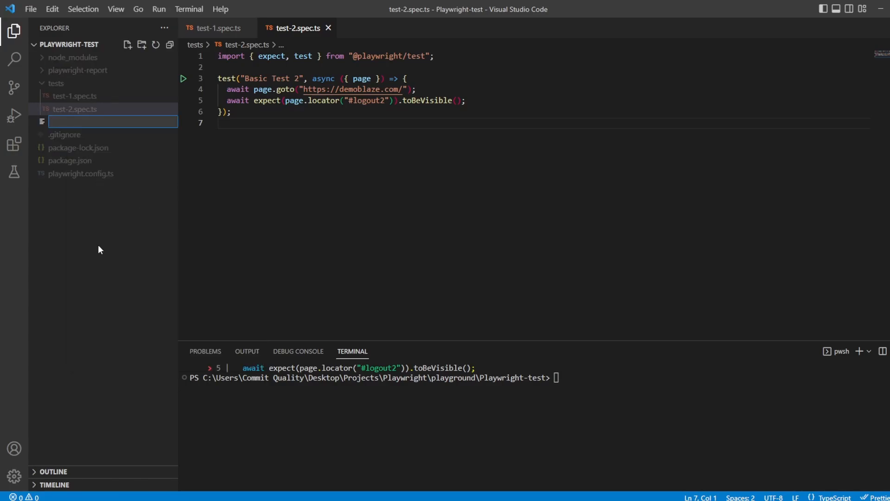
{"action": "type", "text": "glo"}
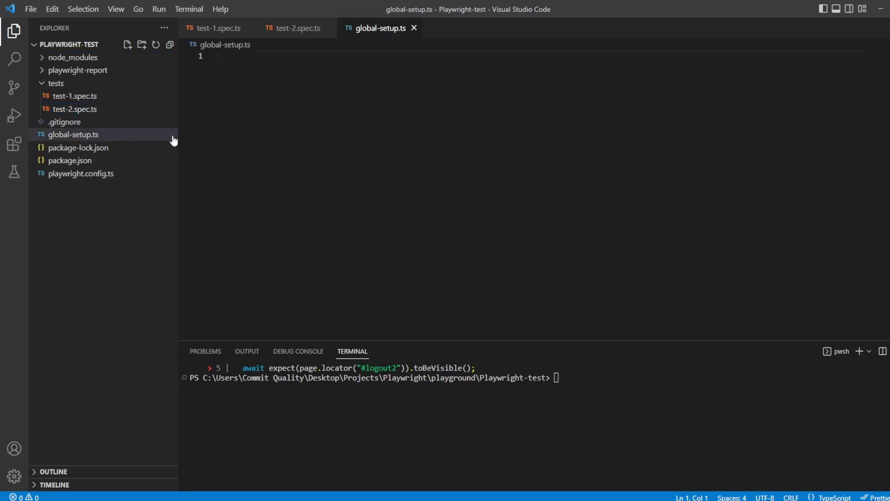
{"action": "type", "text": "async function glob"}
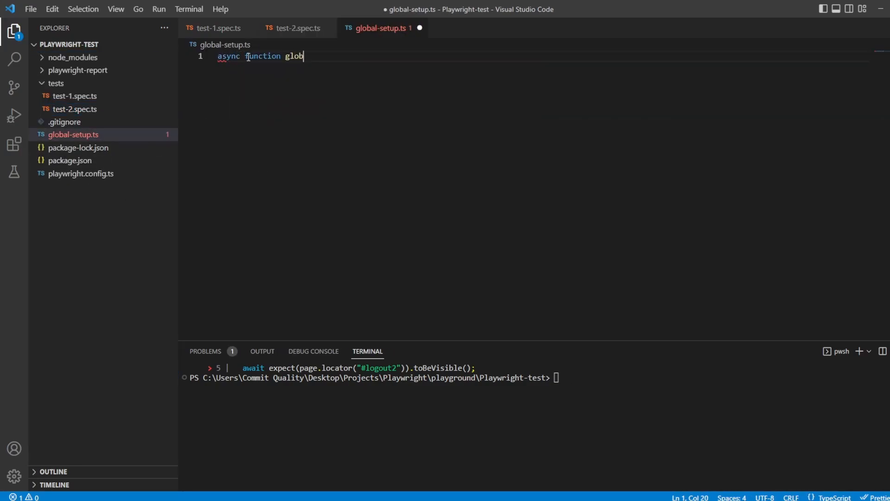
{"action": "type", "text": "alSetup"}
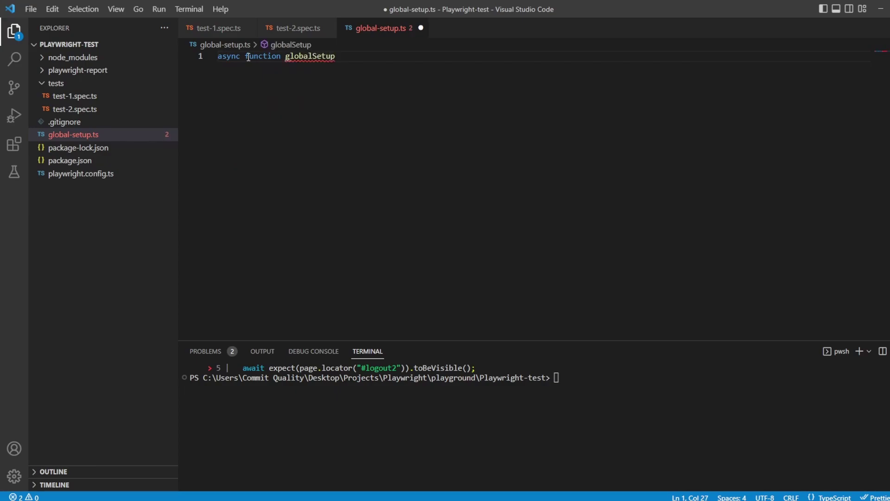
{"action": "type", "text": "() {}"}
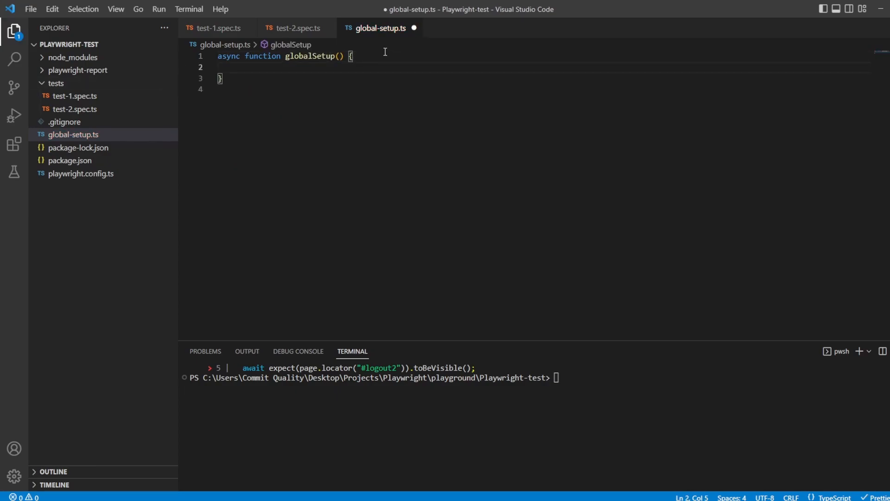
{"action": "mouse_move", "coordinate": [221, 155]}
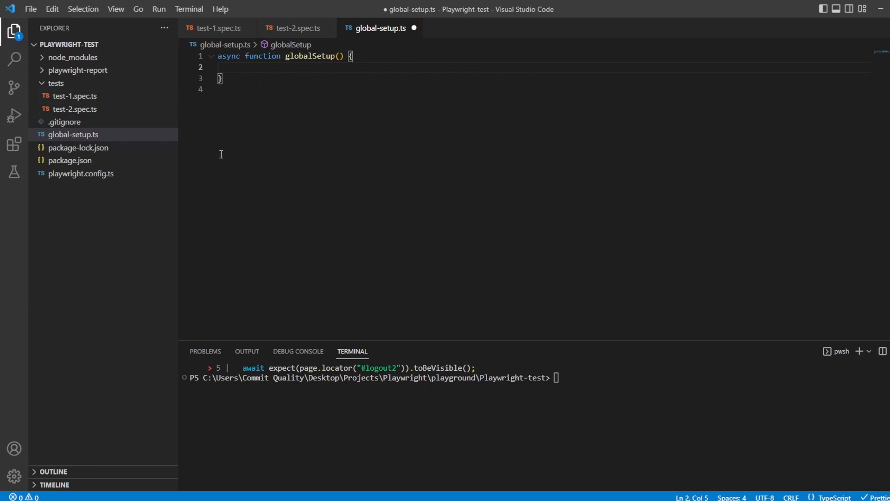
Write const browser: Browser = await chromium.launch({ headless: false }) and save
{"action": "type", "text": "const brow"}
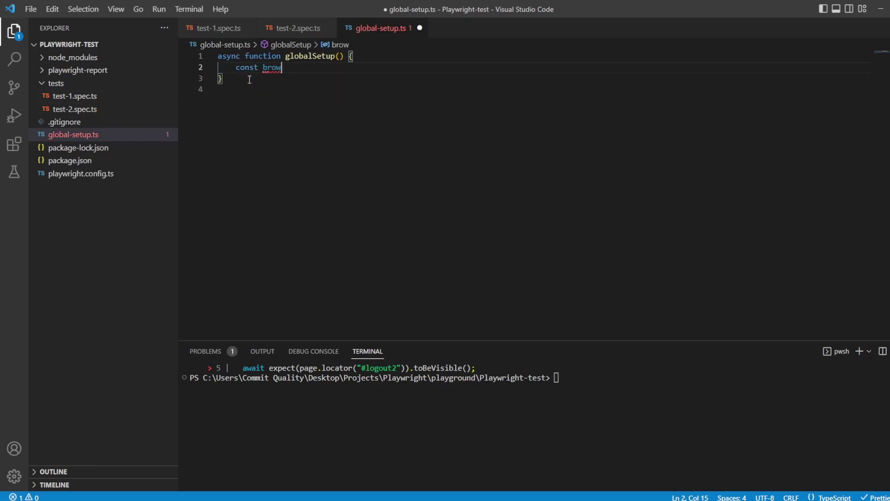
{"action": "type", "text": "ser"}
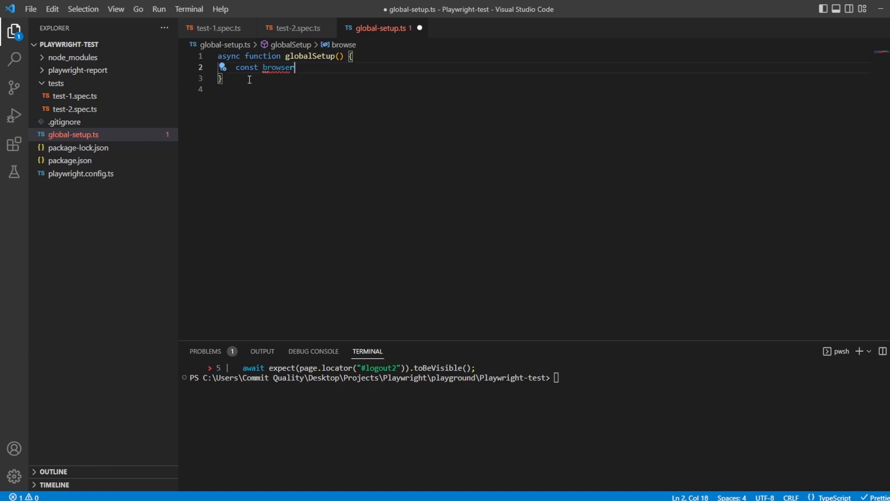
{"action": "type", "text": ": Browser"}
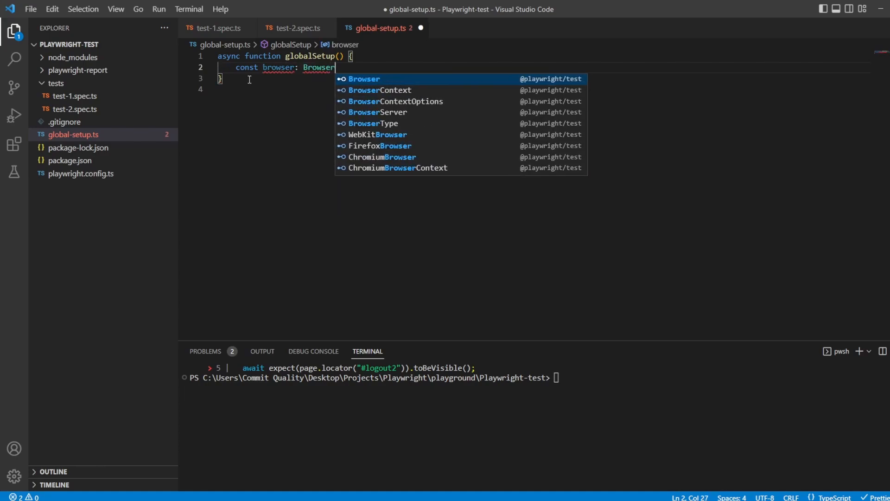
{"action": "type", "text": "= await chromium"}
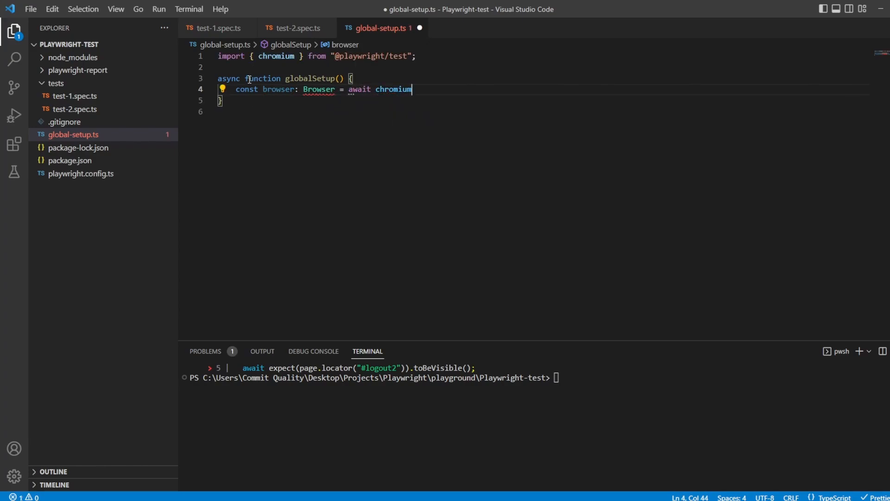
{"action": "type", "text": ".launch("}
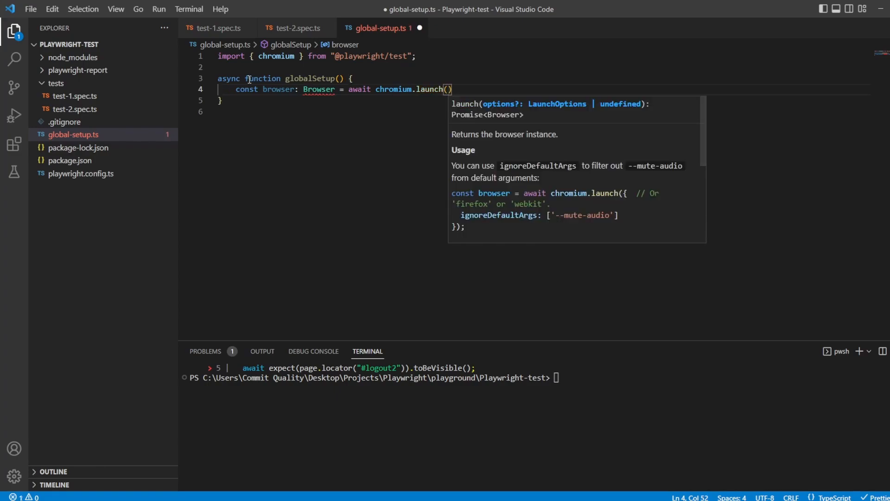
{"action": "type", "text": "{"}
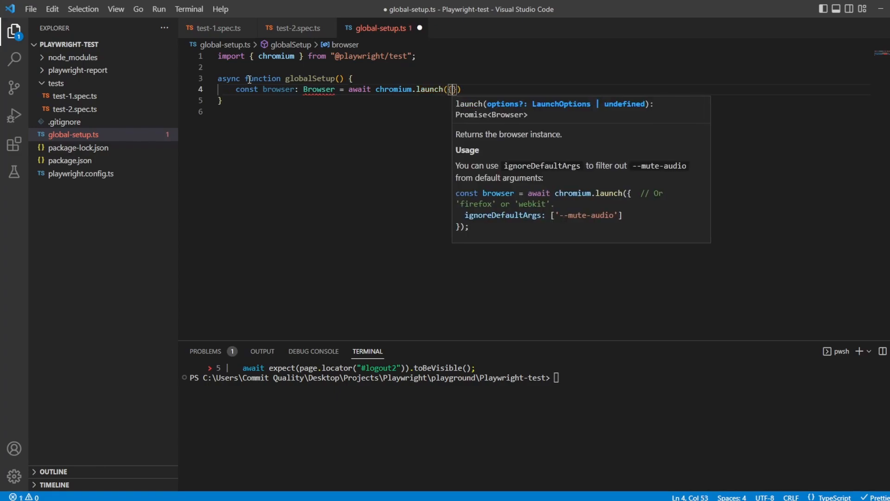
{"action": "type", "text": "h"}
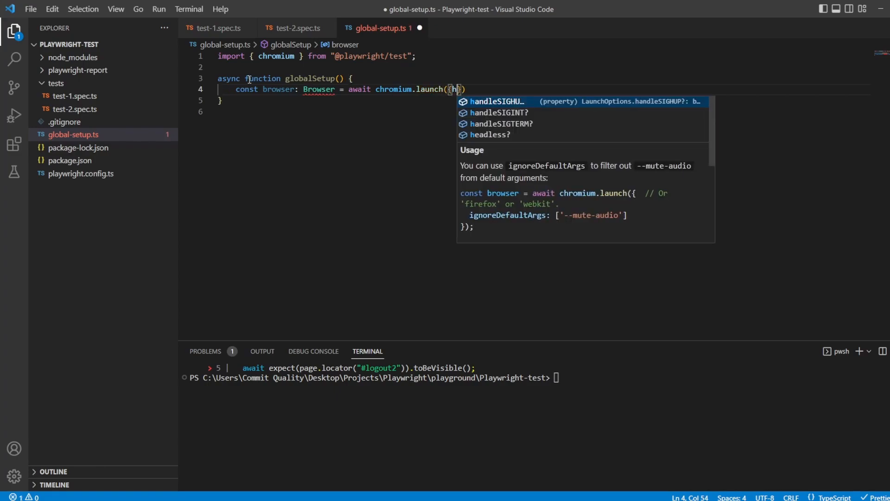
{"action": "type", "text": "eadless"}
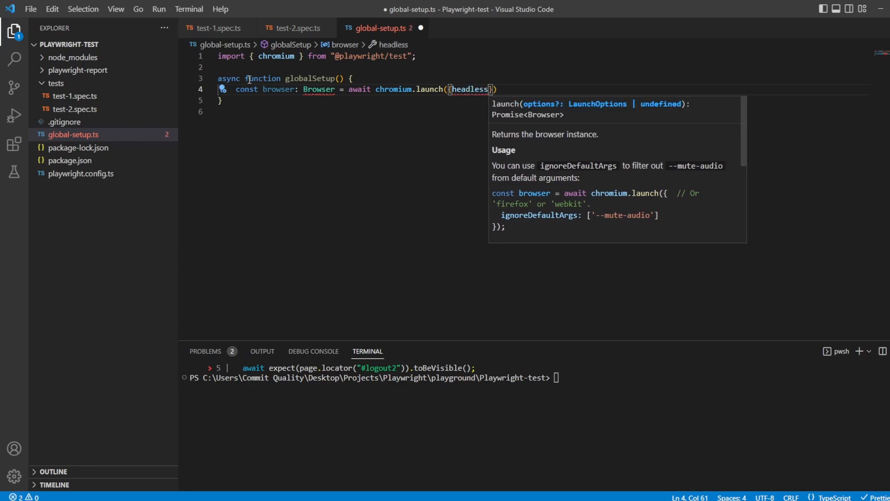
{"action": "type", "text": ": false"}
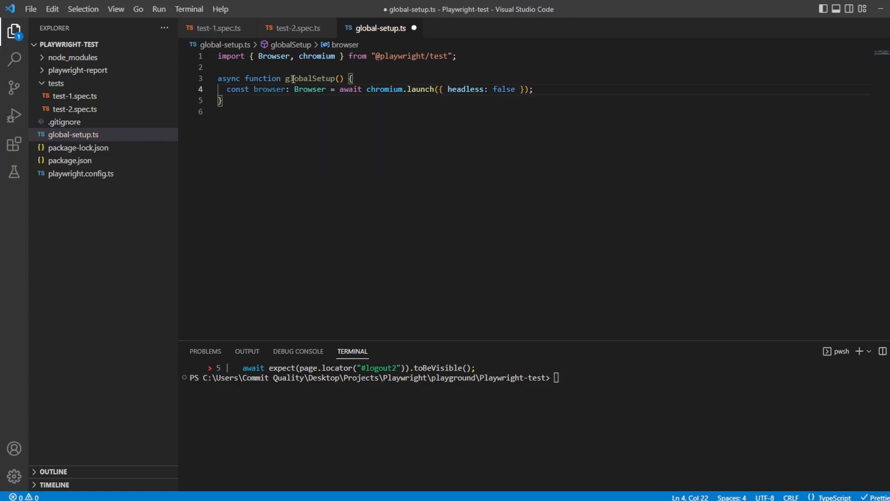
{"action": "mouse_move", "coordinate": [310, 78]}
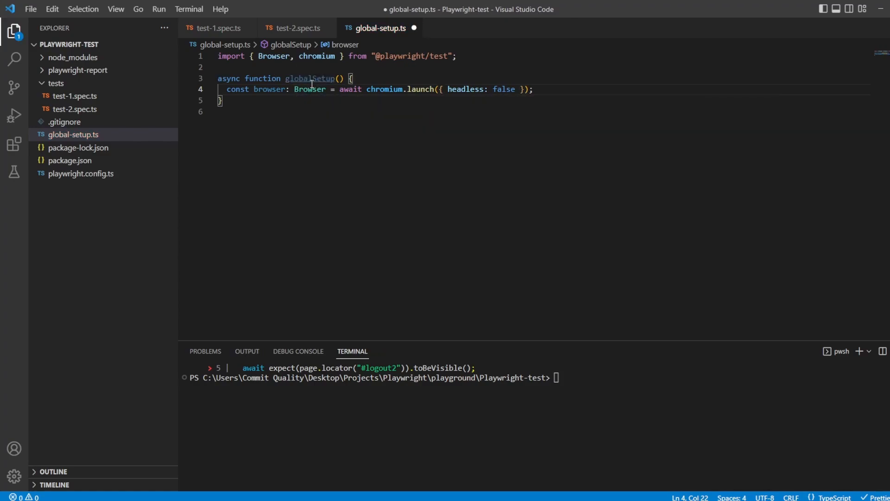
{"action": "key", "text": "ctrl+s"}
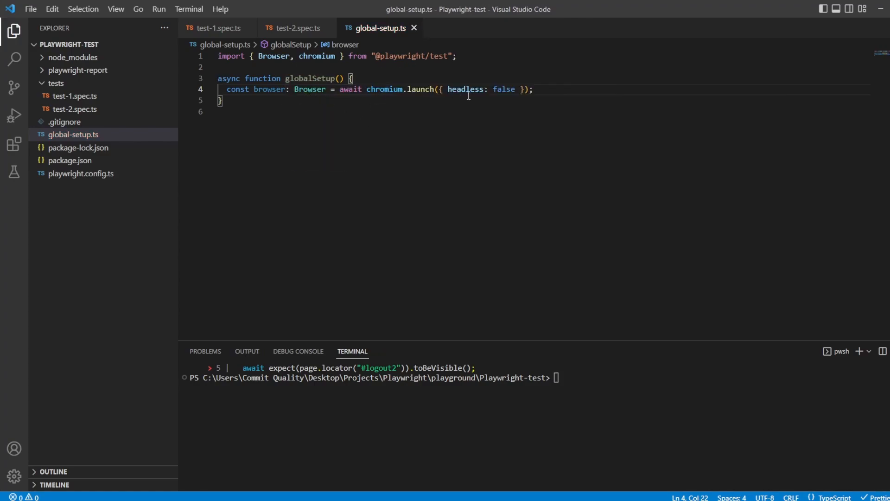
Add const context = await browser.newContext() and const page: Page = await context.newPage()
{"action": "left_click", "coordinate": [534, 89]}
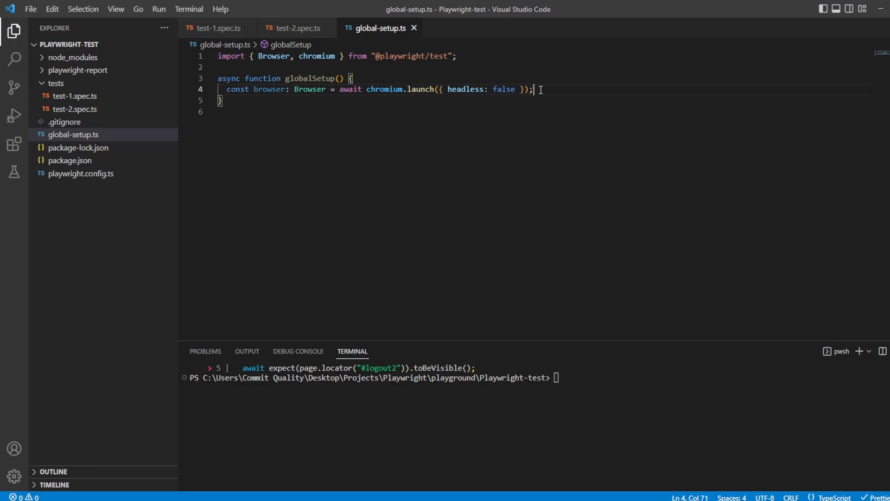
{"action": "type", "text": "const context = aw"}
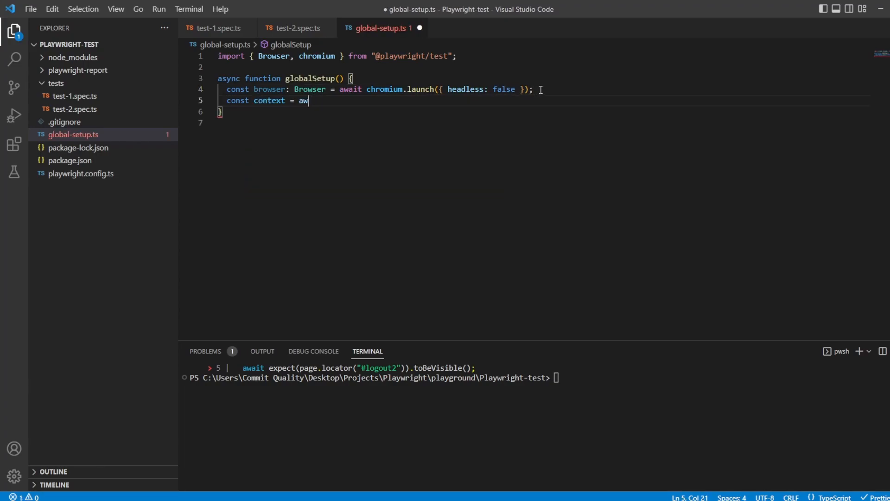
{"action": "type", "text": "ait b"}
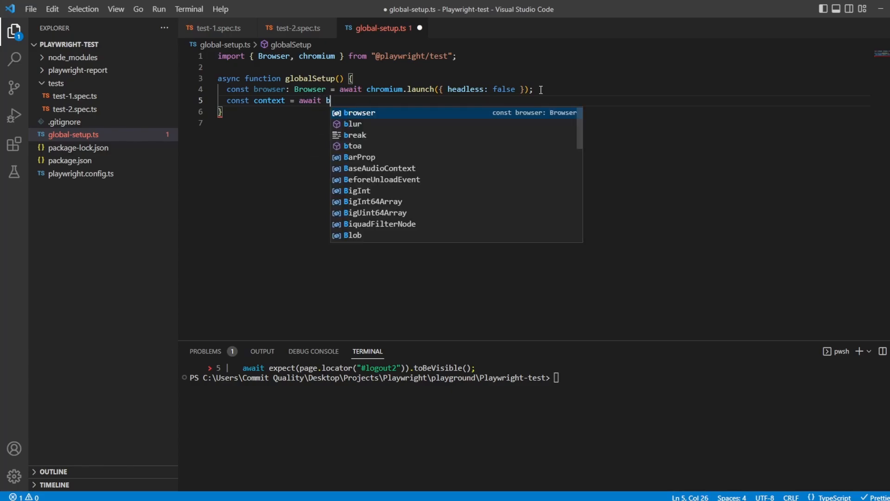
{"action": "type", "text": "rowser.newContext();"}
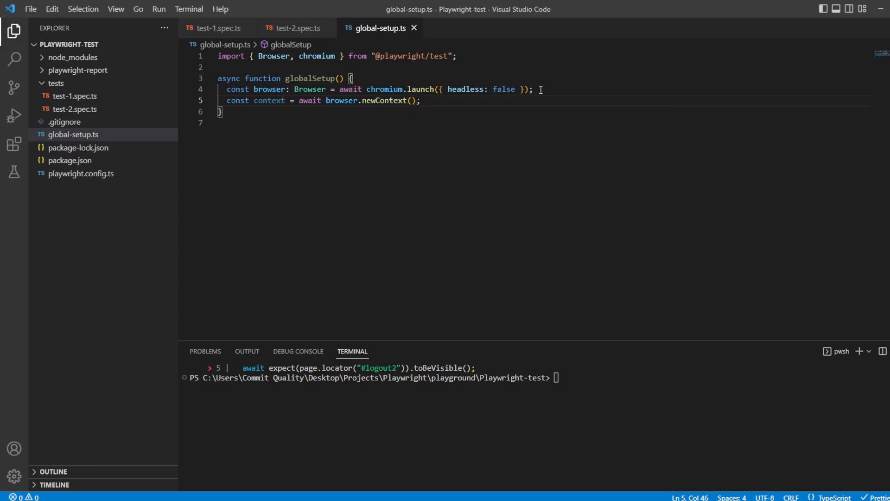
{"action": "key", "text": "Enter"}
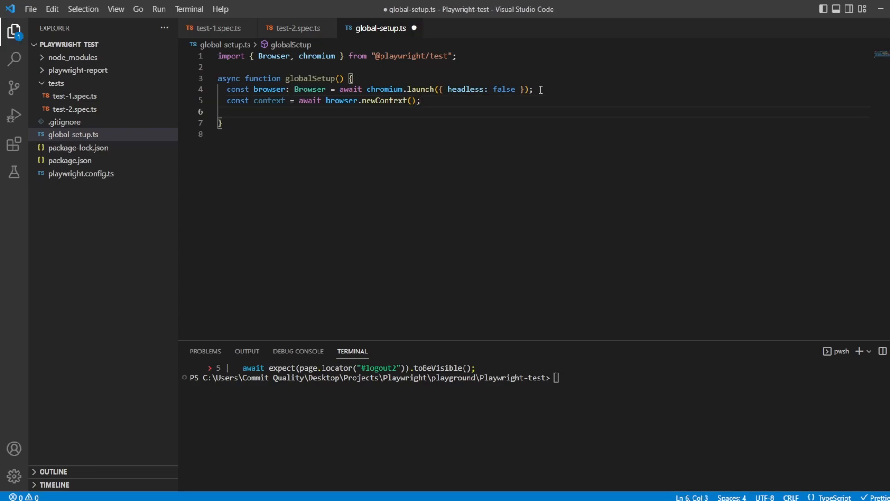
{"action": "type", "text": "const page"}
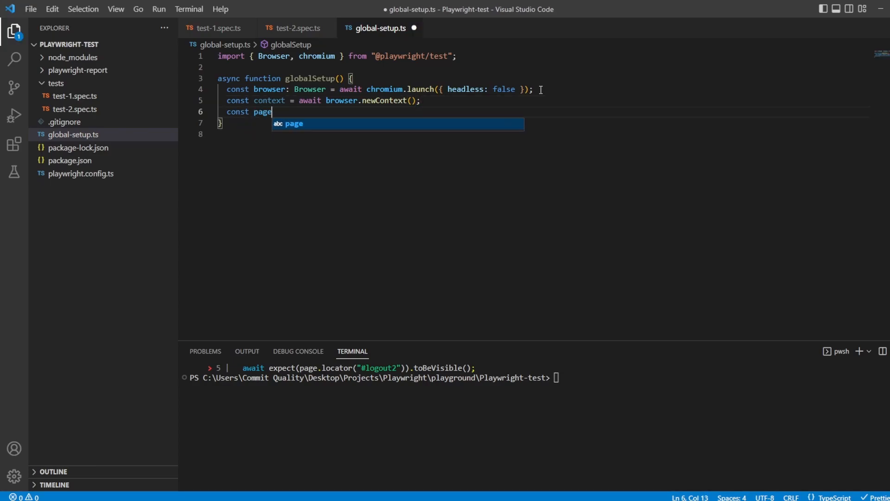
{"action": "type", "text": ": Pa"}
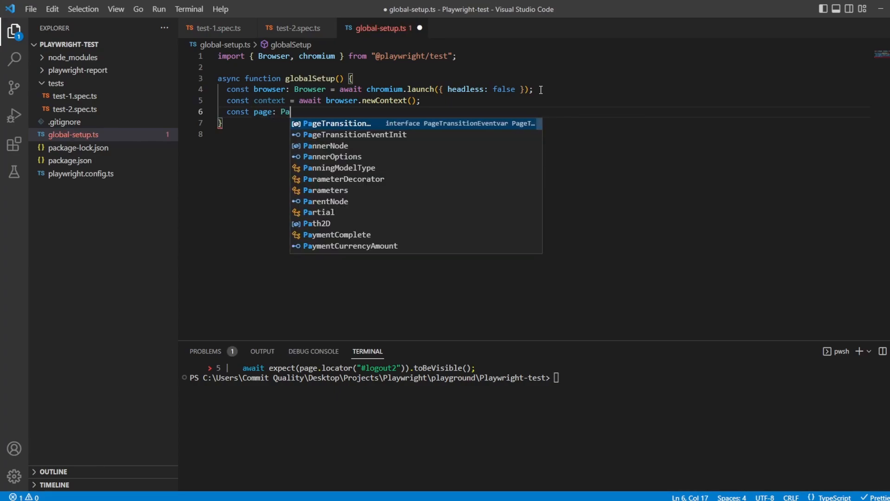
{"action": "type", "text": "ge ="}
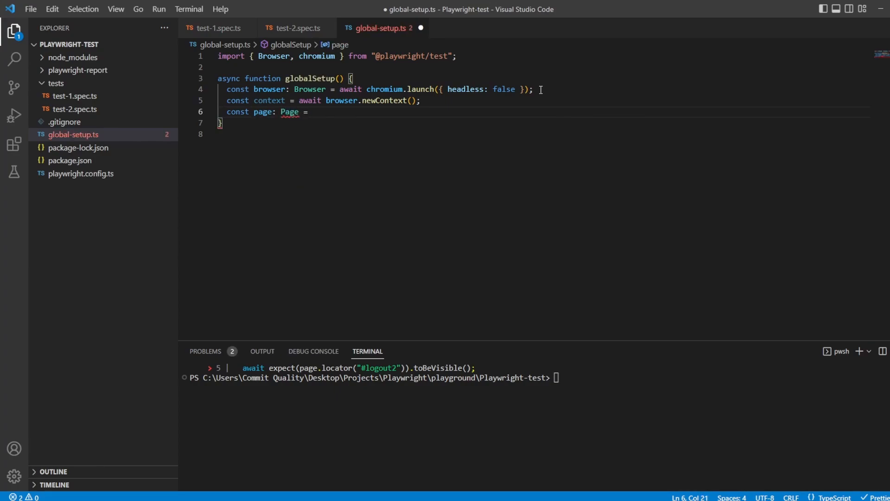
{"action": "type", "text": "await"}
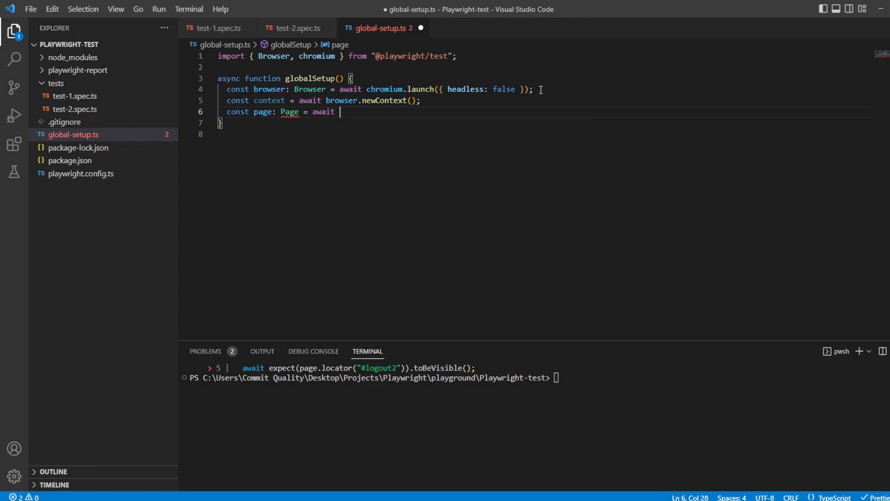
{"action": "type", "text": "context.newPage();"}
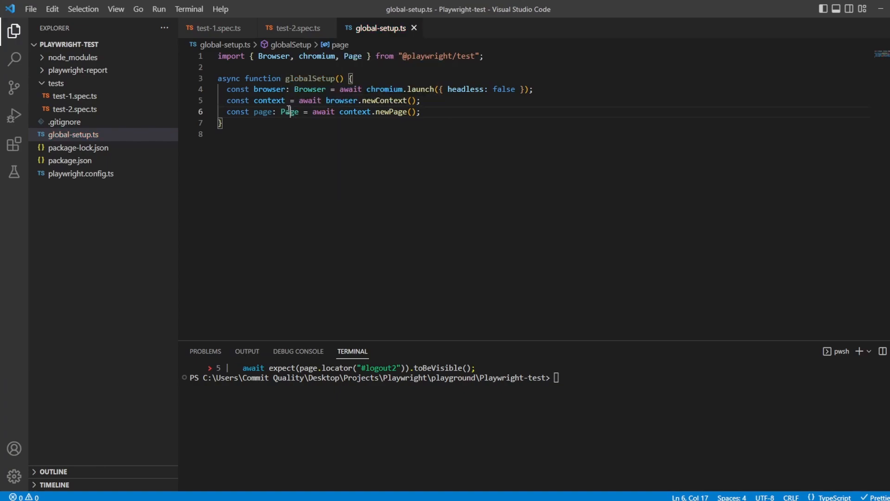
{"action": "mouse_move", "coordinate": [257, 82]}
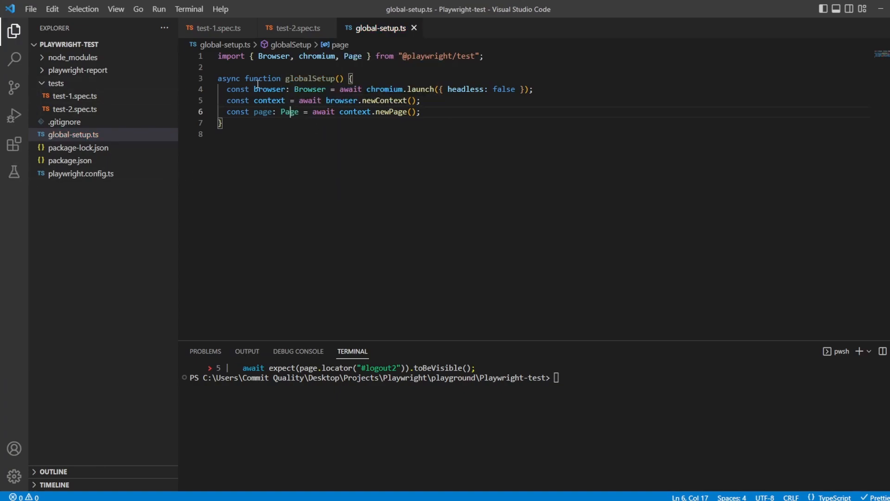
{"action": "mouse_move", "coordinate": [289, 111]}
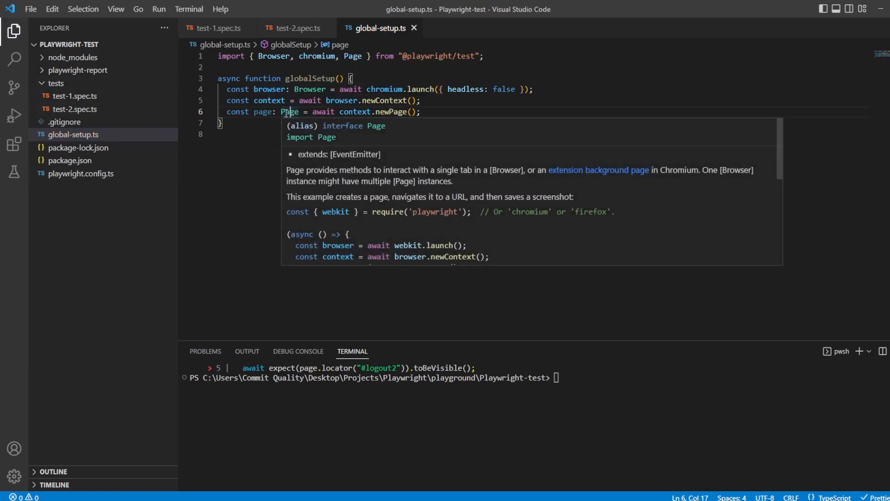
Copy the Basic Test login steps and logout check from test-1.spec.ts into globalSetup
{"action": "left_click", "coordinate": [217, 27]}
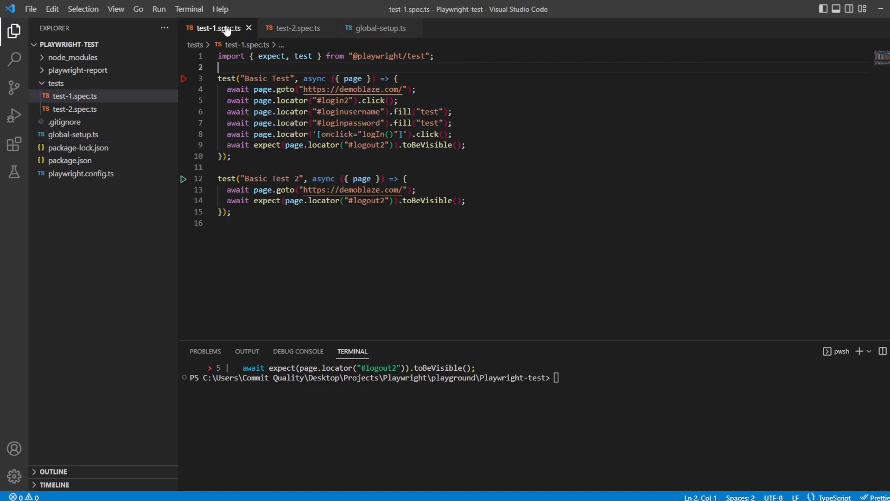
{"action": "left_click_drag", "start_coordinate": [227, 89], "coordinate": [452, 135]}
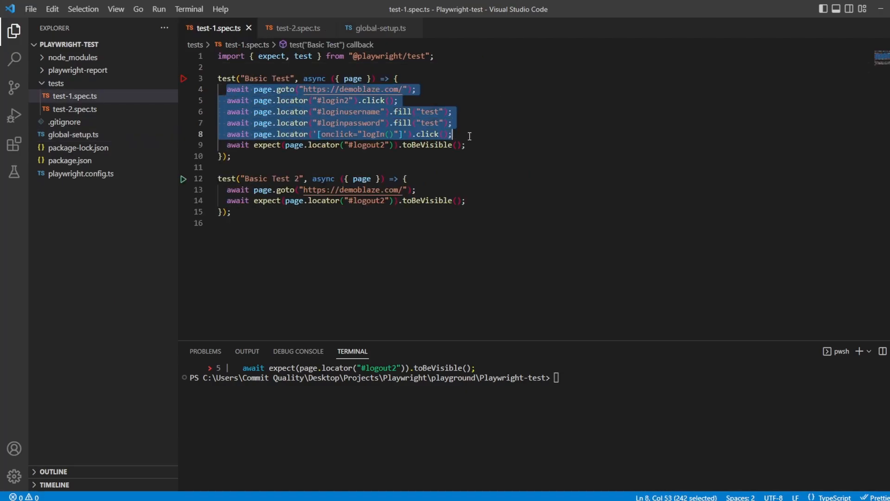
{"action": "left_click", "coordinate": [465, 144]}
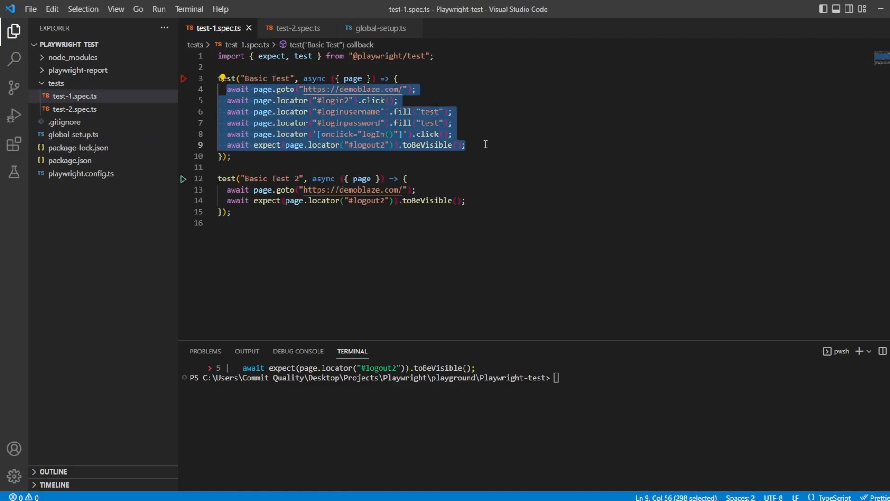
{"action": "left_click", "coordinate": [378, 28]}
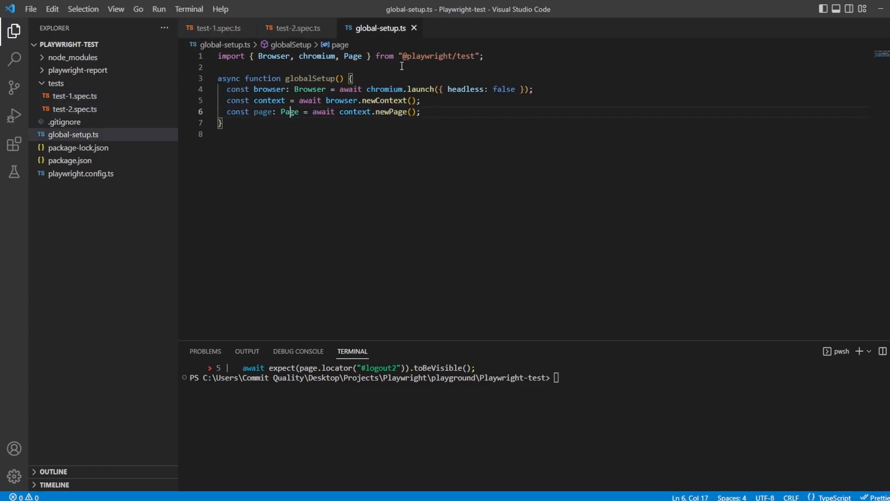
{"action": "key", "text": "Enter"}
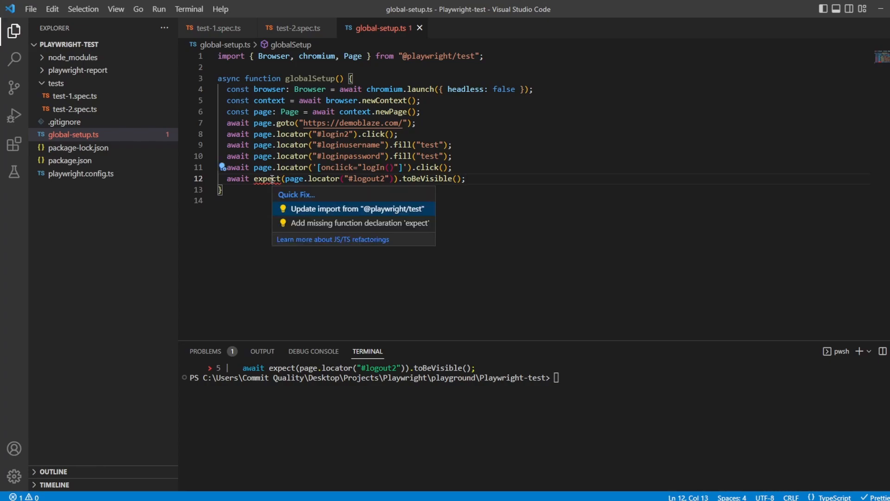
Import expect via Quick Fix and give toBeVisible a { timeout: 30000 } option
{"action": "left_click", "coordinate": [357, 208]}
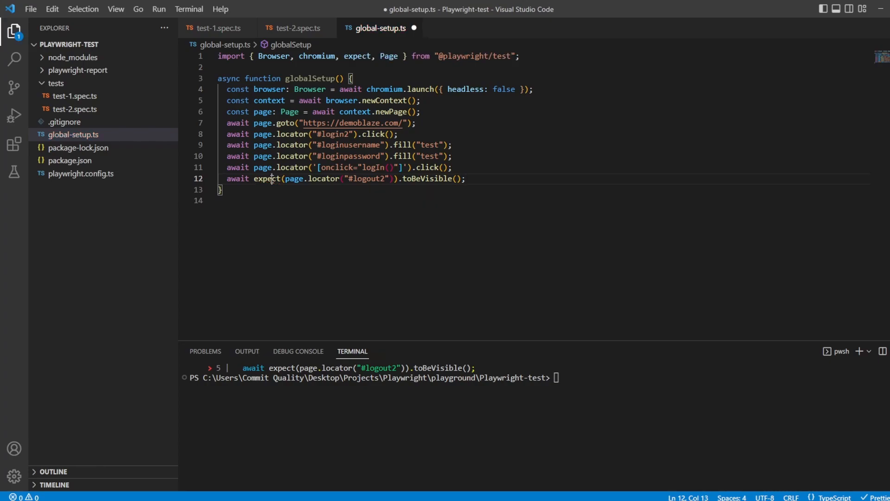
{"action": "mouse_move", "coordinate": [500, 74]}
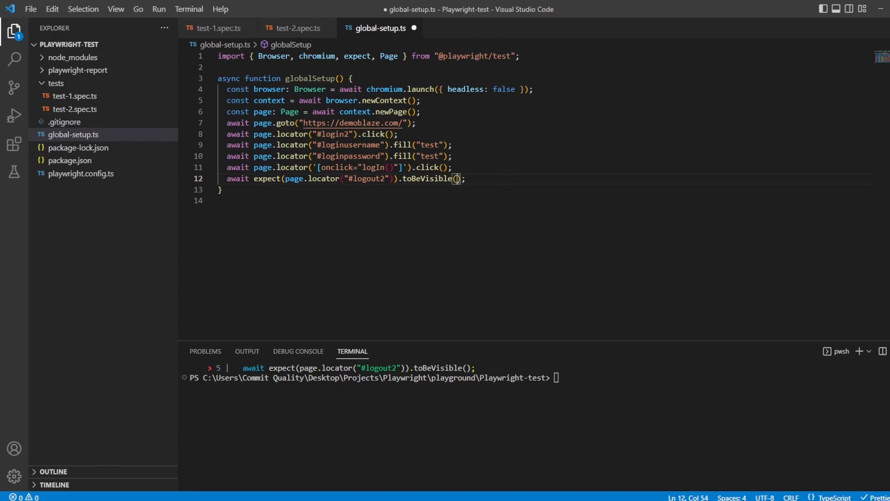
{"action": "type", "text": "timeout: }"}
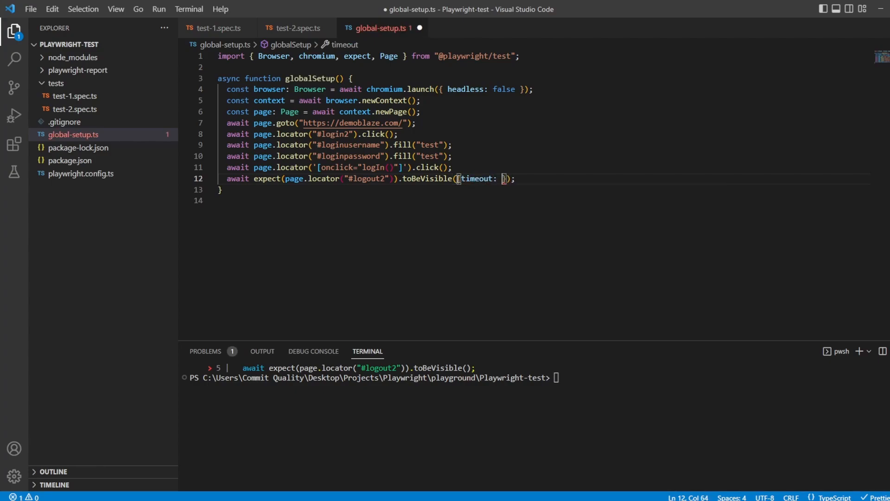
{"action": "type", "text": "30000"}
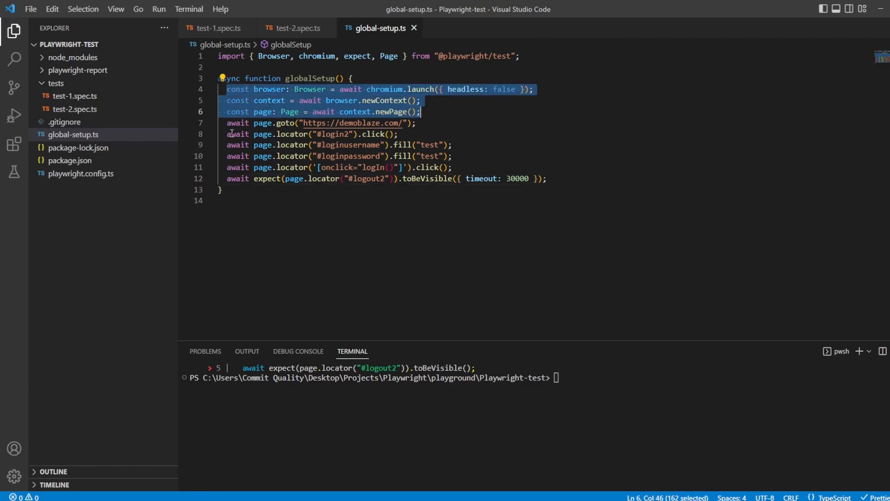
{"action": "mouse_move", "coordinate": [556, 178]}
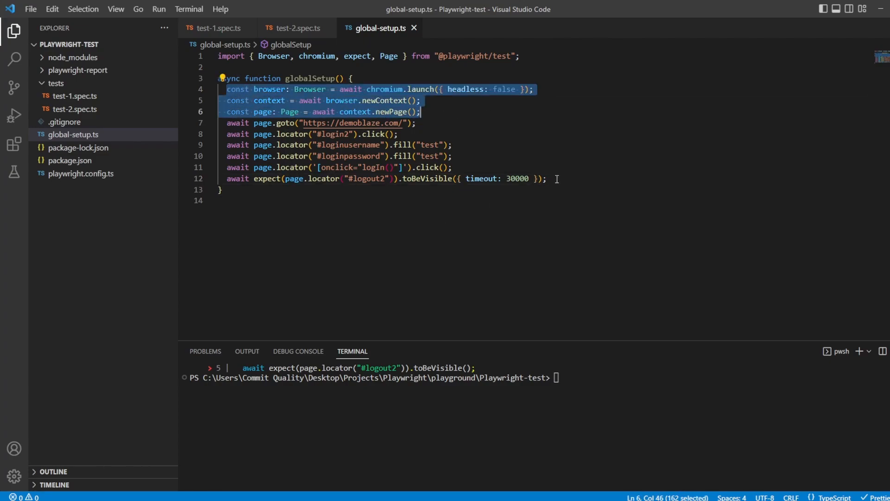
Add a comment noting we save the webpage state meaning we are logged in
{"action": "type", "text": "/"}
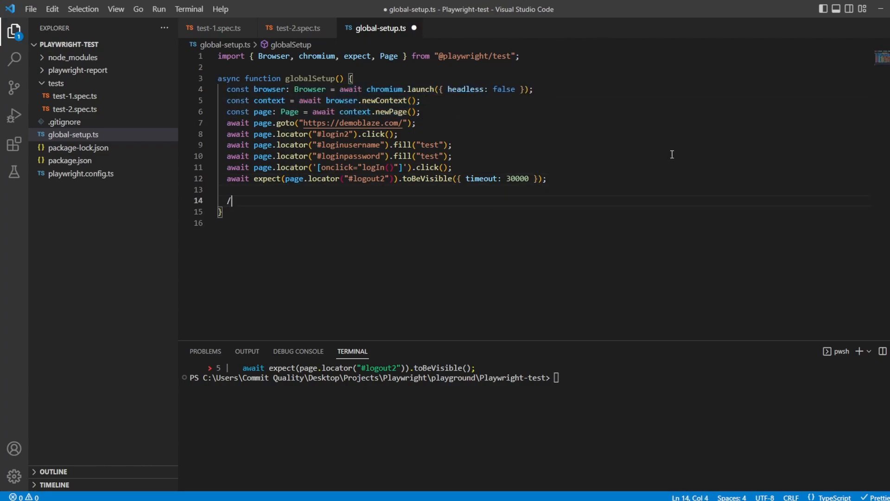
{"action": "type", "text": "/ Save t"}
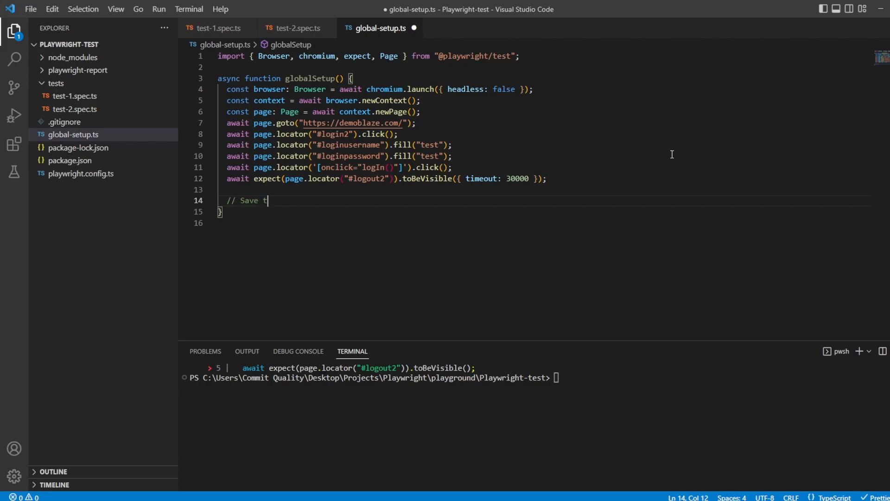
{"action": "type", "text": "he state o the"}
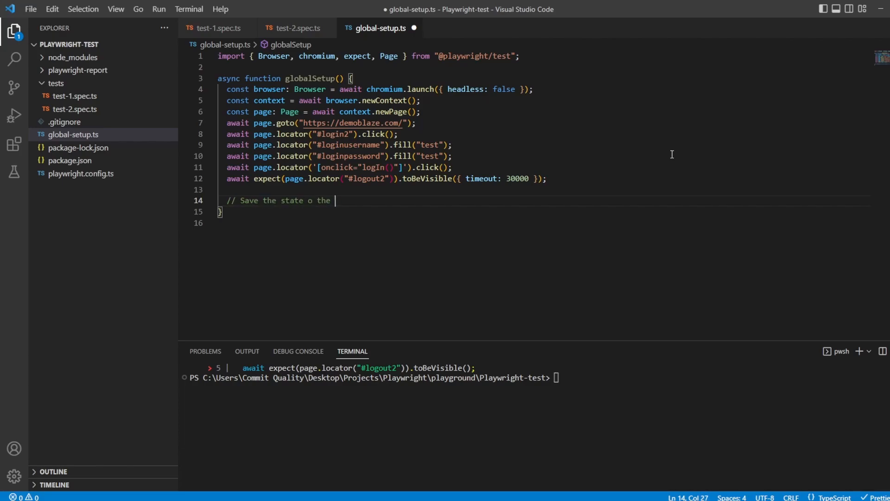
{"action": "type", "text": "webpage -"}
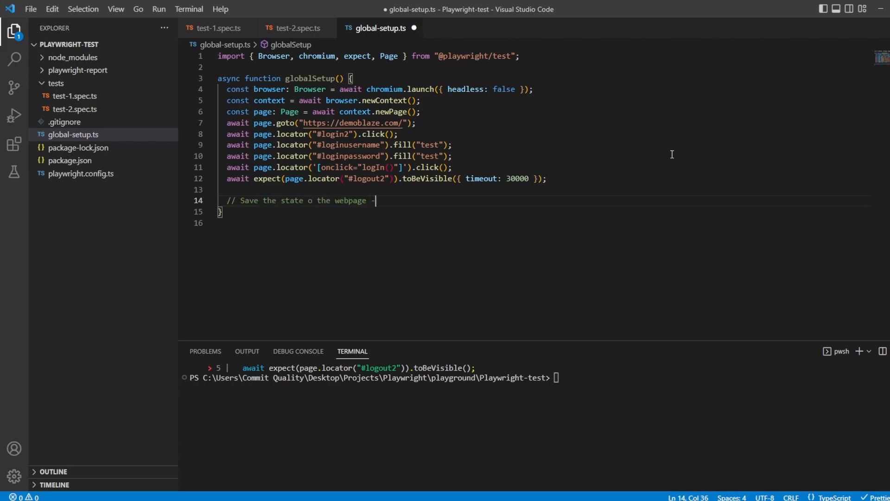
{"action": "type", "text": "means we are logged in"}
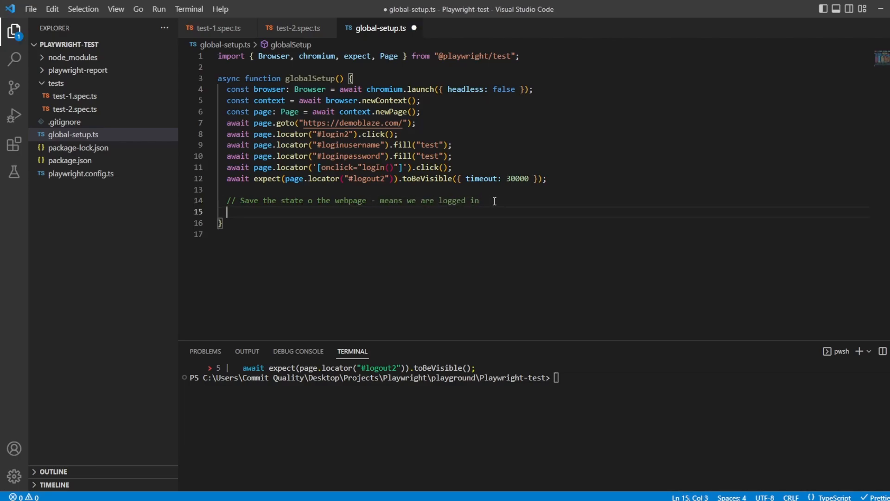
Write await page.context().storageState({ path: "./loginAuth.json" })
{"action": "type", "text": "a"}
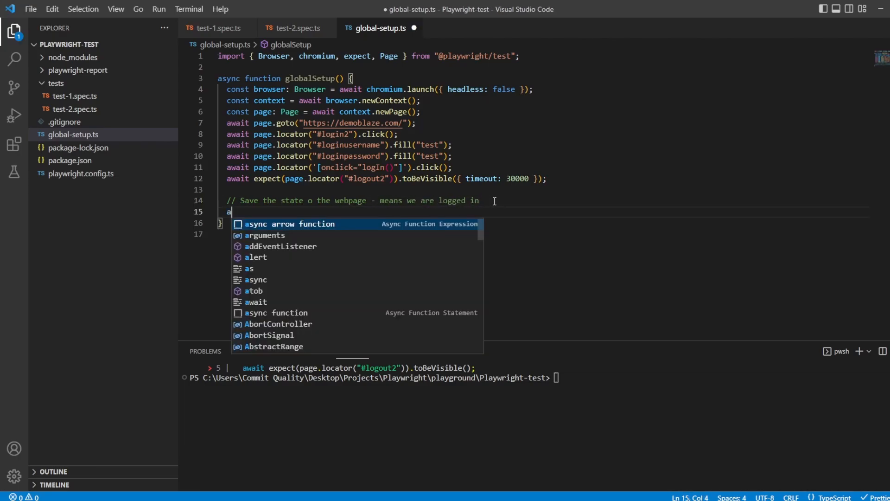
{"action": "type", "text": "wait page"}
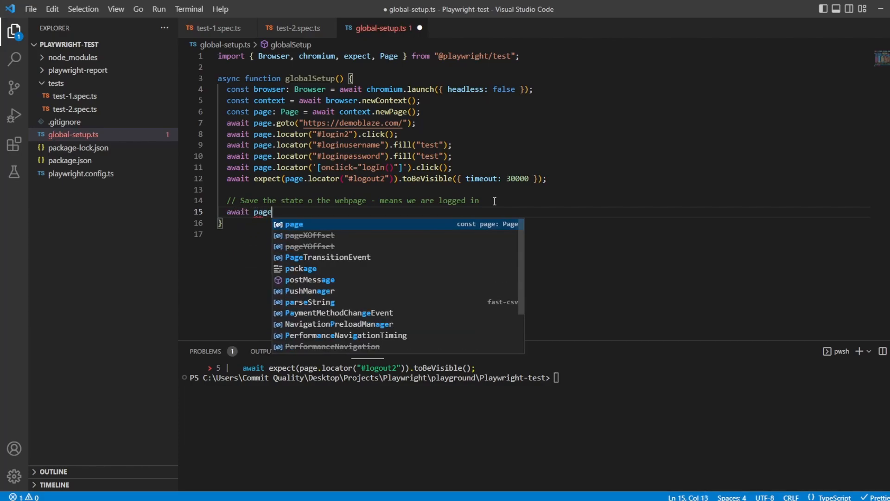
{"action": "type", "text": ".context"}
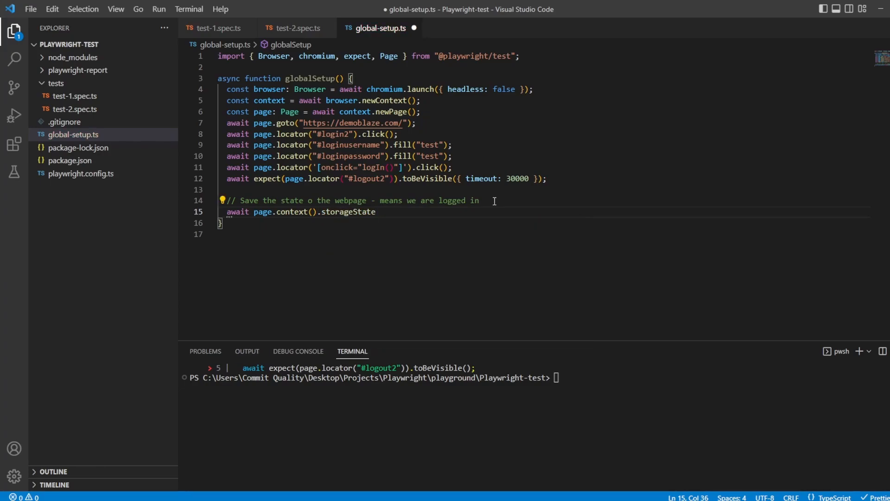
{"action": "type", "text": "()"}
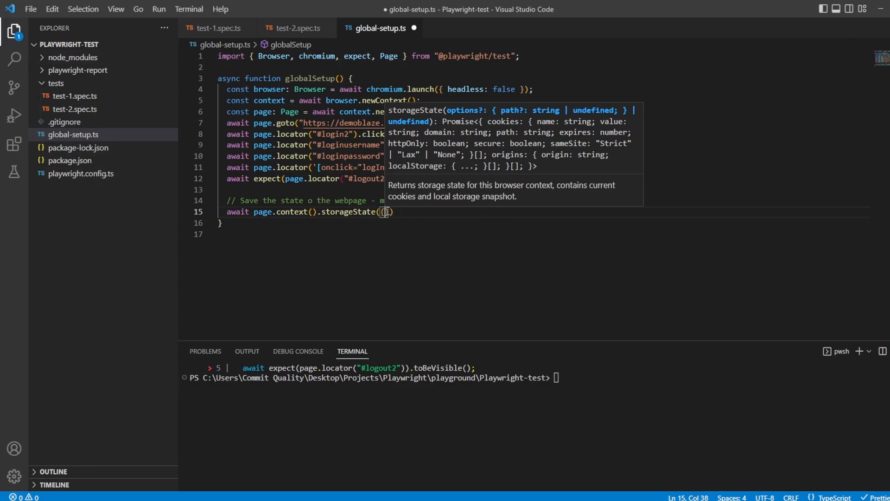
{"action": "mouse_move", "coordinate": [414, 196]}
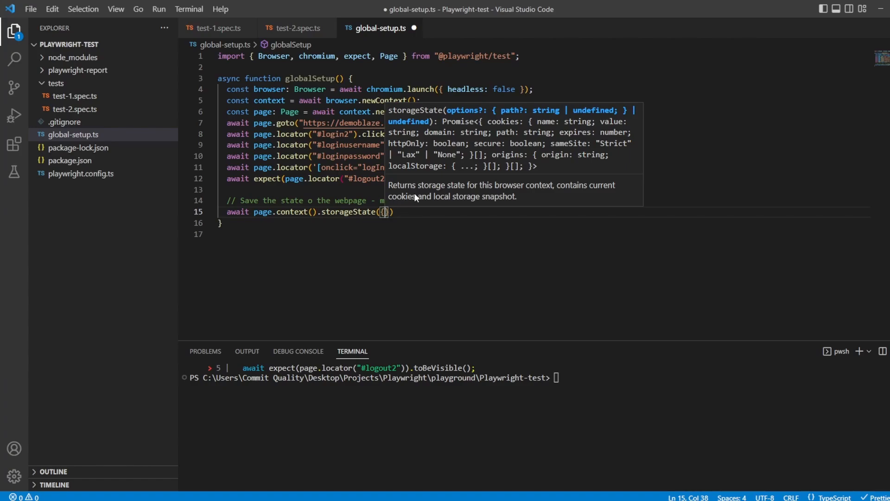
{"action": "type", "text": "path:"}
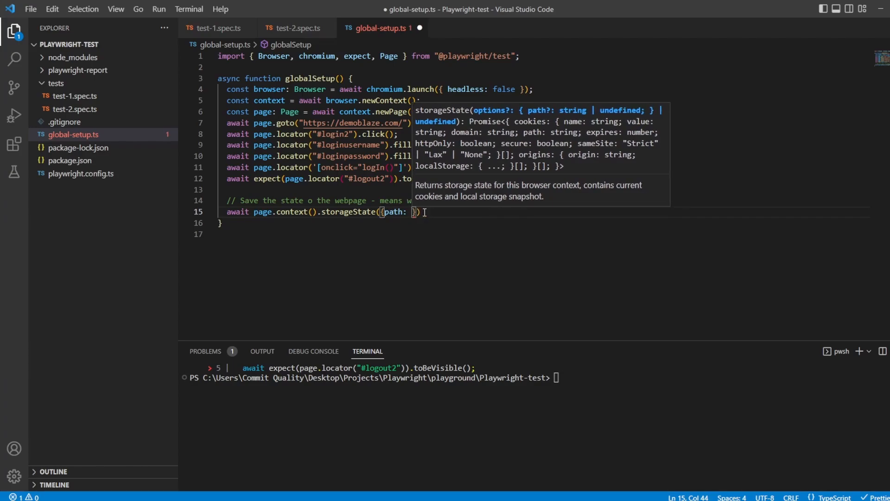
{"action": "type", "text": "./\""}
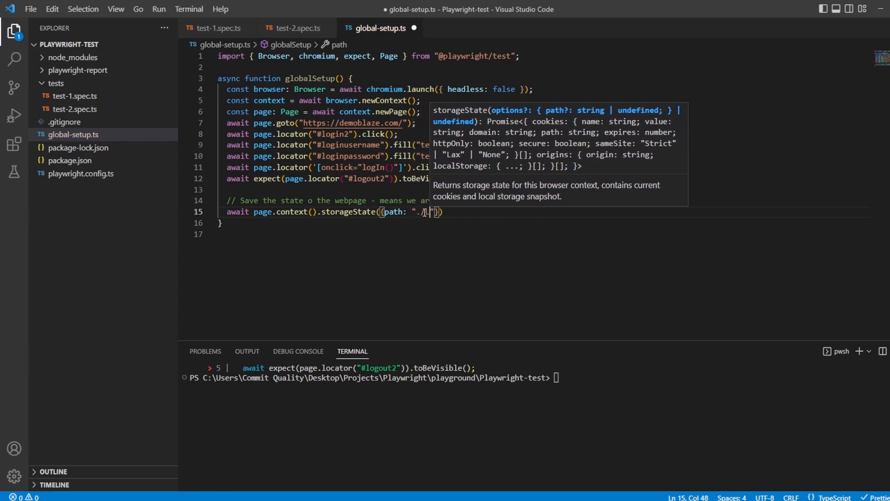
{"action": "type", "text": "loginAuth"}
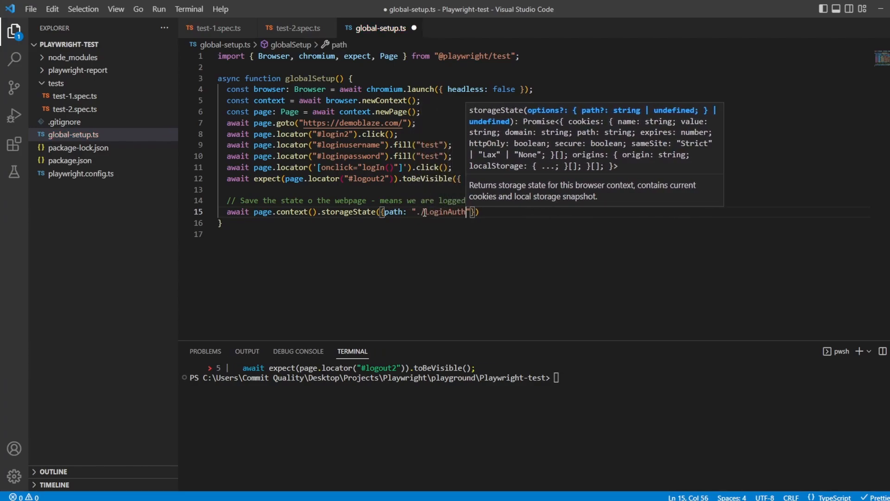
{"action": "type", "text": ".json"}
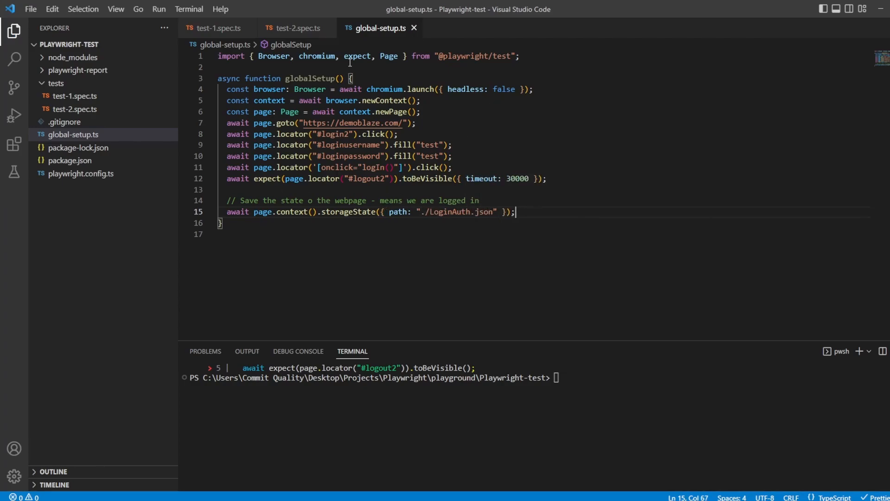
{"action": "mouse_move", "coordinate": [529, 176]}
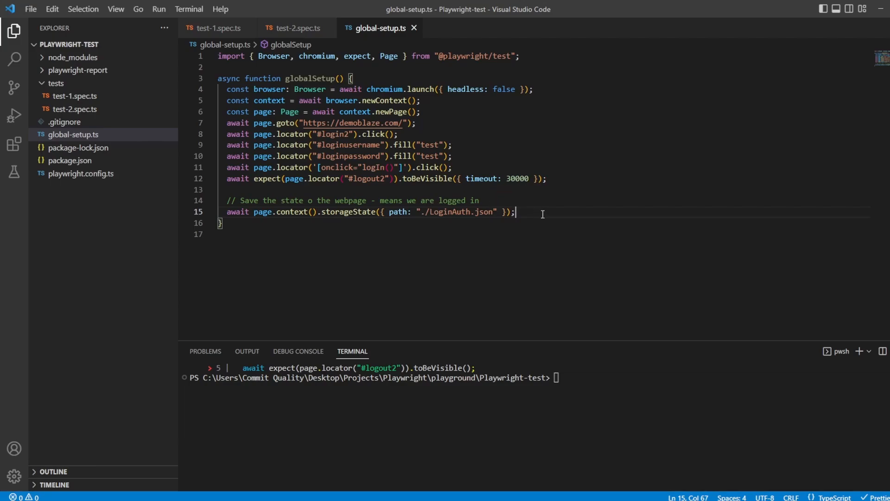
Finish setup with await browser.close();
{"action": "type", "text": "await browser.close"}
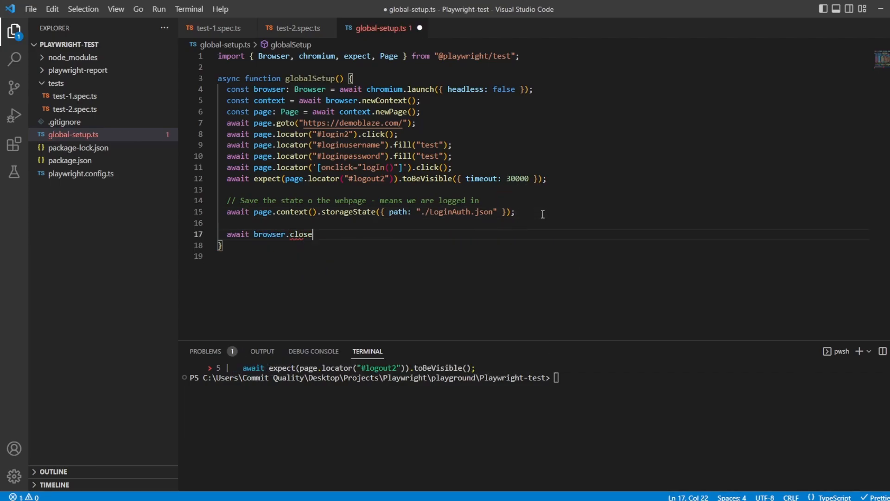
{"action": "type", "text": "();"}
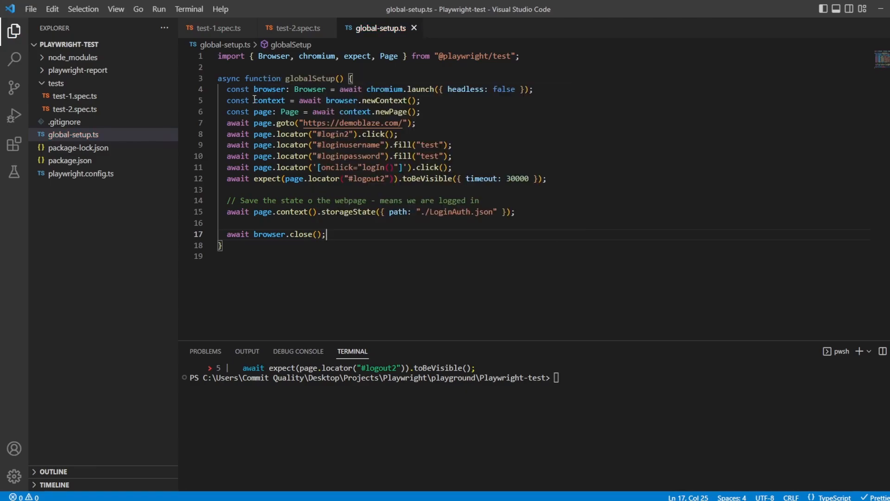
{"action": "mouse_move", "coordinate": [233, 96]}
{"action": "type", "text": "npx playwright test"}
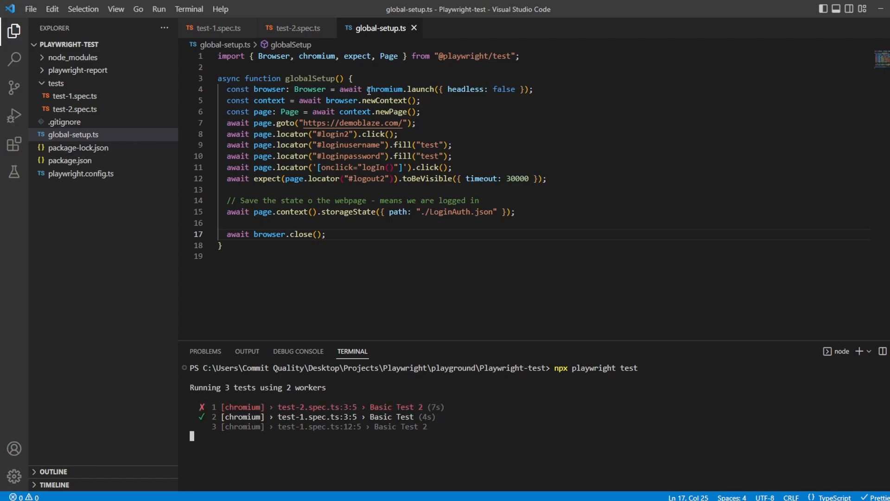
Run npx playwright test; one test passes and both Basic Test 2 copies fail
{"action": "double_click", "coordinate": [308, 78]}
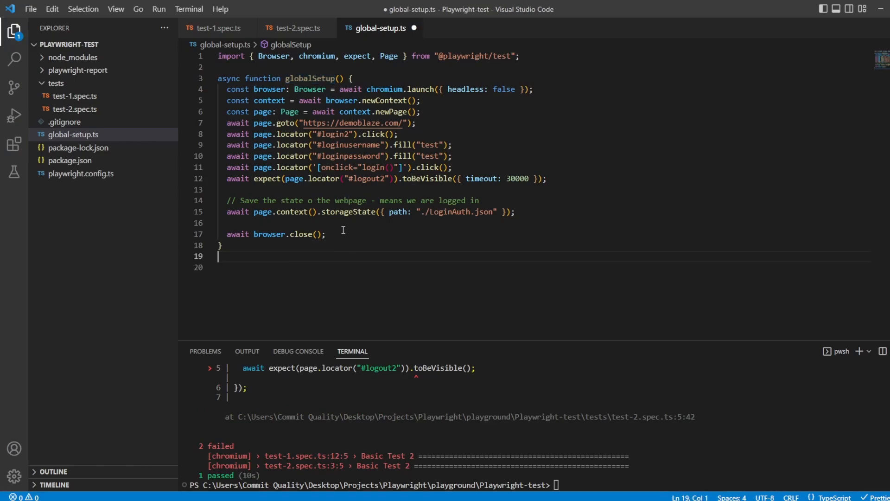
Add export default globalSetup; at the end of global-setup.ts
{"action": "type", "text": "exp"}
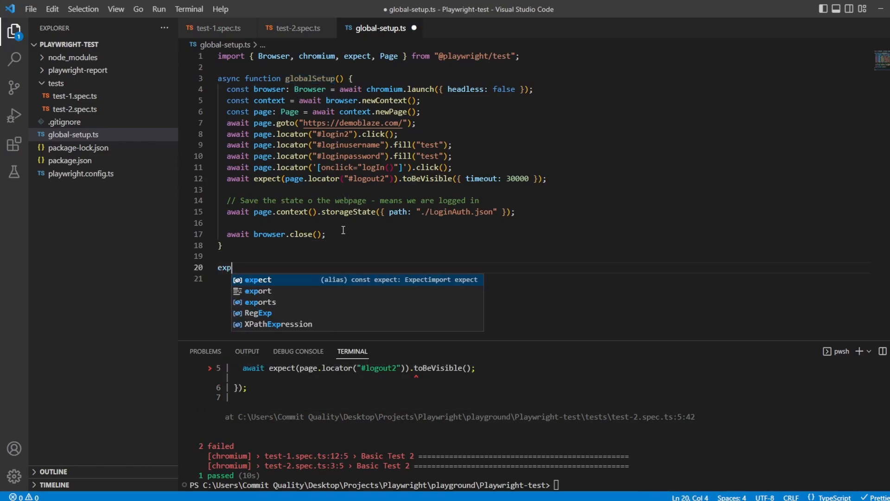
{"action": "type", "text": "ort defaul"}
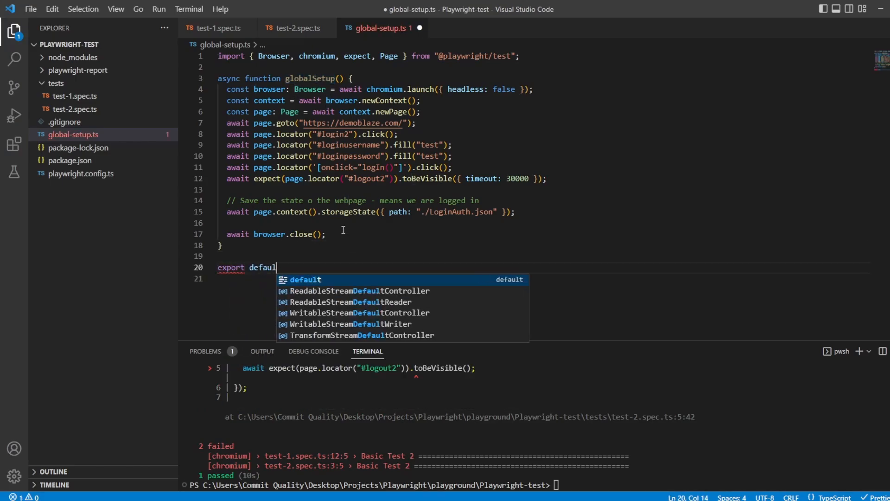
{"action": "type", "text": "globalSetup;"}
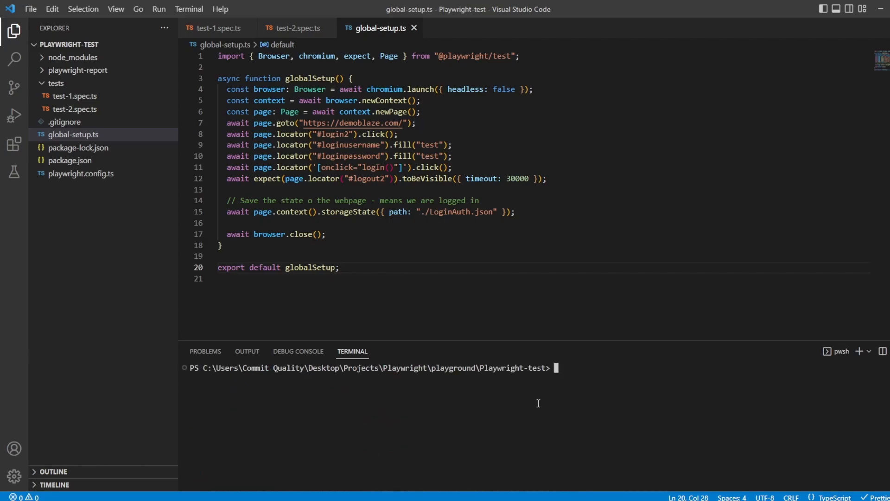
{"action": "mouse_move", "coordinate": [312, 200]}
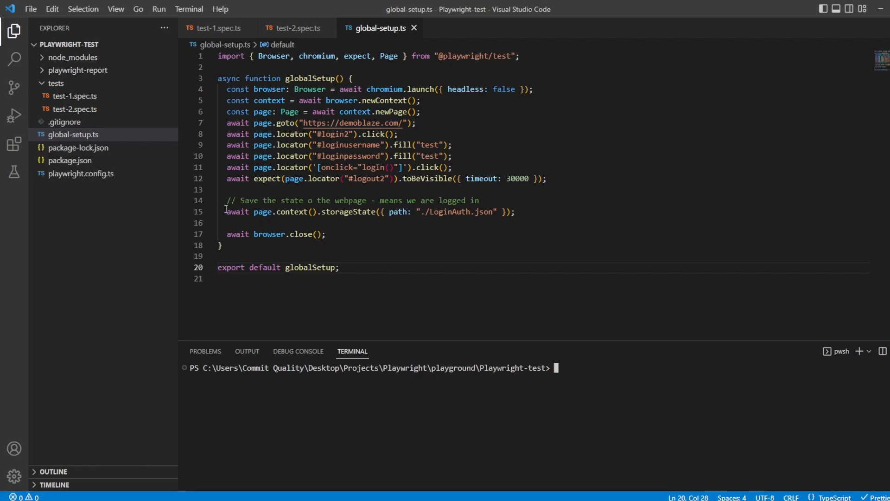
Review the storageState line and clear the terminal output
{"action": "triple_click", "coordinate": [369, 211]}
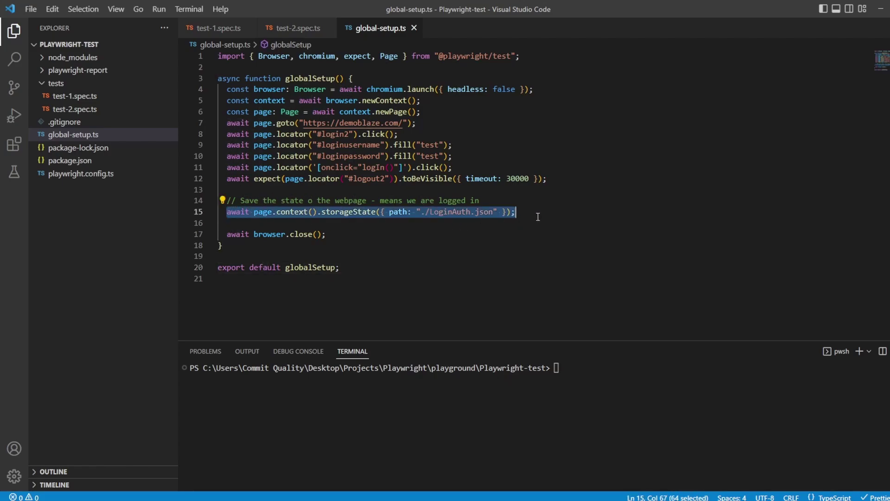
{"action": "mouse_move", "coordinate": [526, 222]}
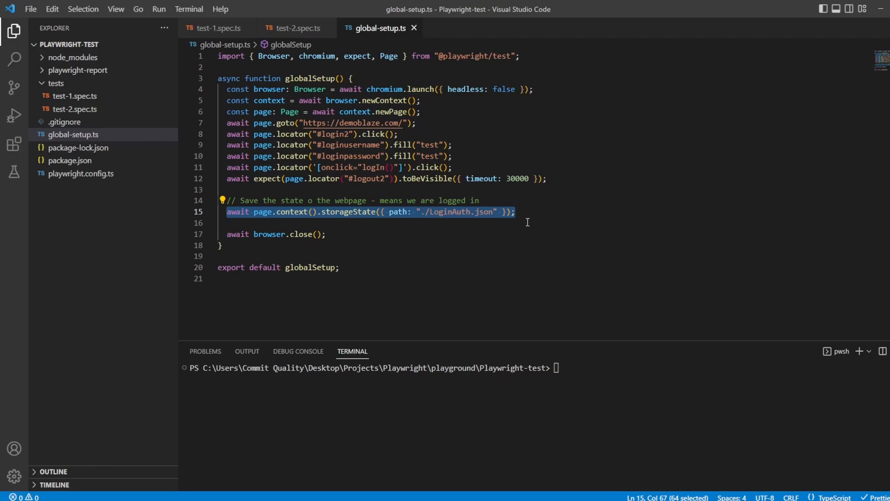
{"action": "mouse_move", "coordinate": [239, 89]}
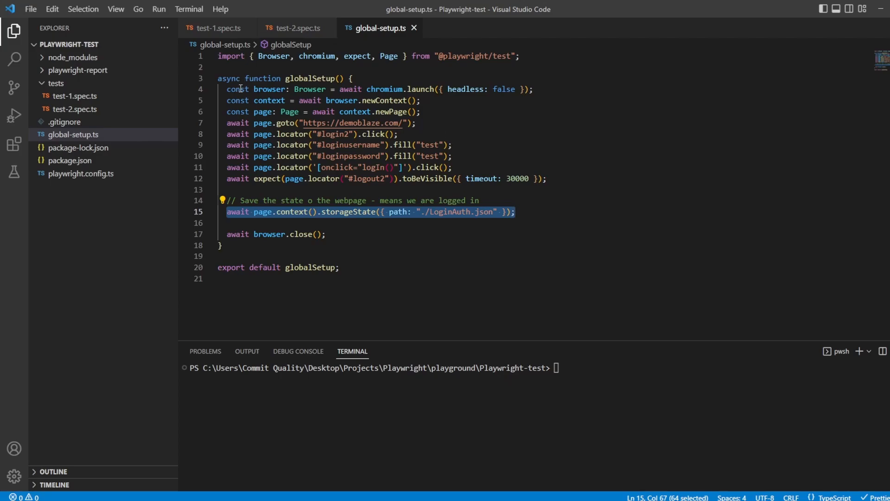
{"action": "key", "text": "ctrl+a"}
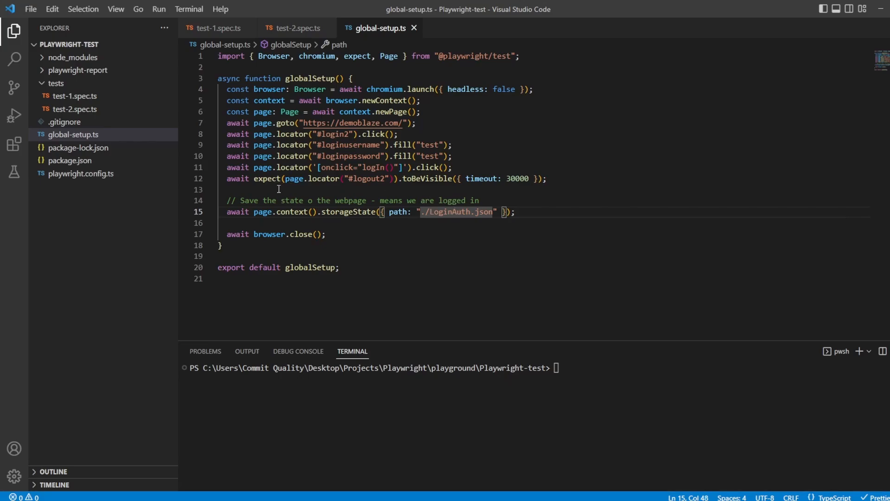
{"action": "mouse_move", "coordinate": [274, 243]}
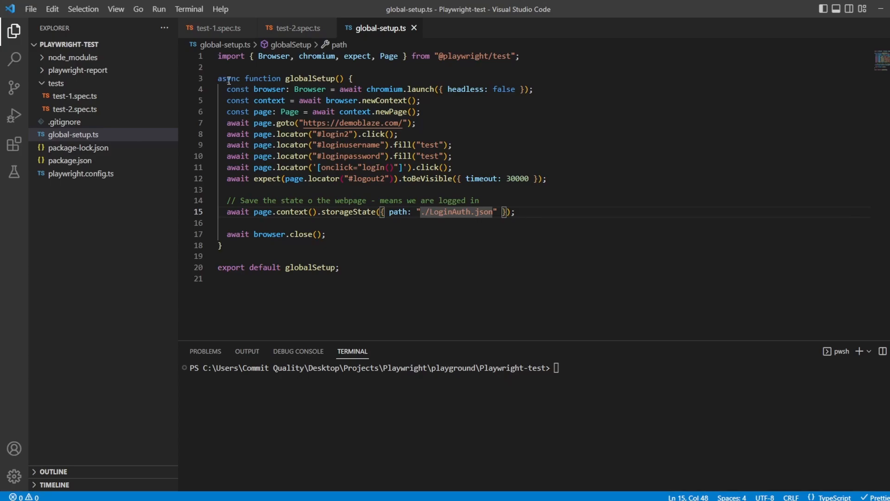
{"action": "mouse_move", "coordinate": [271, 95]}
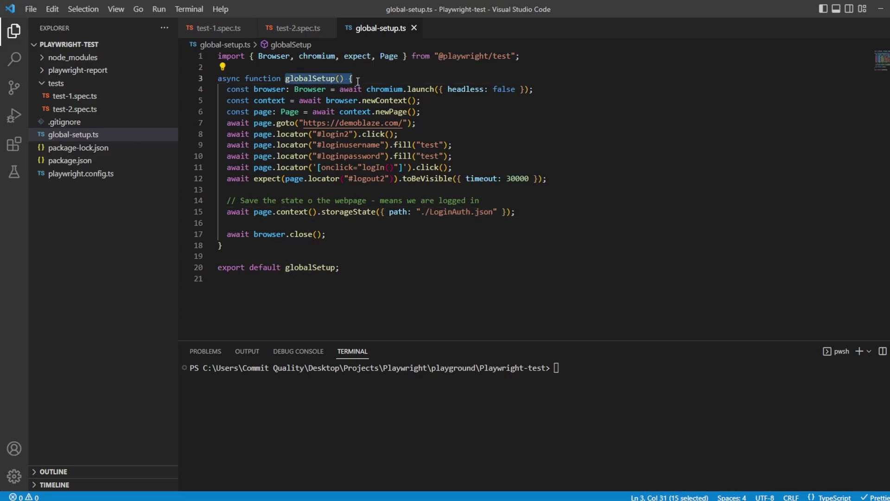
{"action": "left_click", "coordinate": [223, 245]}
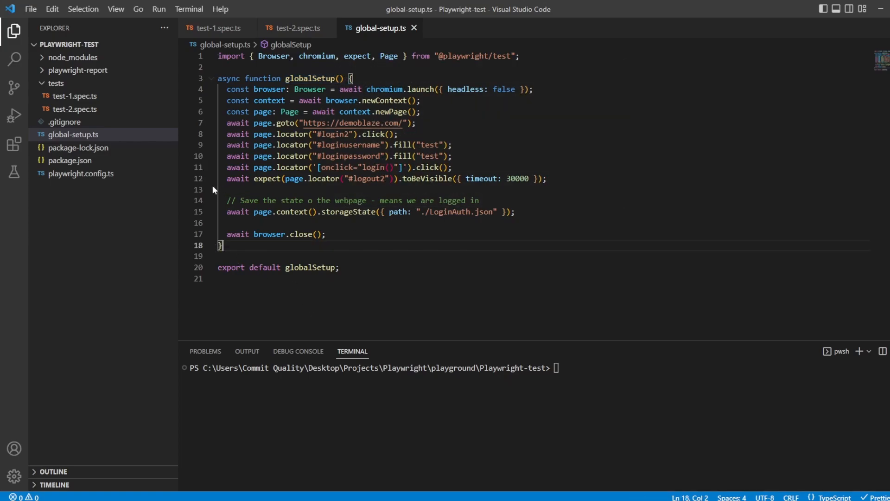
{"action": "mouse_move", "coordinate": [82, 173]}
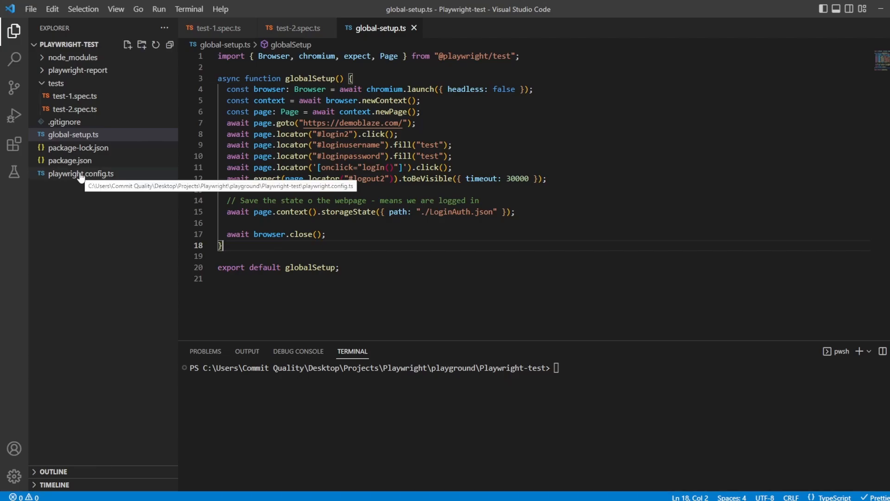
Review global-setup.ts and its LoginAuth.json save path, then return to playwright.config.ts
{"action": "left_click", "coordinate": [81, 173]}
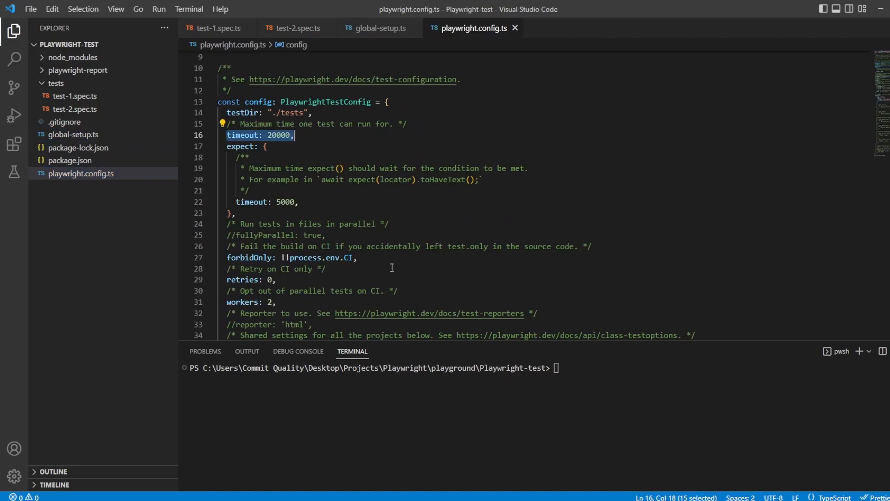
{"action": "mouse_move", "coordinate": [383, 271]}
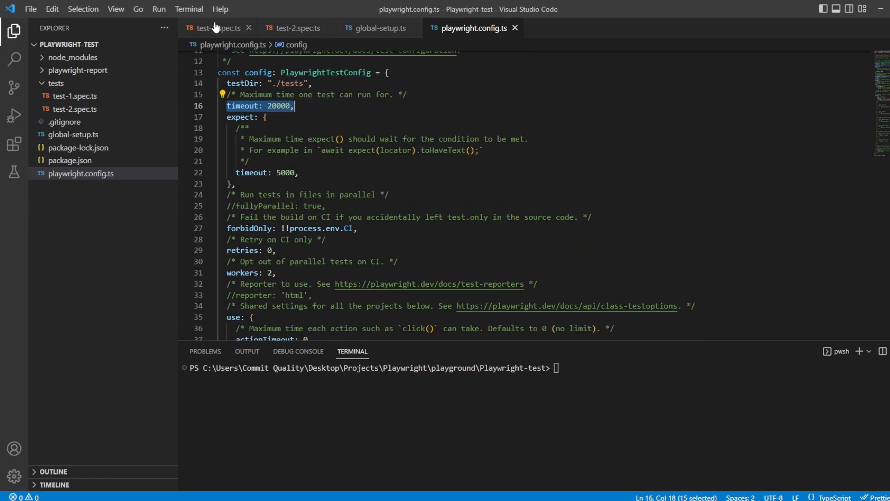
{"action": "left_click", "coordinate": [375, 28]}
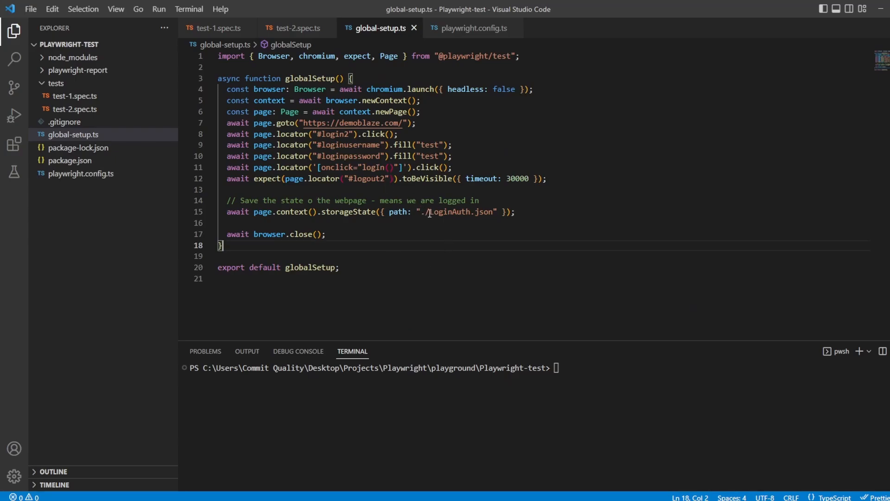
{"action": "double_click", "coordinate": [451, 212]}
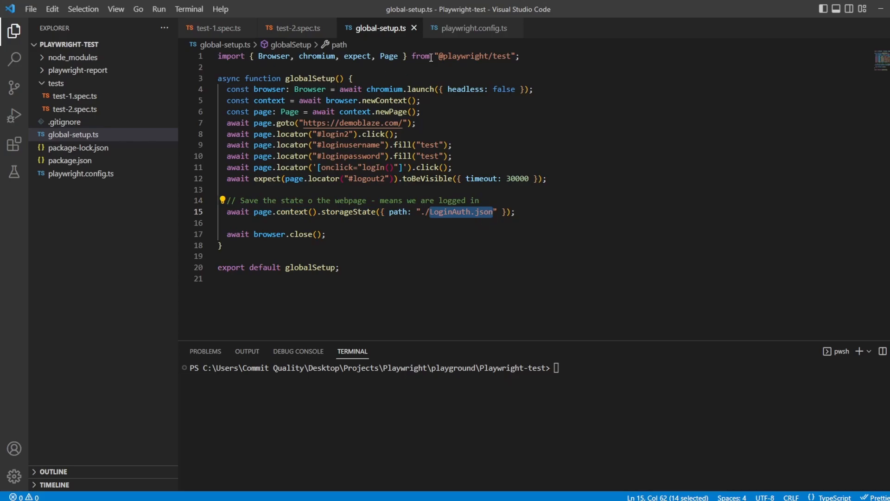
{"action": "left_click", "coordinate": [474, 27]}
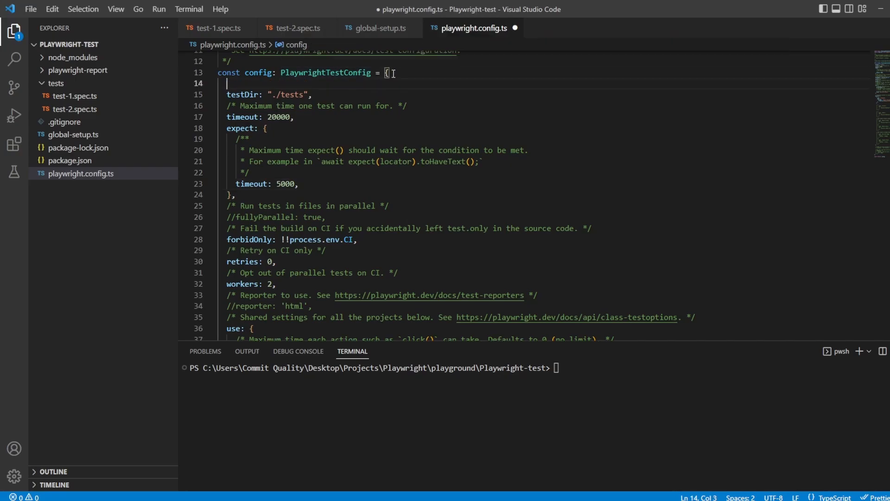
Add globalSetup: "./global-setup" at the top of the config object and save
{"action": "type", "text": "globalSetup"}
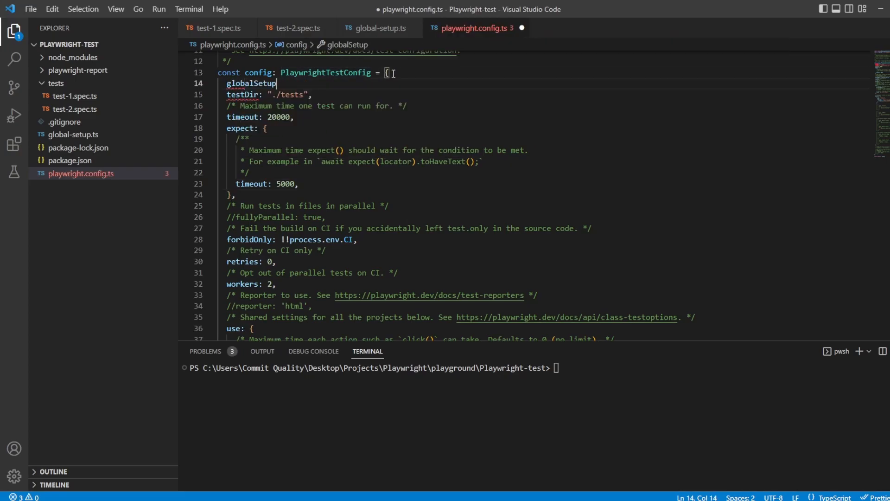
{"action": "type", "text": ":"}
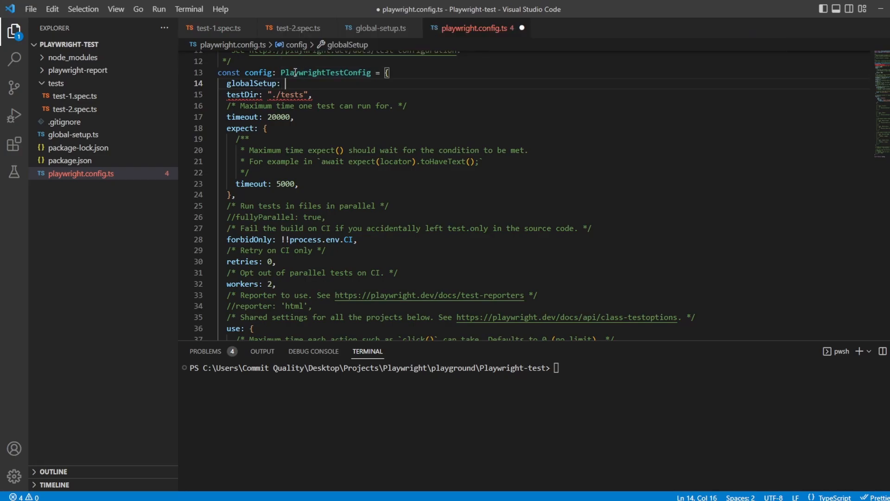
{"action": "type", "text": "\".\""}
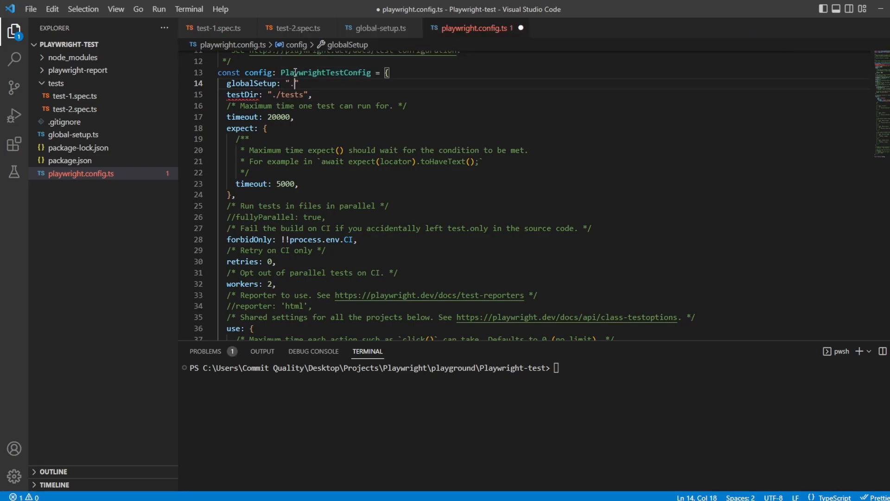
{"action": "type", "text": "/g"}
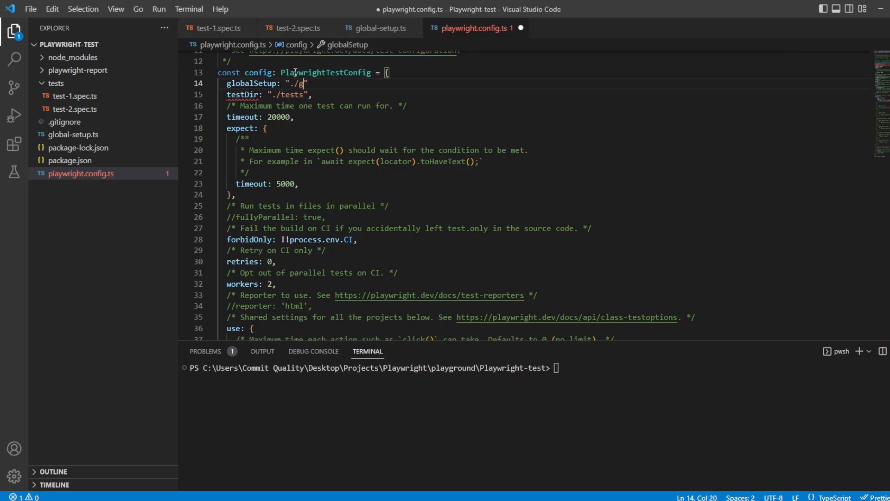
{"action": "type", "text": "lobal-setup"}
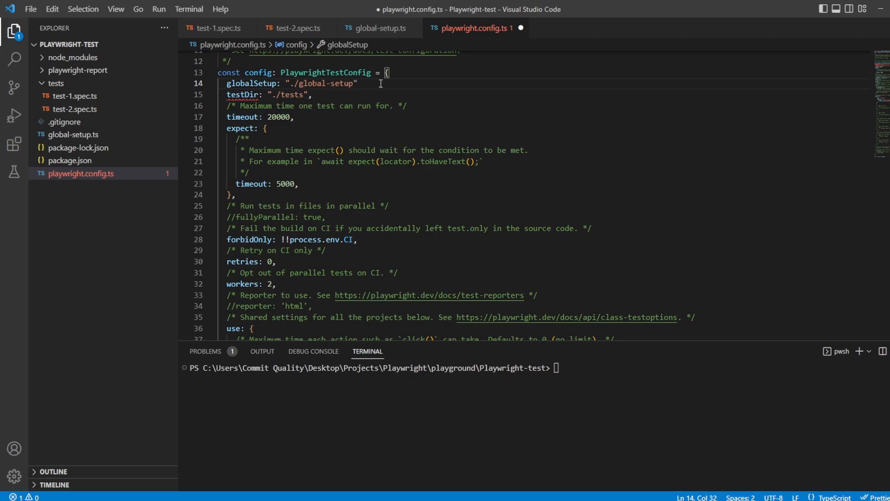
{"action": "key", "text": "ctrl+s"}
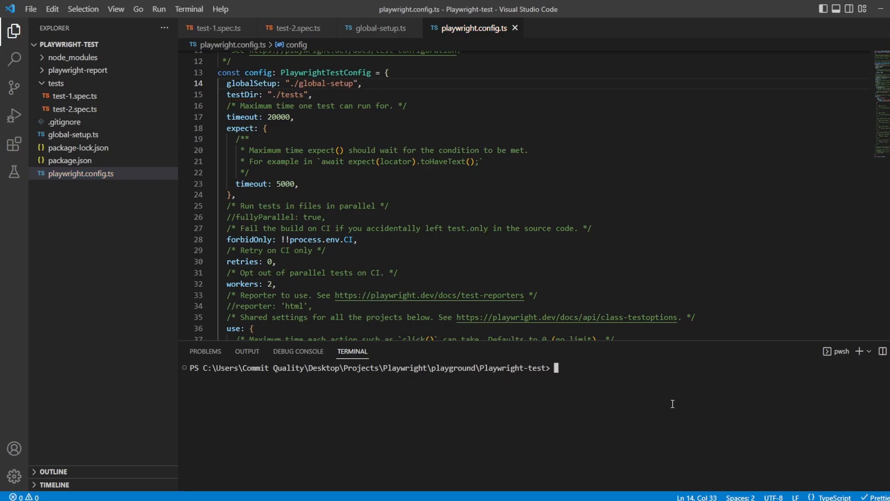
Run npx playwright test, generating LoginAuth.json with one pass and two Basic Test 2 failures
{"action": "type", "text": "npx playwright test"}
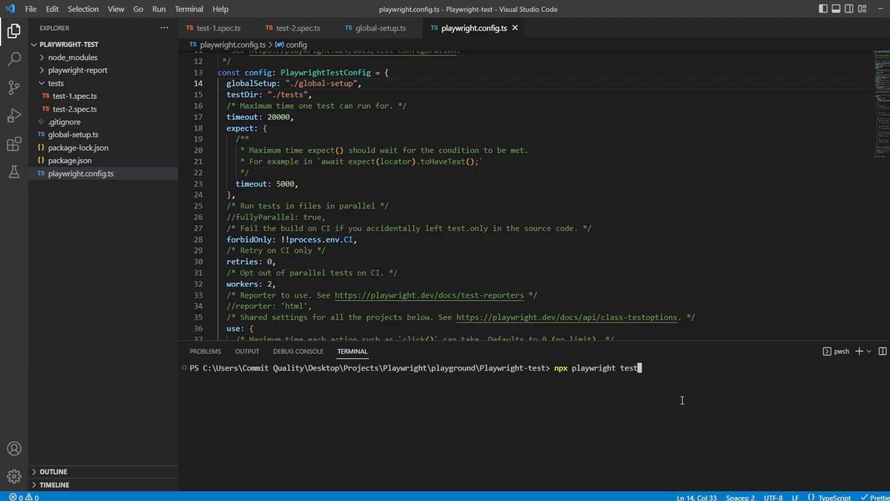
{"action": "left_click", "coordinate": [217, 28]}
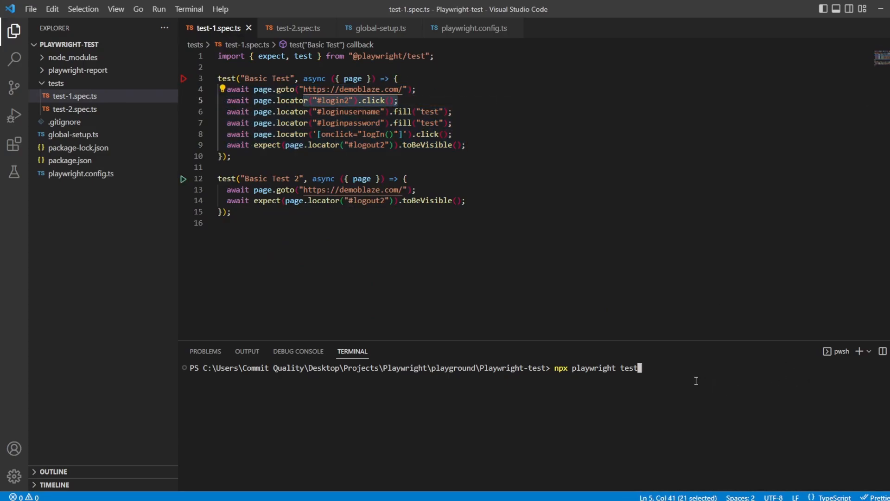
{"action": "key", "text": "Return"}
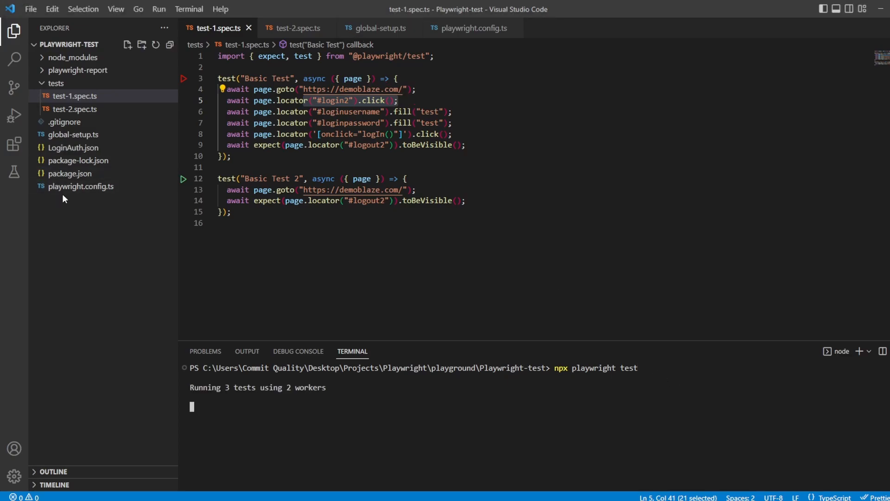
{"action": "mouse_move", "coordinate": [78, 160]}
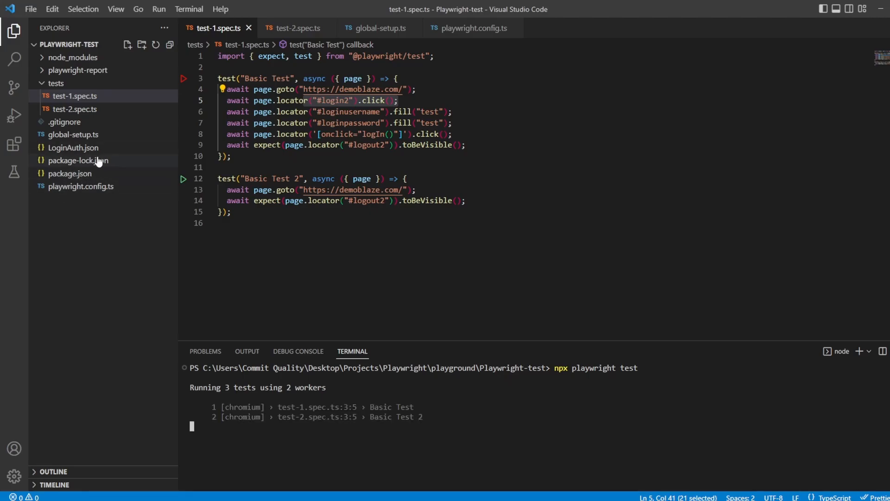
{"action": "mouse_move", "coordinate": [74, 148]}
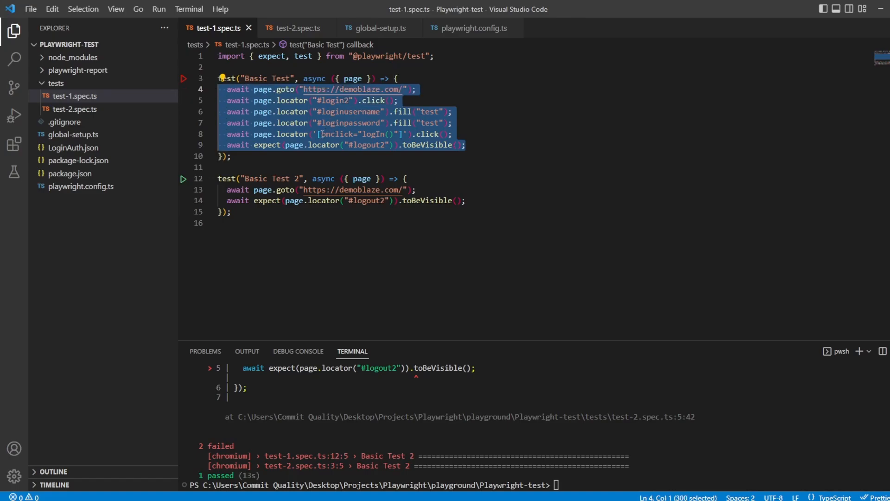
{"action": "mouse_move", "coordinate": [285, 170]}
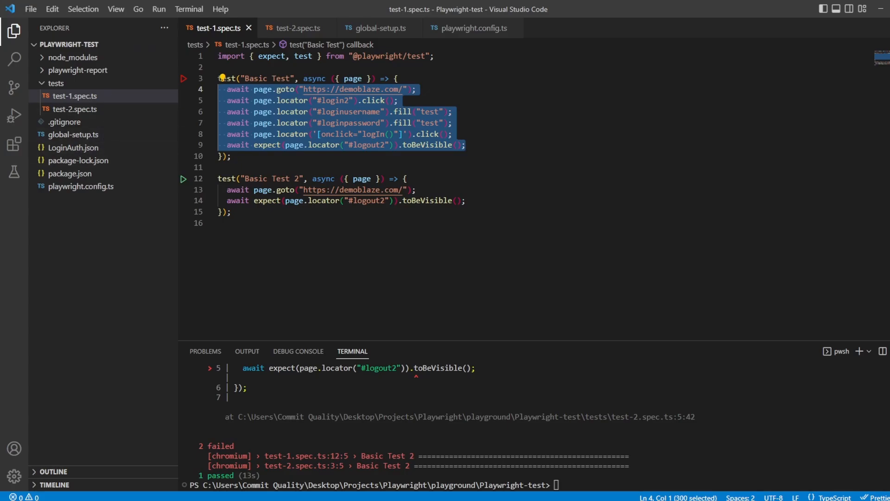
Review the chromium and firefox projects in playwright.config.ts, then scroll back to the use block
{"action": "left_click", "coordinate": [473, 28]}
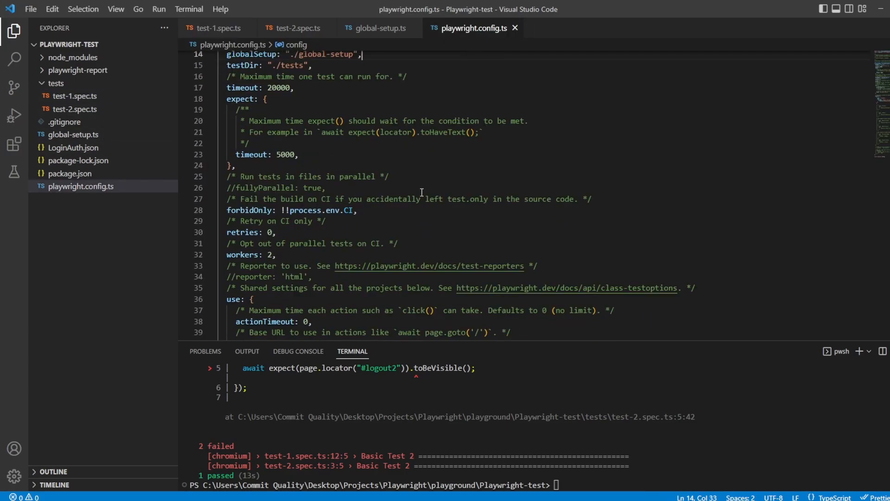
{"action": "scroll", "scroll_direction": "down", "scroll_amount": 3}
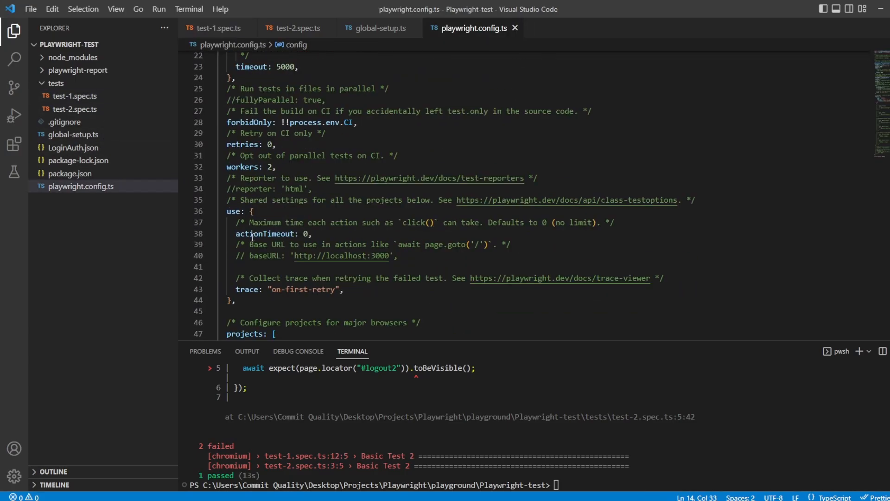
{"action": "scroll", "scroll_direction": "down", "scroll_amount": 3}
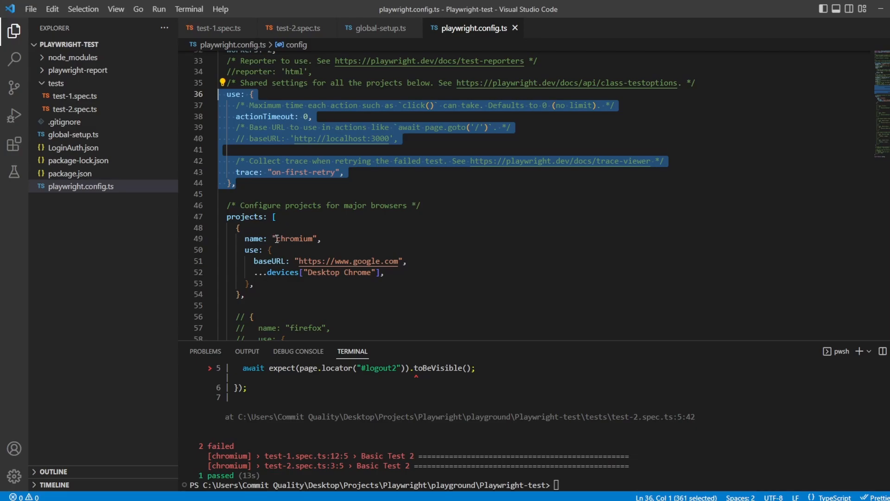
{"action": "double_click", "coordinate": [294, 238]}
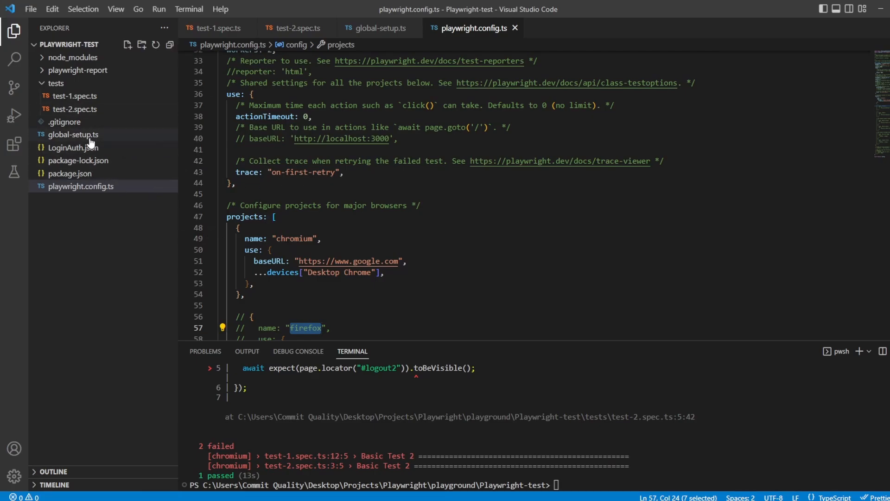
{"action": "mouse_move", "coordinate": [276, 259]}
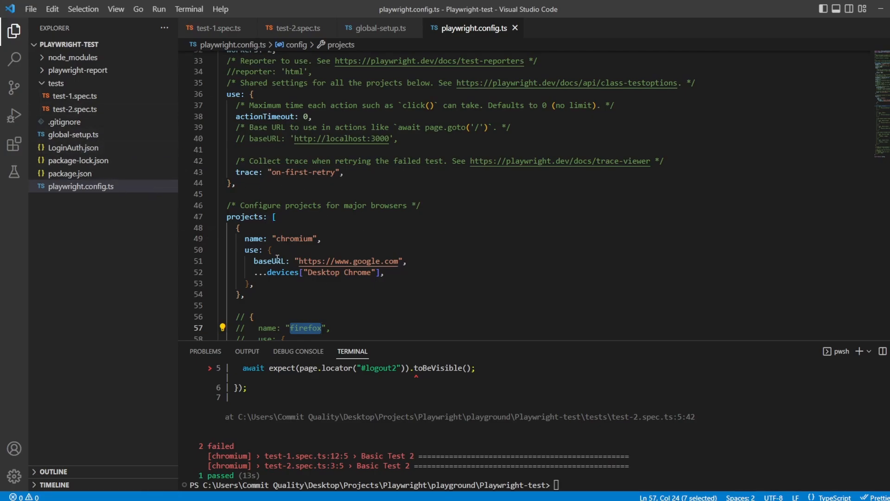
{"action": "double_click", "coordinate": [294, 238]}
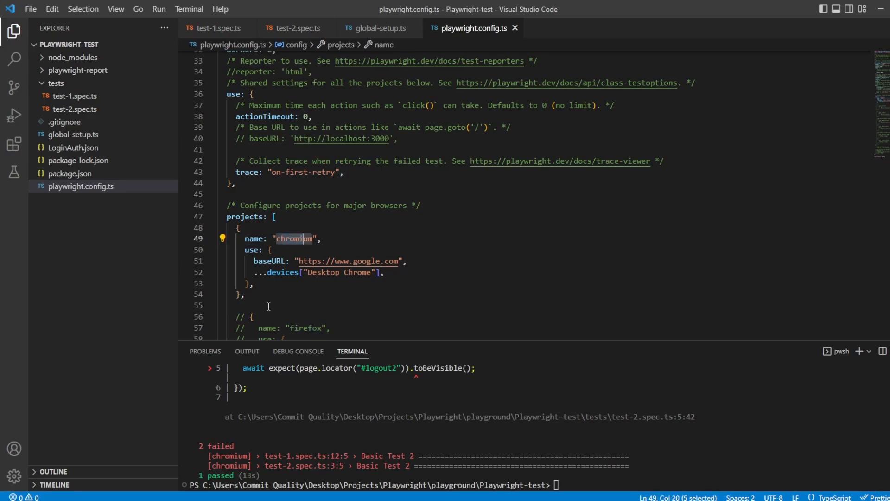
{"action": "left_click", "coordinate": [366, 273]}
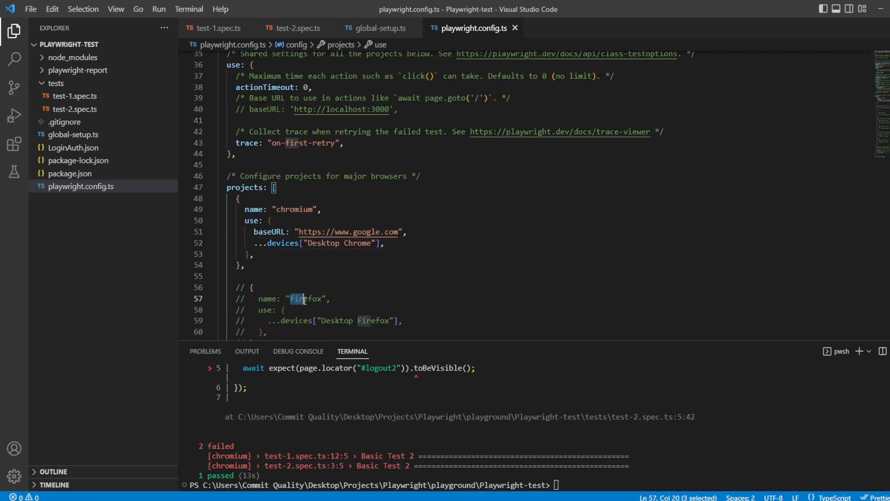
{"action": "double_click", "coordinate": [305, 299]}
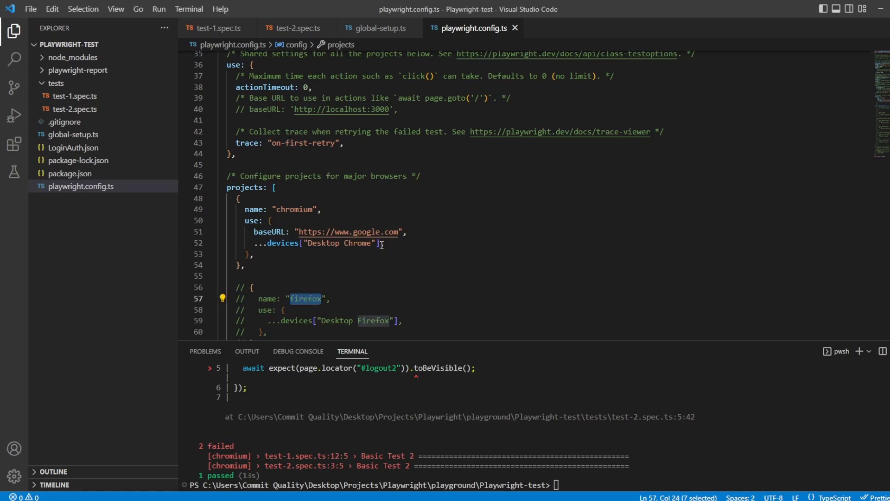
{"action": "scroll", "scroll_direction": "up", "scroll_amount": 3}
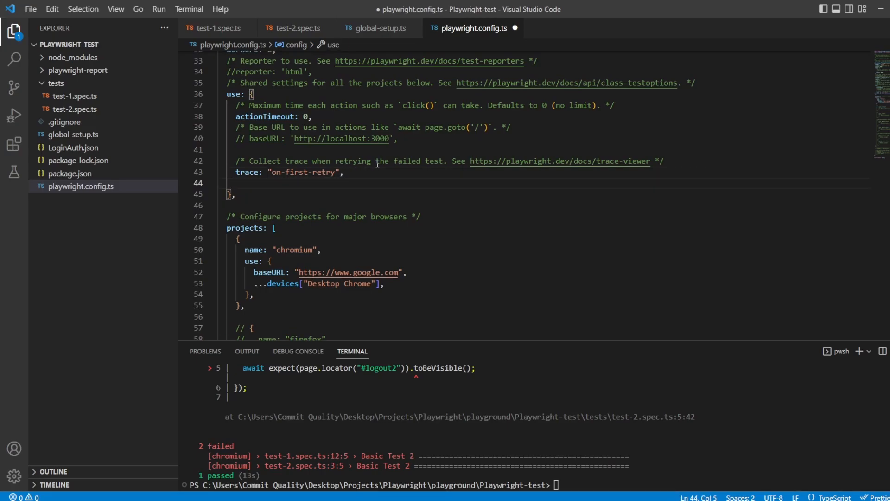
Add storageState: "./LoginAuth.json" under the shared use settings
{"action": "type", "text": "storageState:"}
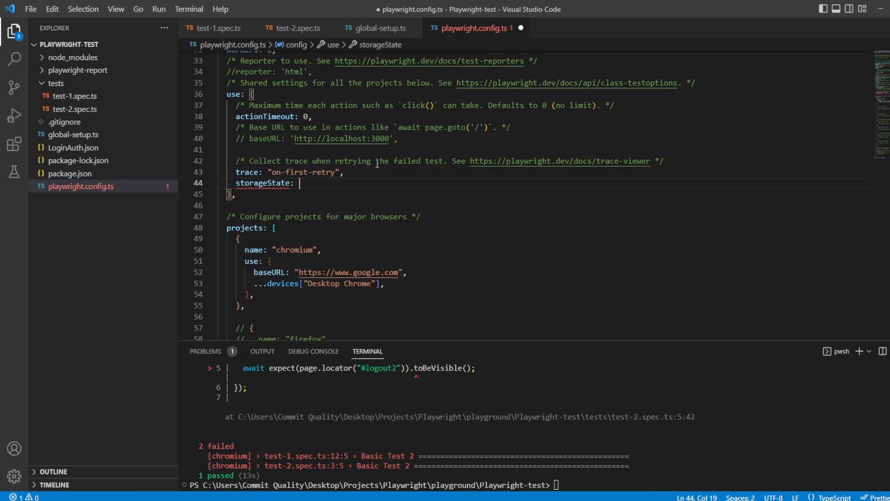
{"action": "type", "text": "\".\""}
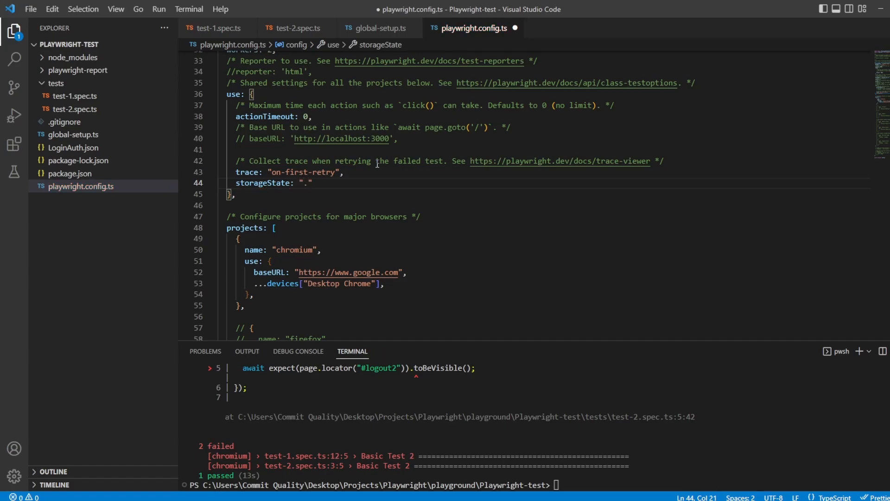
{"action": "type", "text": "/LoginAuth.json"}
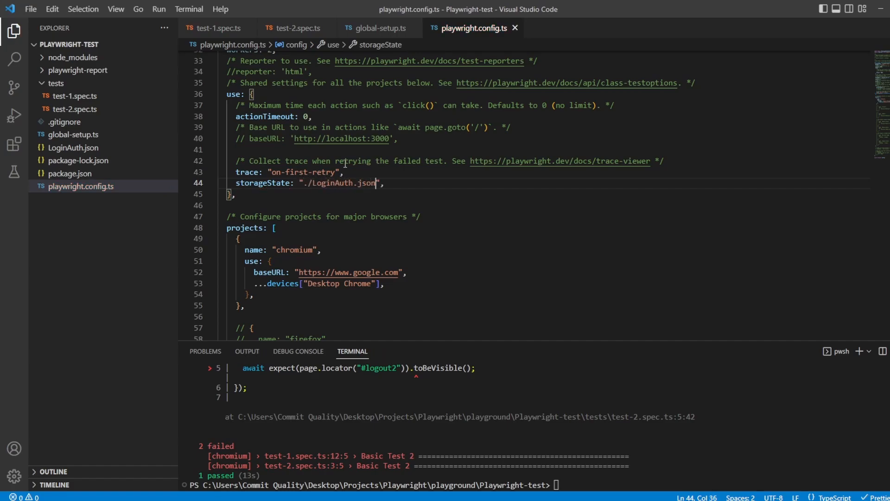
{"action": "mouse_move", "coordinate": [74, 147]}
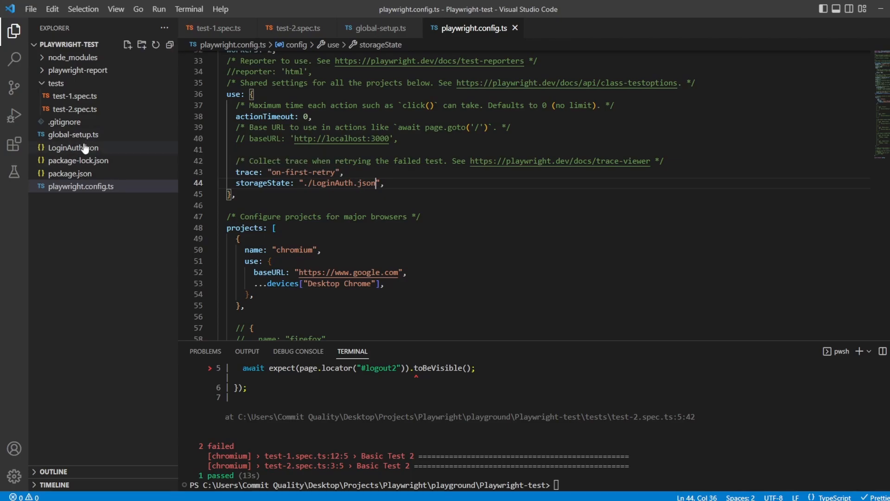
{"action": "mouse_move", "coordinate": [378, 182]}
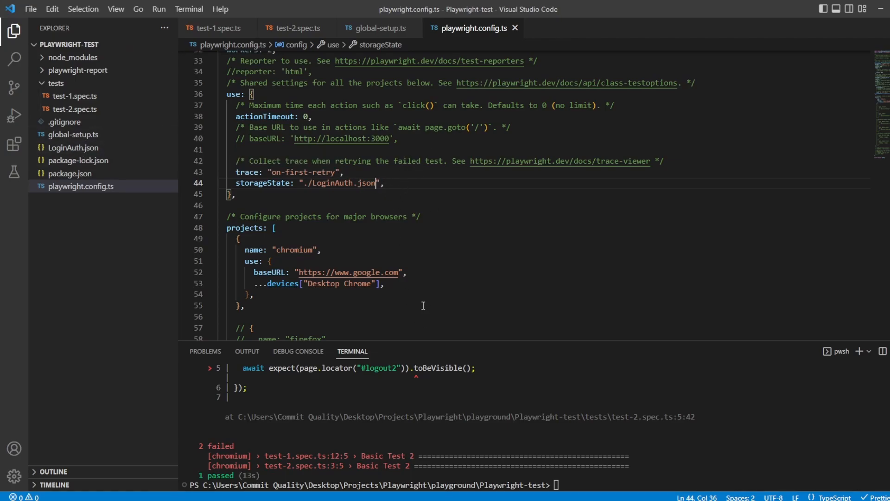
{"action": "mouse_move", "coordinate": [409, 303]}
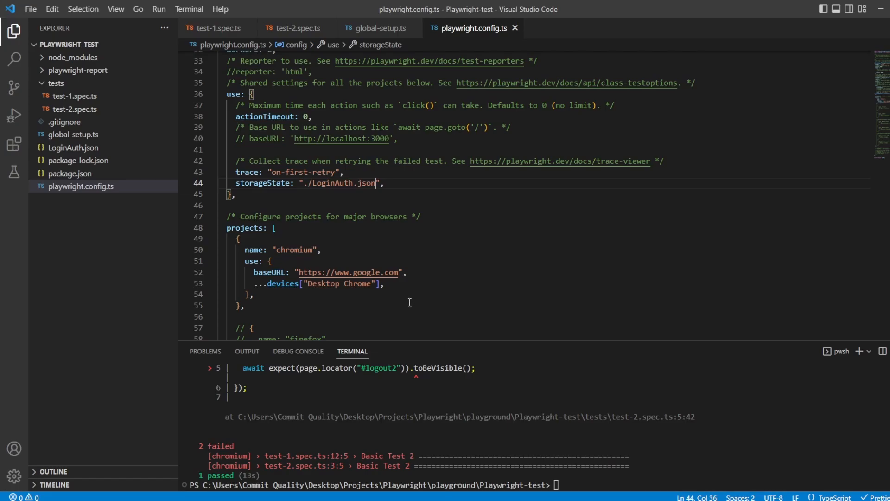
{"action": "mouse_move", "coordinate": [350, 272]}
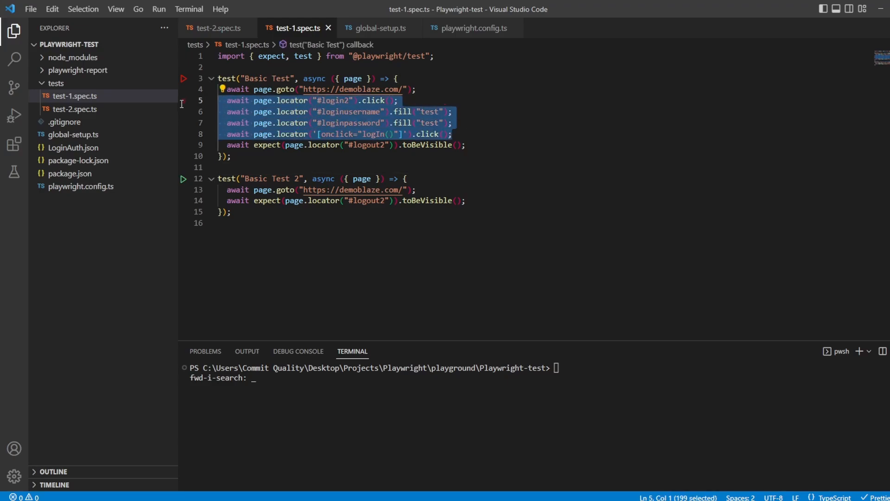
Delete the login steps from Basic Test, save, and run npx playwright test --headed with all 3 passing
{"action": "key", "text": "Delete"}
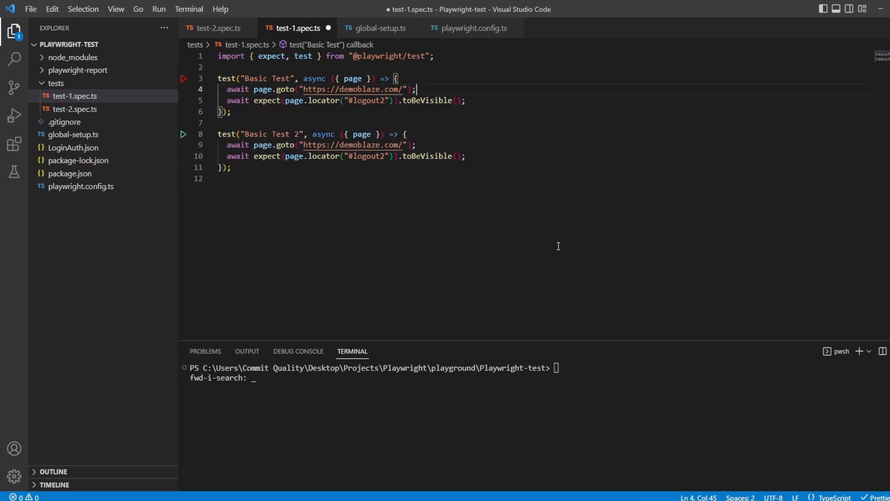
{"action": "key", "text": "ctrl+s"}
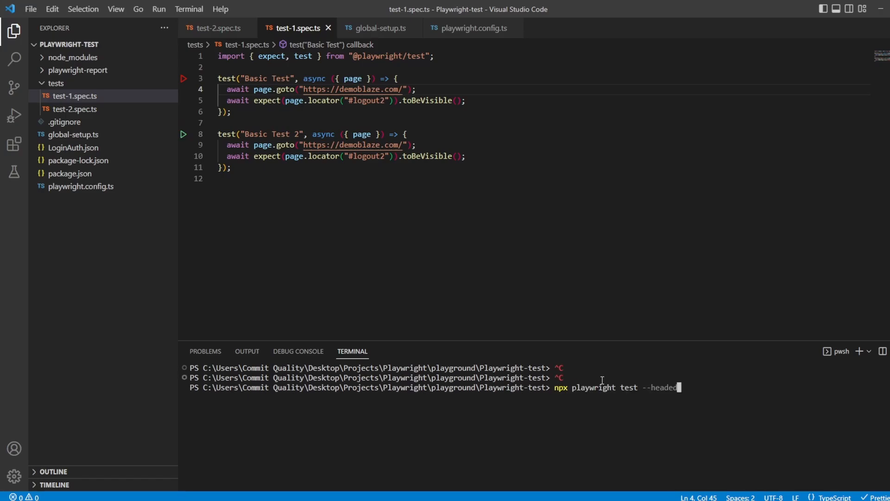
{"action": "key", "text": "Return"}
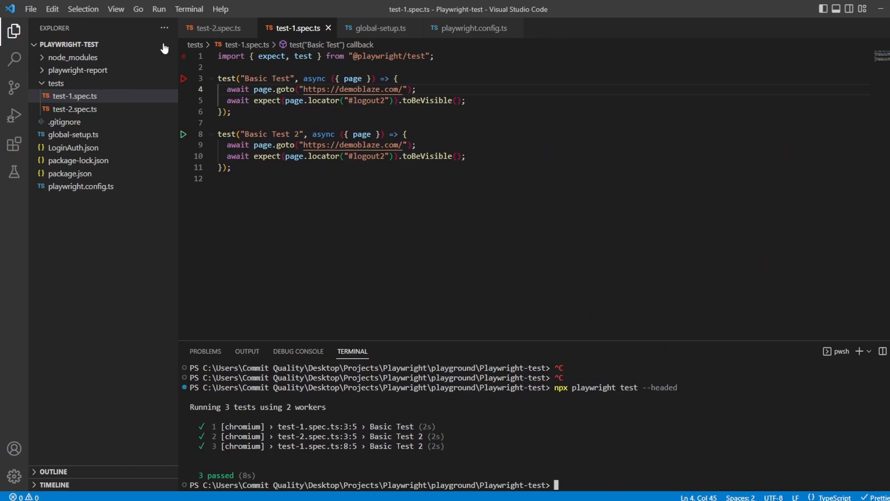
{"action": "left_click", "coordinate": [74, 96]}
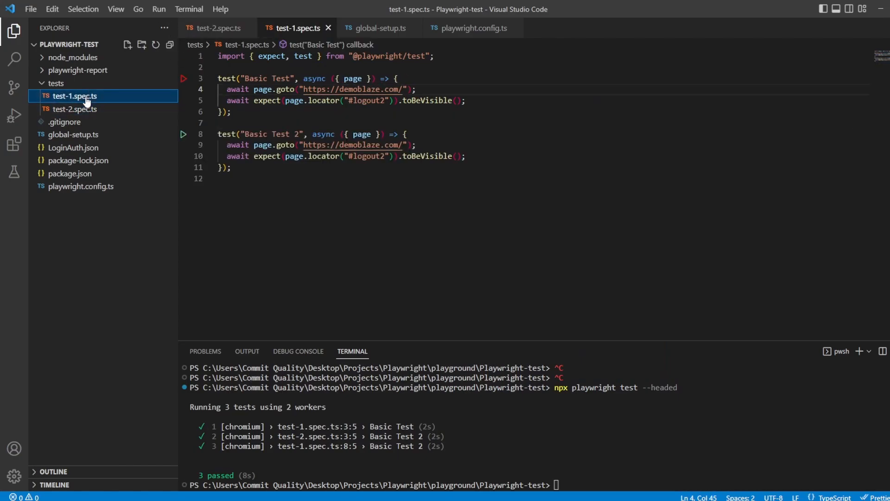
Recheck global-setup.ts and the config, rerun the headed suite (3 passed), then uncomment globalSetup and save
{"action": "left_click", "coordinate": [378, 28]}
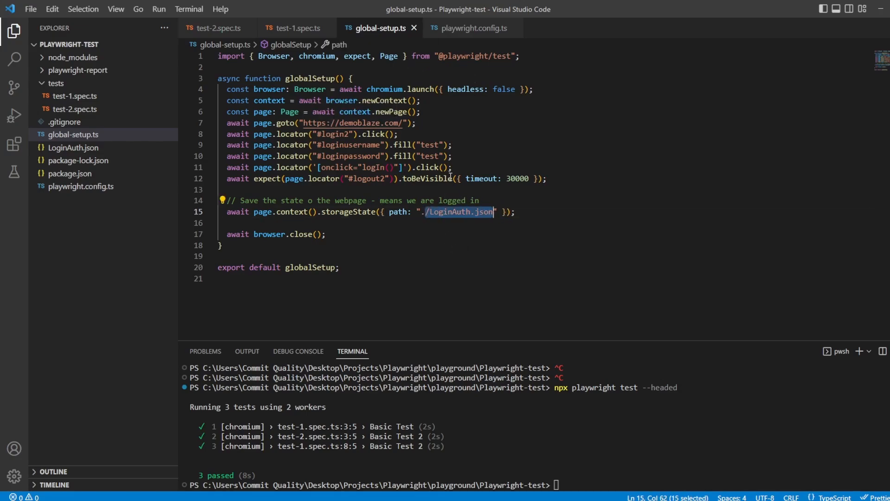
{"action": "left_click", "coordinate": [184, 122]}
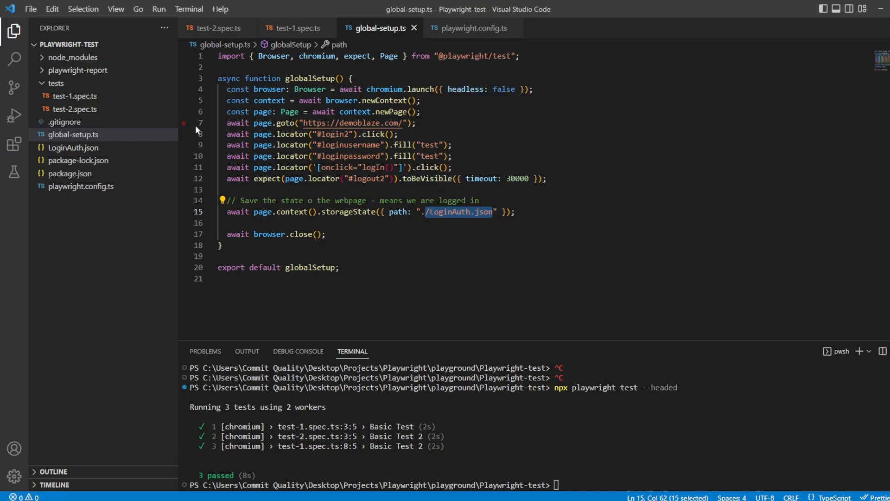
{"action": "mouse_move", "coordinate": [126, 146]}
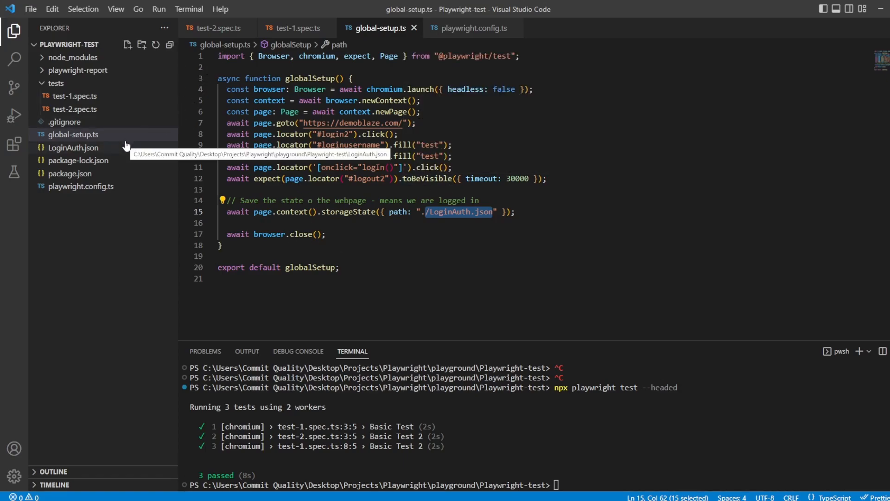
{"action": "mouse_move", "coordinate": [71, 159]}
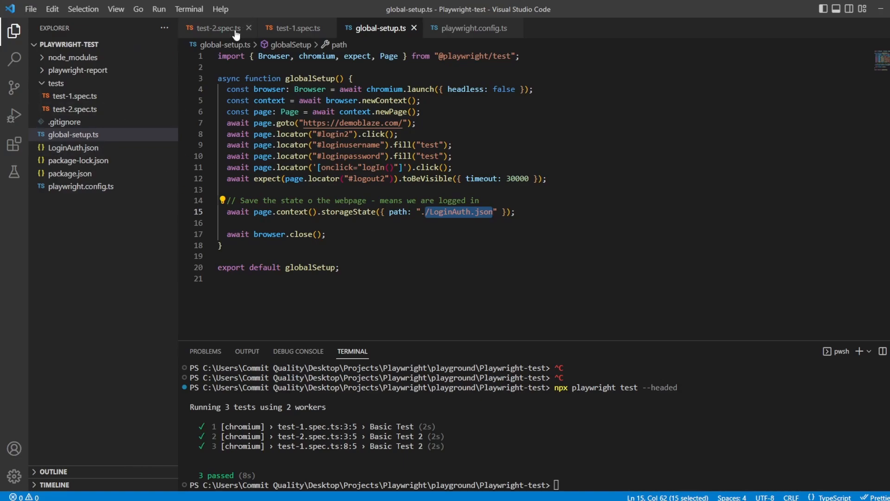
{"action": "left_click", "coordinate": [472, 28]}
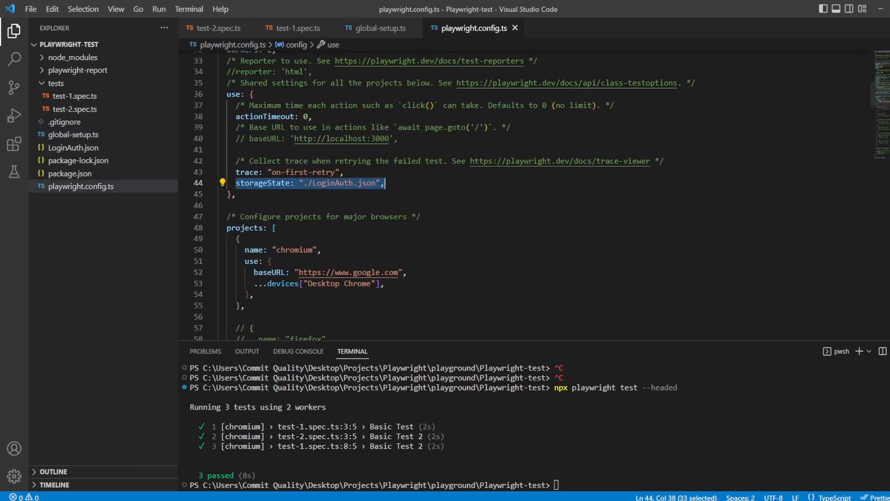
{"action": "scroll", "scroll_direction": "up", "scroll_amount": 3}
{"action": "type", "text": "npx playwright test --headed"}
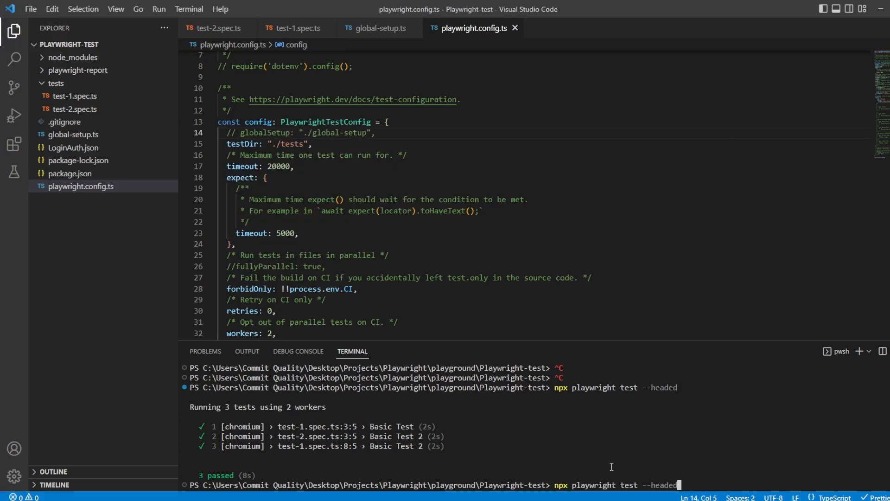
{"action": "key", "text": "Return"}
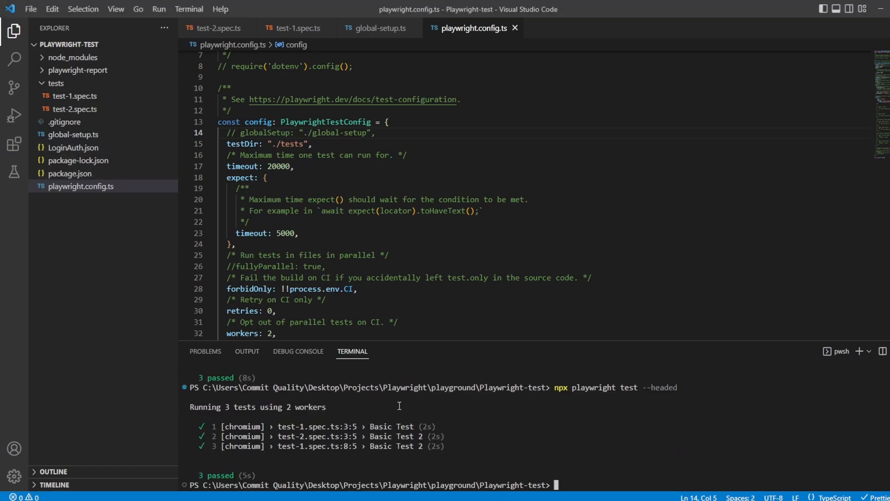
{"action": "mouse_move", "coordinate": [72, 151]}
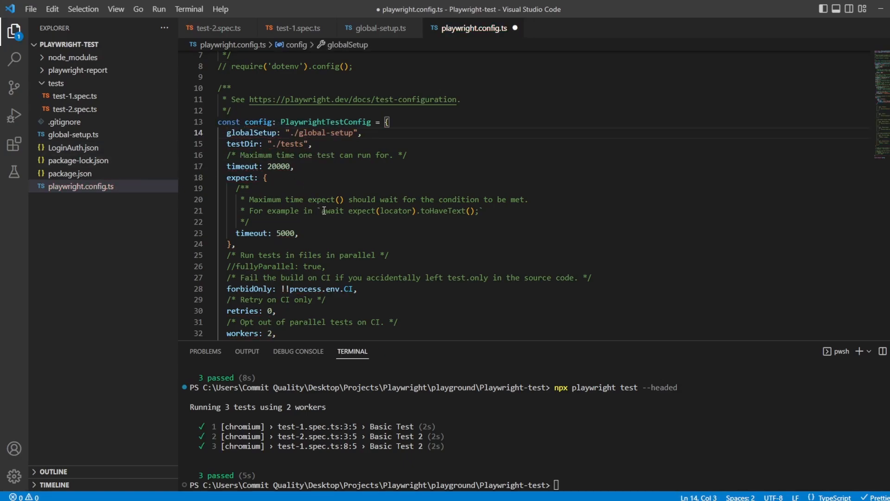
{"action": "key", "text": "ctrl+s"}
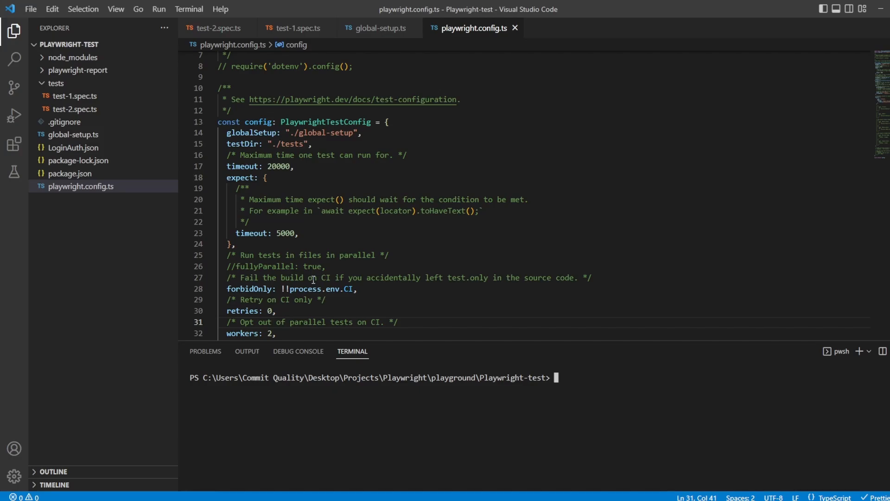
Add context to Basic Test 2's parameters, clear cookies, and run npx playwright test --headed to see it fail
{"action": "left_click", "coordinate": [217, 27]}
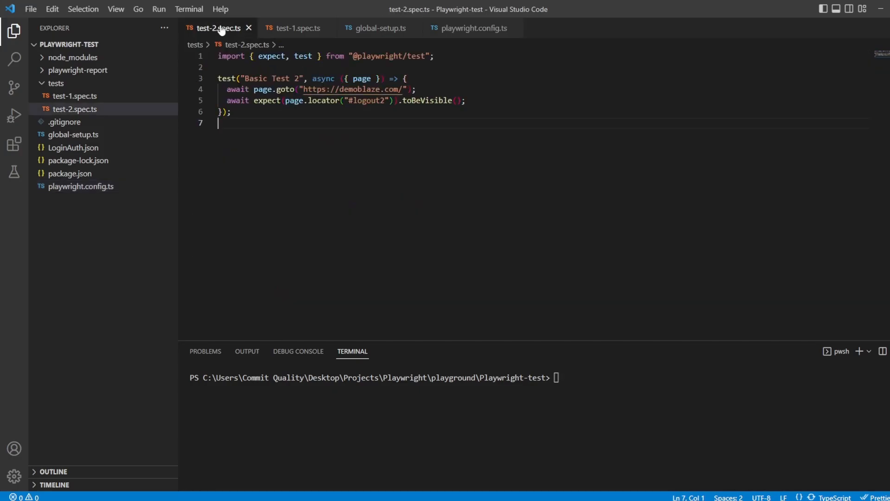
{"action": "mouse_move", "coordinate": [257, 74]}
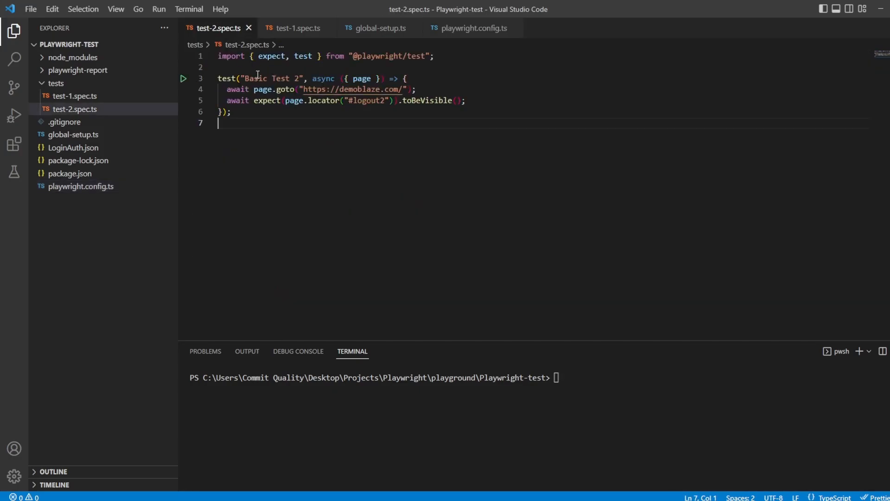
{"action": "mouse_move", "coordinate": [221, 33]}
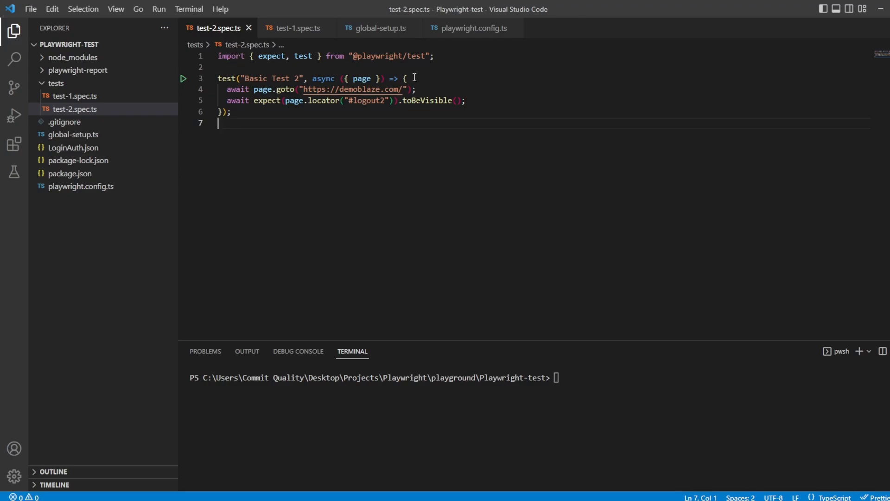
{"action": "left_click", "coordinate": [405, 78]}
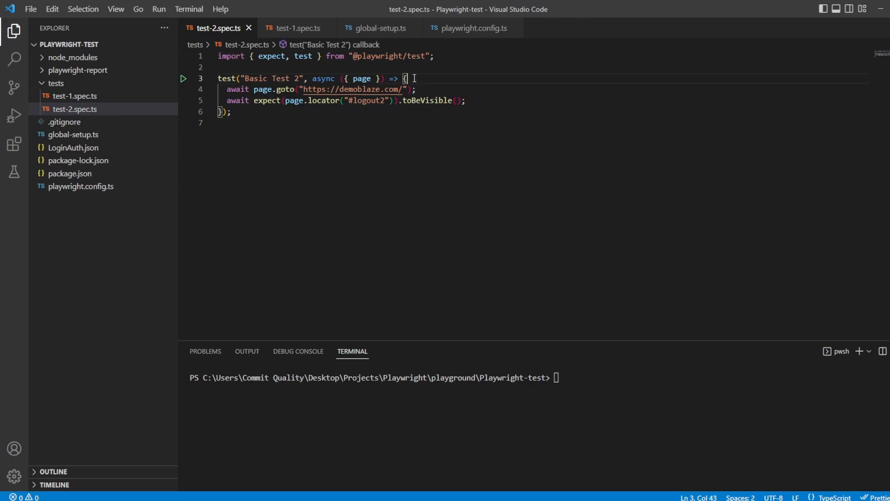
{"action": "left_click", "coordinate": [372, 78]}
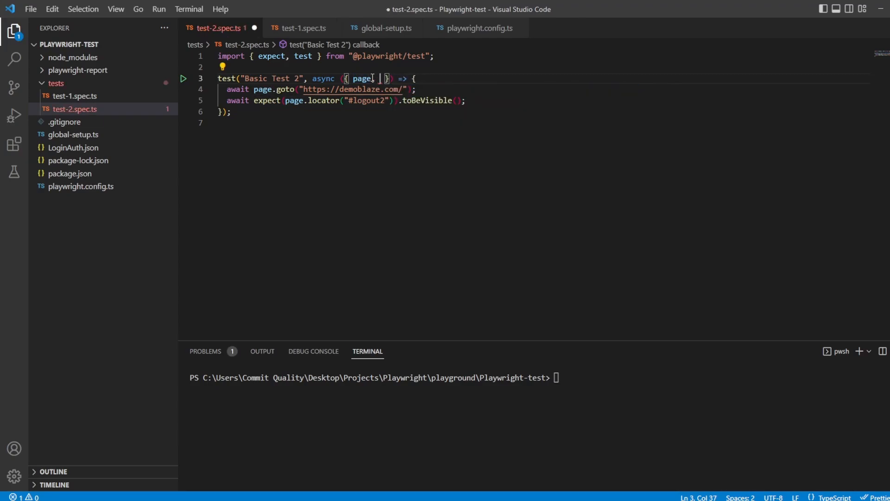
{"action": "type", "text": ", context"}
{"action": "type", "text": "await context.clearCookies();"}
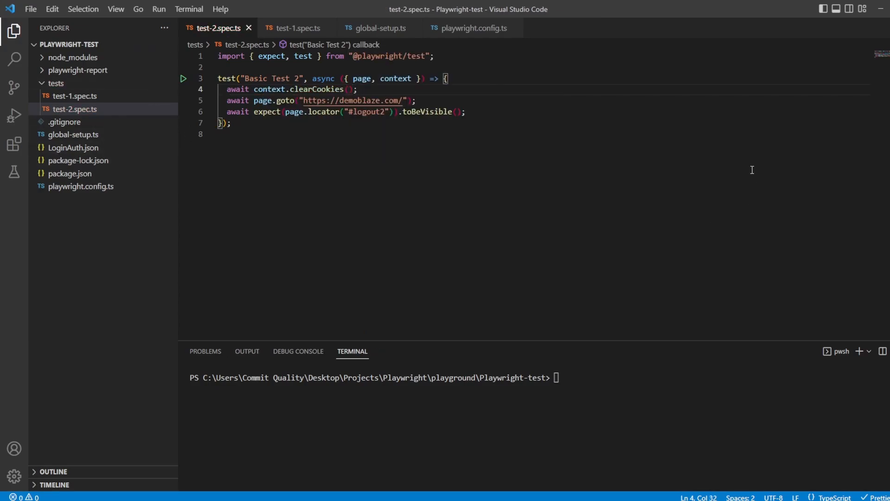
{"action": "mouse_move", "coordinate": [581, 374]}
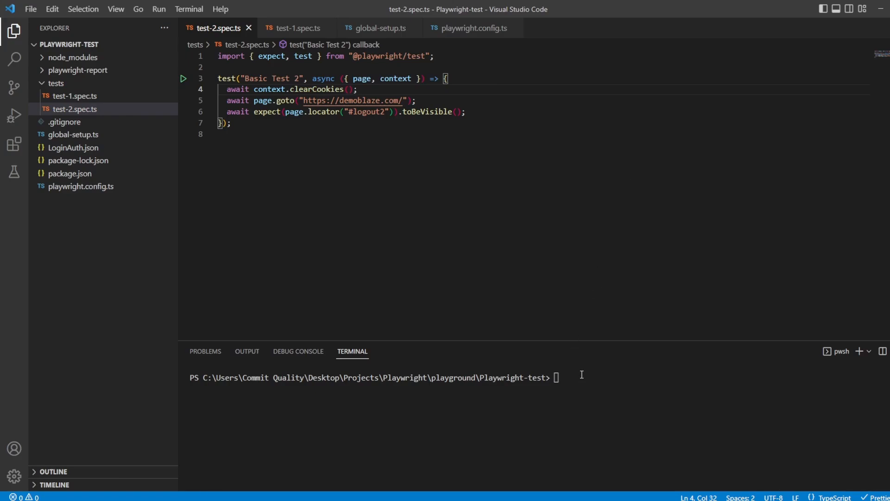
{"action": "type", "text": "npx playwright test --headed"}
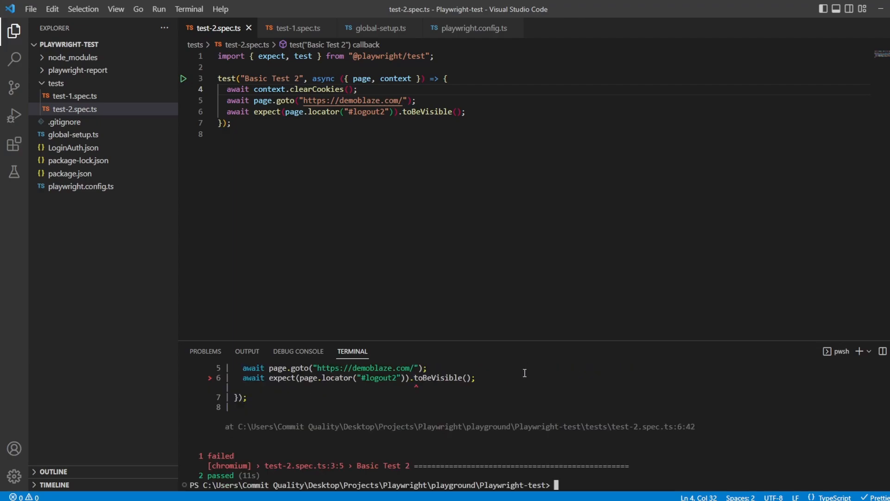
{"action": "mouse_move", "coordinate": [309, 419]}
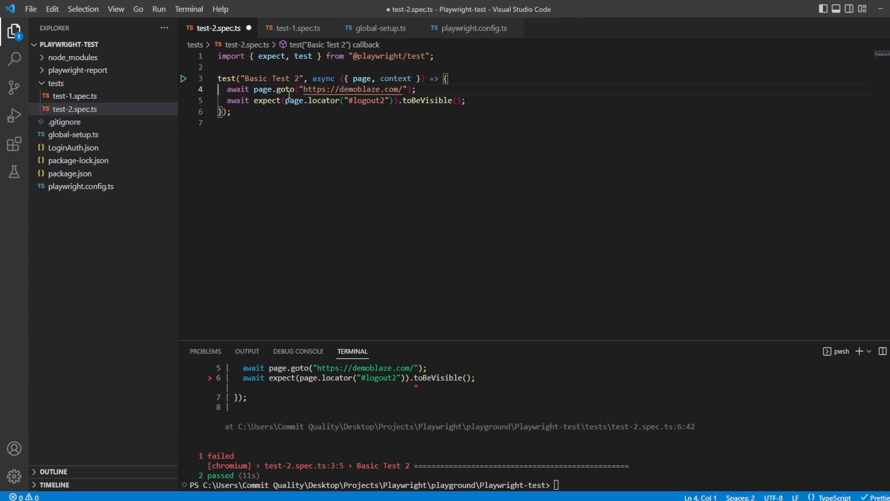
Save Basic Test 2 without cookie clearing and run npx playwright test, all 3 passing
{"action": "key", "text": "ctrl+s"}
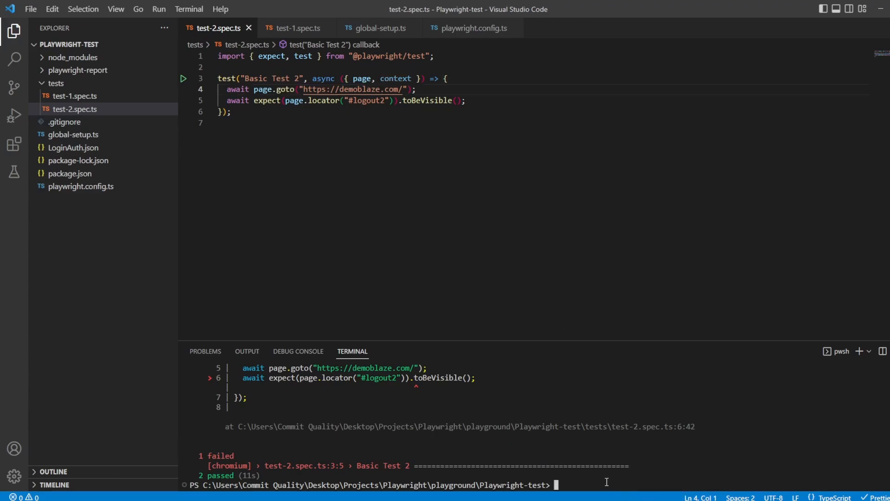
{"action": "type", "text": "npx playwright test"}
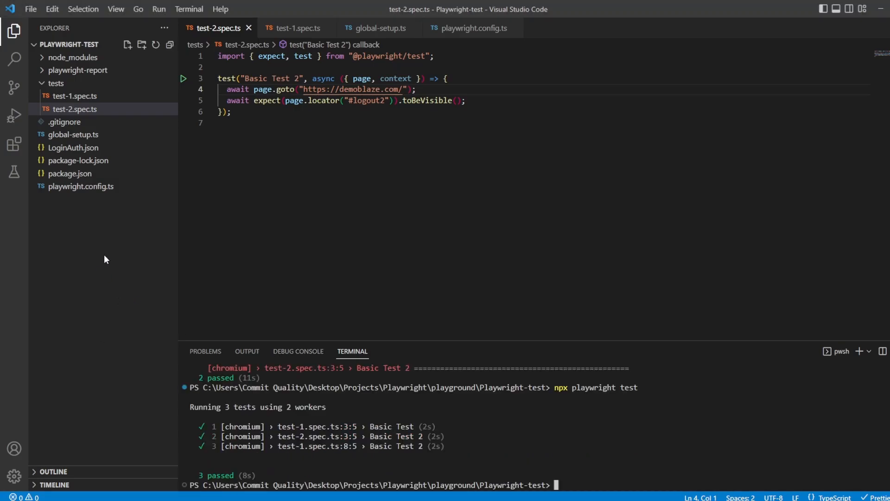
{"action": "mouse_move", "coordinate": [91, 207]}
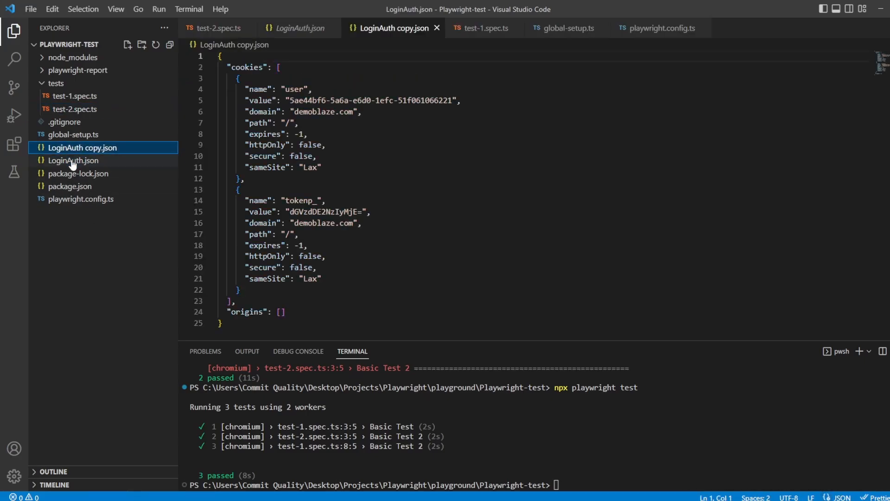
{"action": "right_click", "coordinate": [83, 148]}
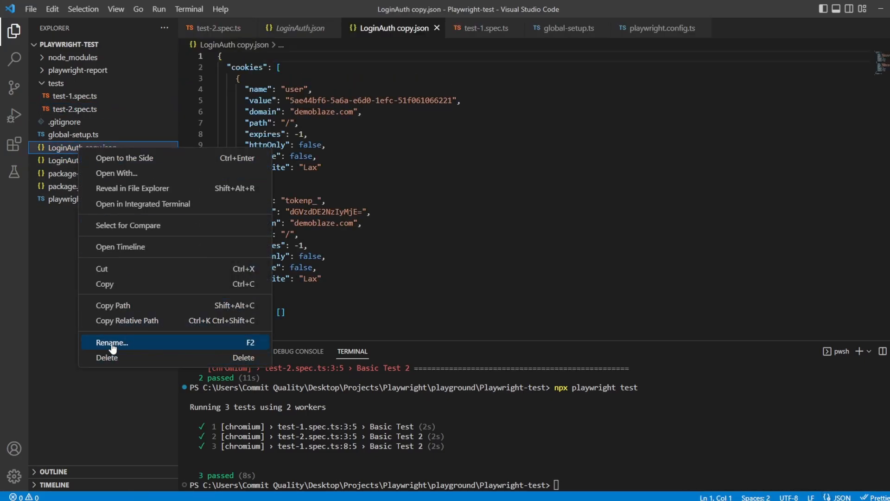
{"action": "left_click", "coordinate": [111, 342]}
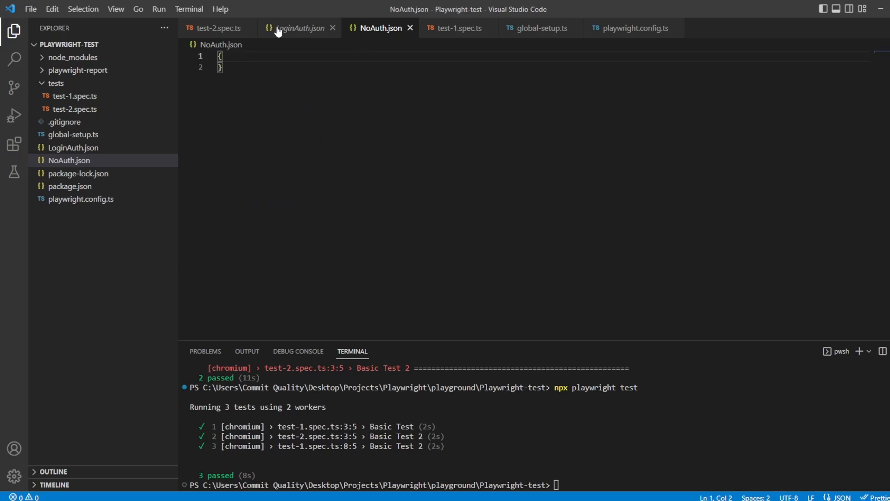
{"action": "left_click", "coordinate": [631, 28]}
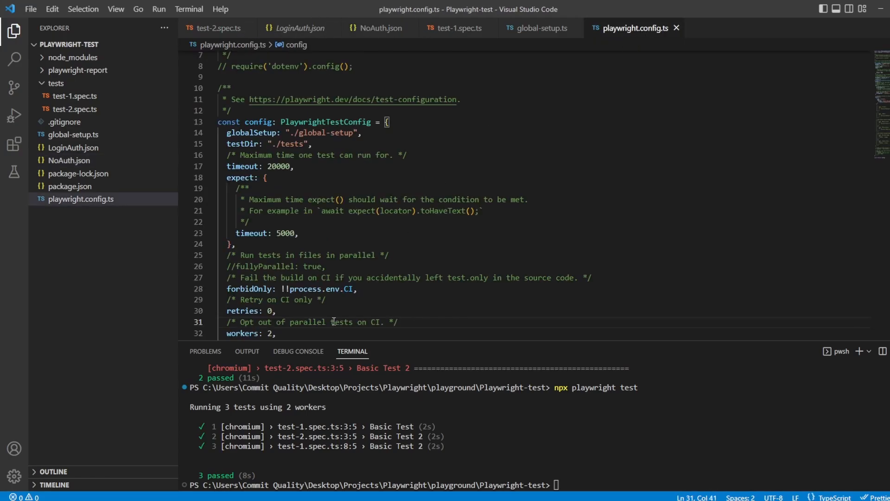
{"action": "scroll", "scroll_direction": "down", "scroll_amount": 3}
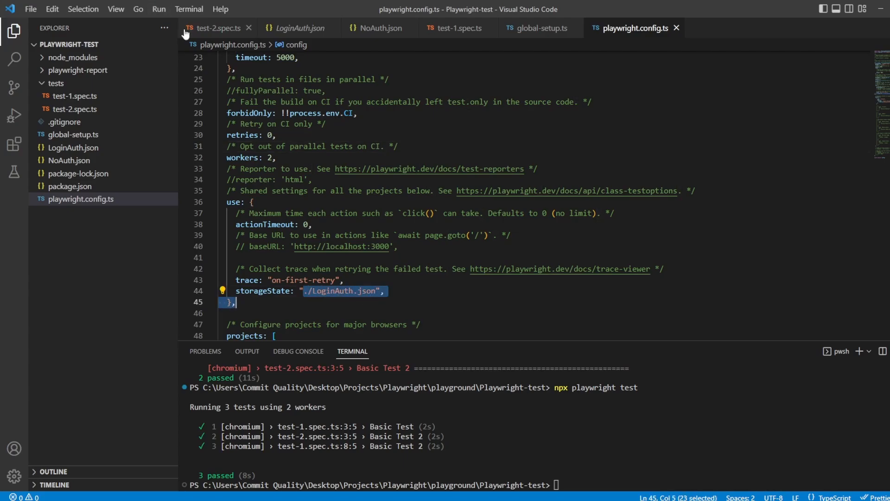
Add test.use({ storageState: "./NoAuth.json" }) above Basic Test 2 and save
{"action": "left_click", "coordinate": [216, 27]}
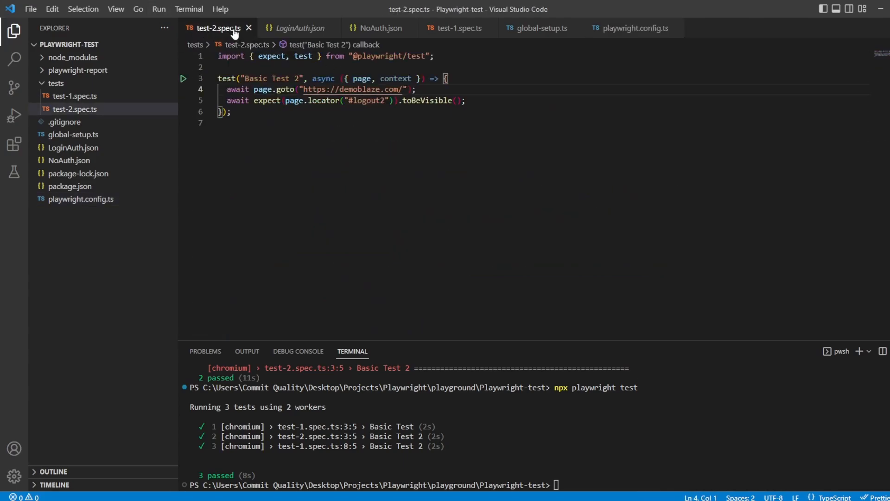
{"action": "left_click", "coordinate": [245, 67]}
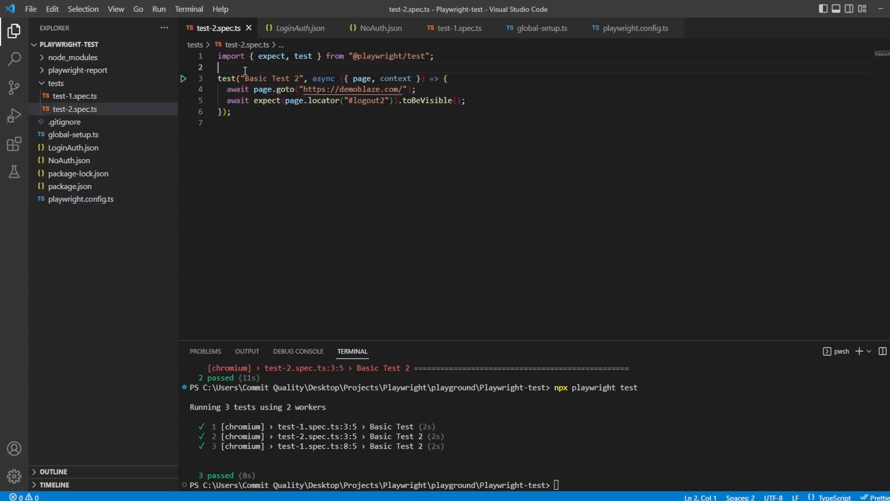
{"action": "type", "text": "test."}
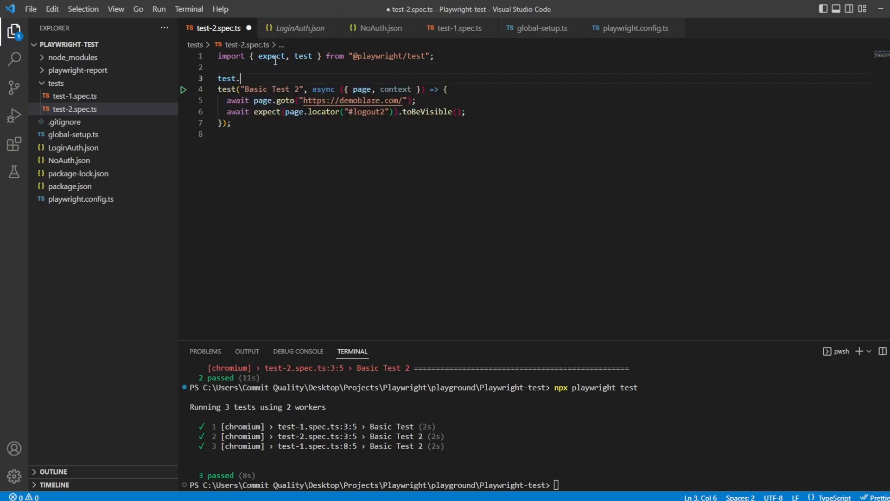
{"action": "type", "text": "use({storageState:"}
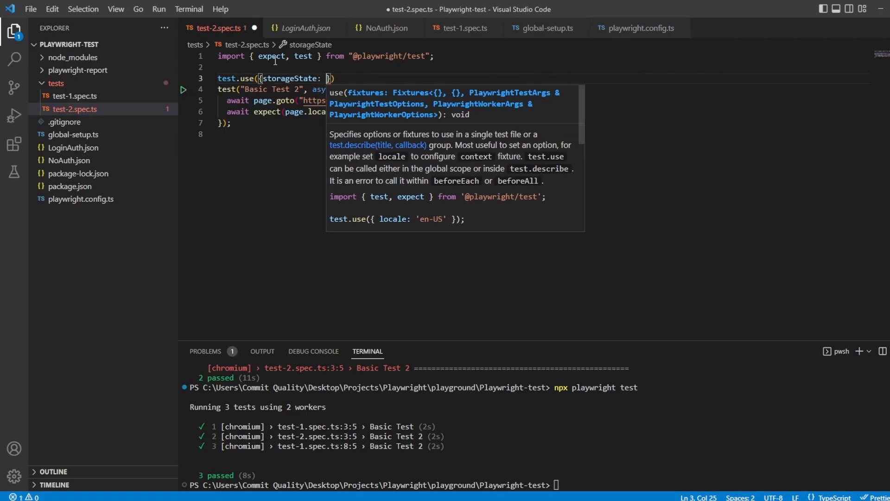
{"action": "type", "text": "\"\""}
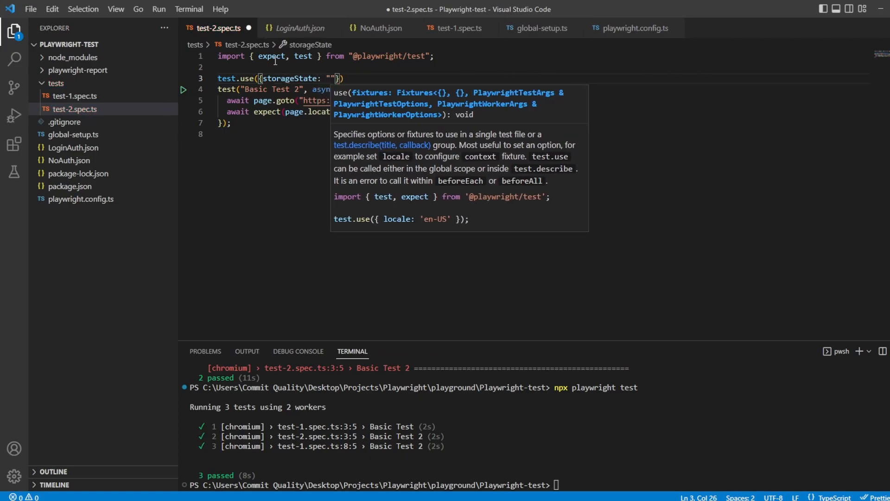
{"action": "type", "text": "./noA"}
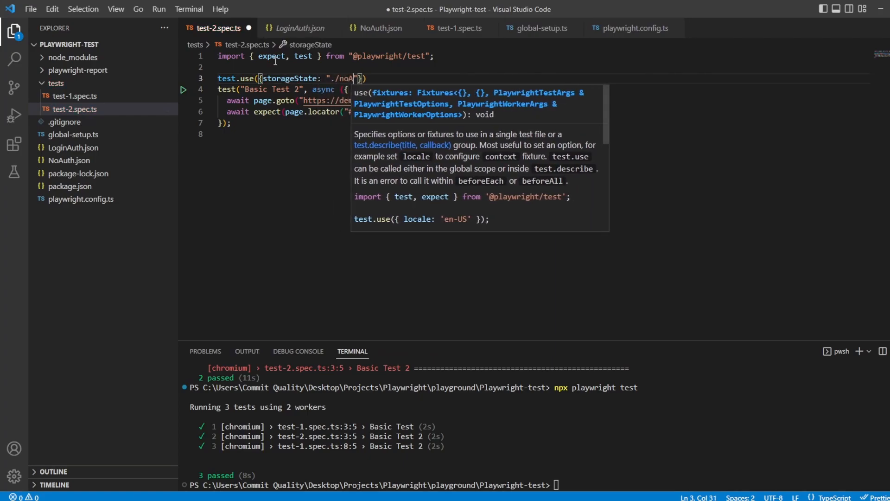
{"action": "type", "text": "uth.json"}
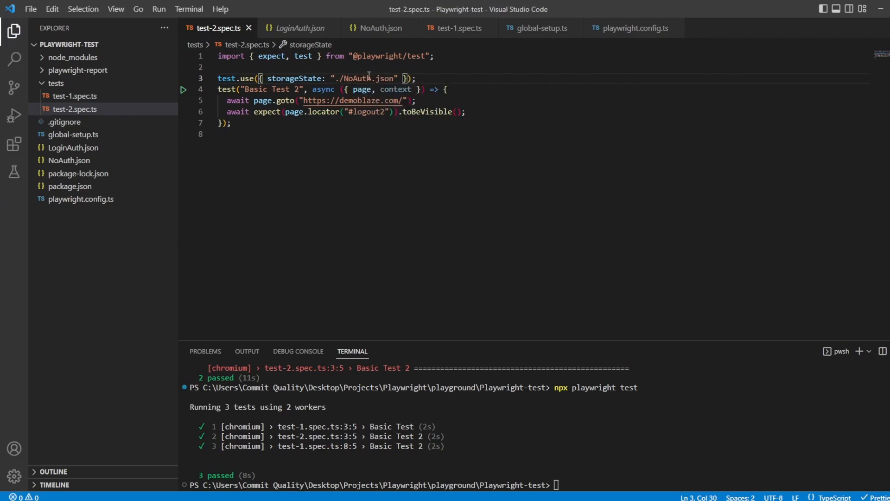
{"action": "key", "text": "Enter"}
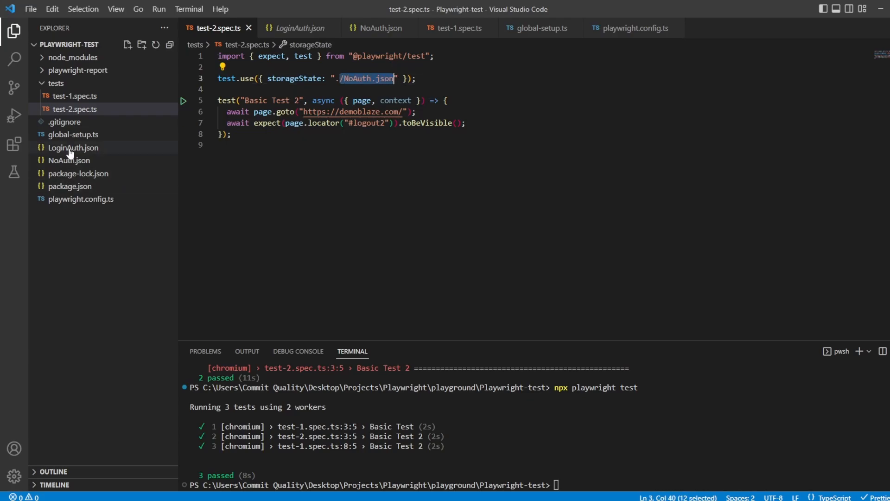
{"action": "mouse_move", "coordinate": [627, 35]}
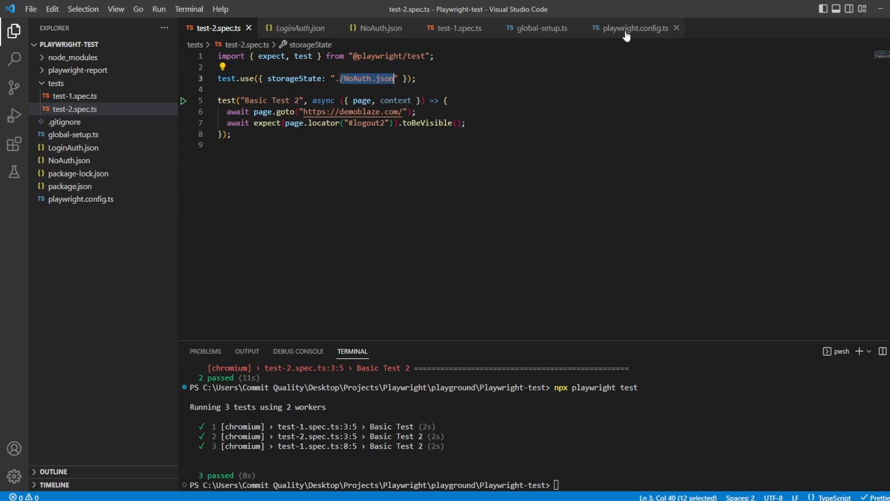
Compare with playwright.config.ts, return to test-2.spec.ts and rerun npx playwright test
{"action": "left_click", "coordinate": [631, 28]}
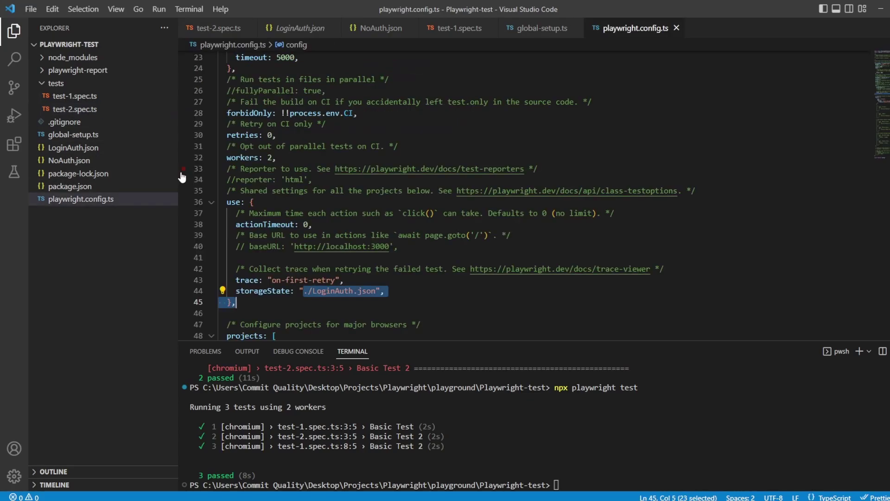
{"action": "left_click", "coordinate": [214, 28]}
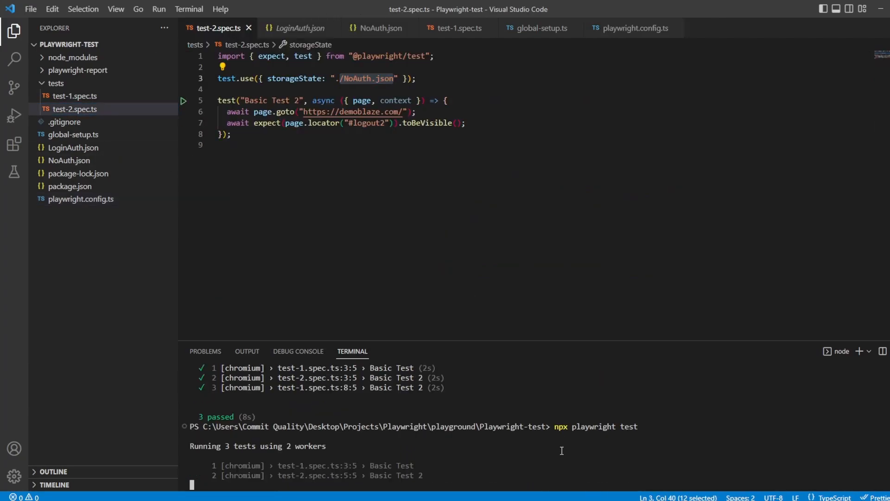
{"action": "scroll", "scroll_direction": "down", "scroll_amount": 3}
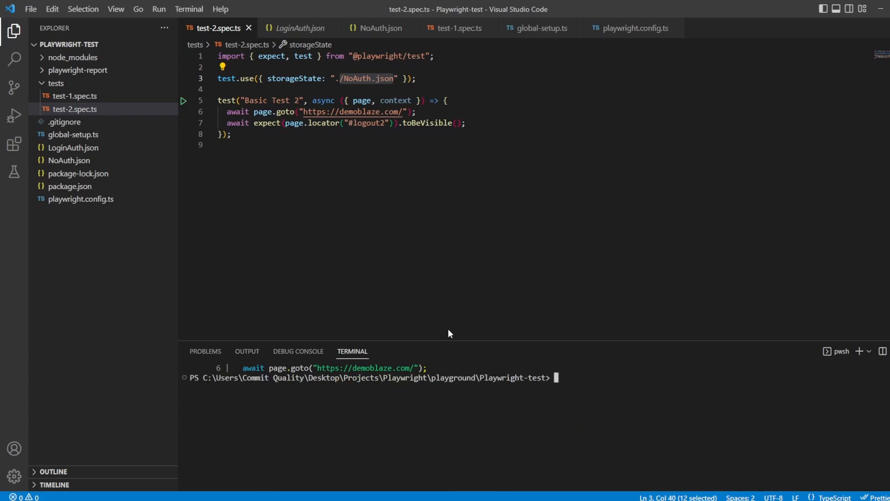
Close all open editor tabs and reopen only playwright.config.ts from the Explorer
{"action": "left_click", "coordinate": [634, 27]}
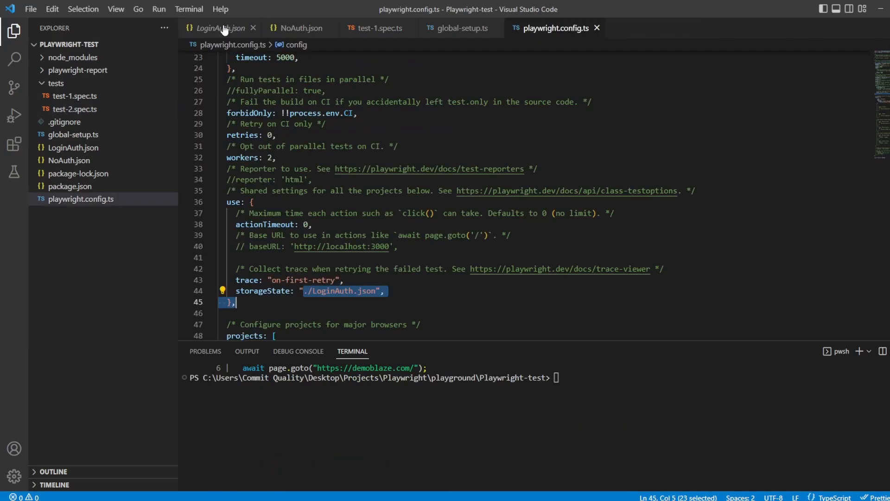
{"action": "left_click", "coordinate": [596, 28]}
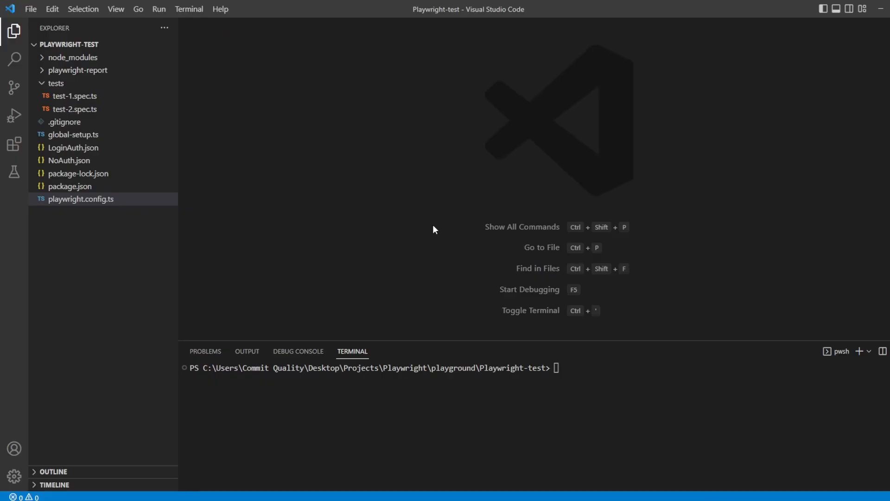
{"action": "mouse_move", "coordinate": [74, 110]}
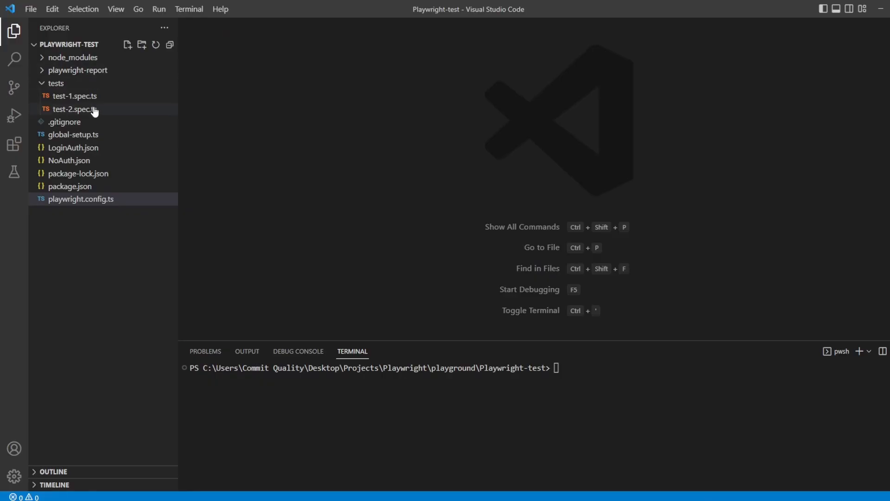
{"action": "left_click", "coordinate": [81, 199]}
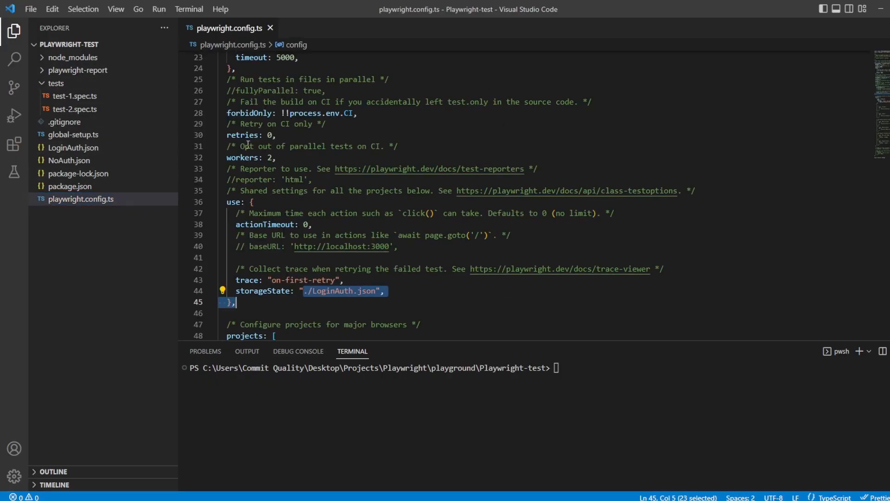
{"action": "scroll", "scroll_direction": "up", "scroll_amount": 3}
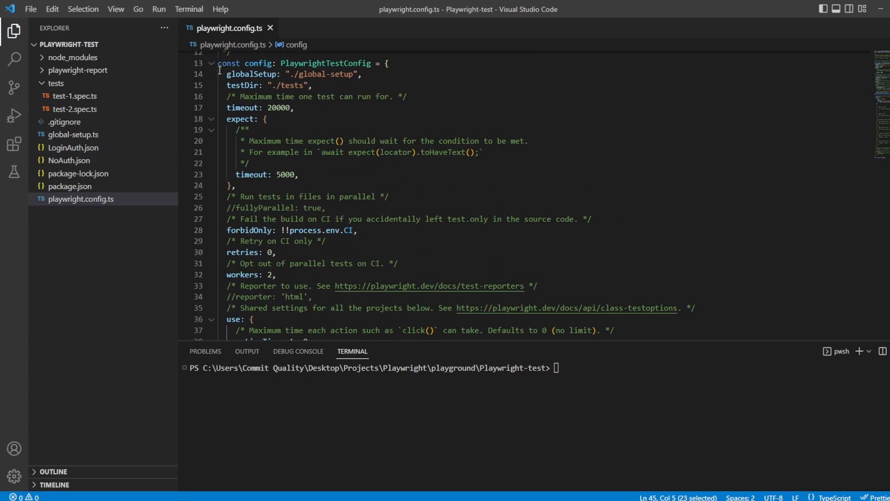
Comment out the shared storageState line, save, and run npx playwright test with all 3 failing
{"action": "type", "text": "//"}
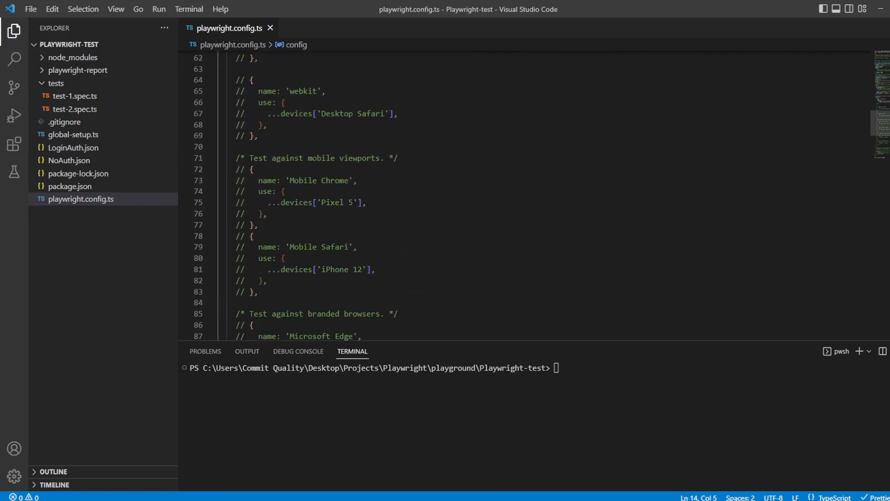
{"action": "scroll", "scroll_direction": "up", "scroll_amount": 3}
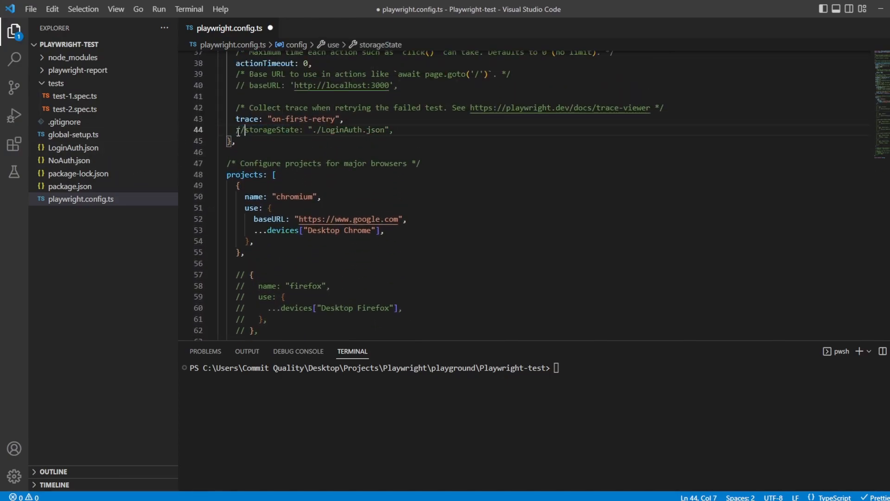
{"action": "type", "text": "npx playwright test"}
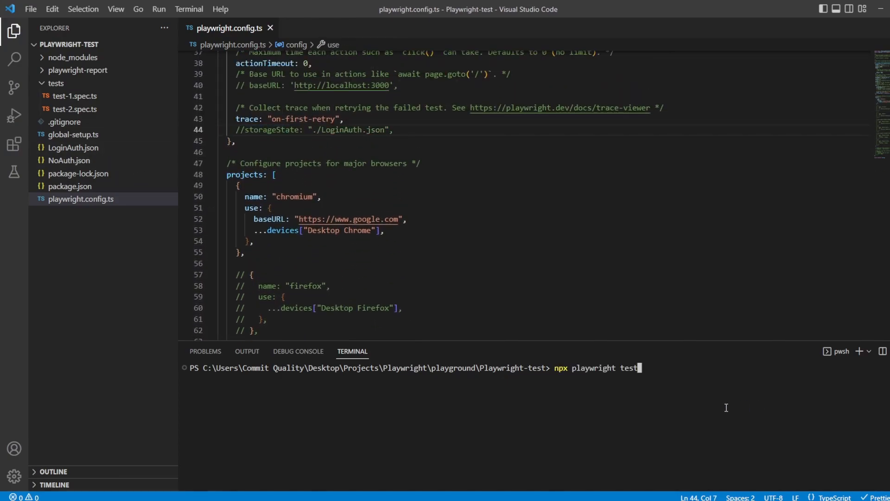
{"action": "key", "text": "Return"}
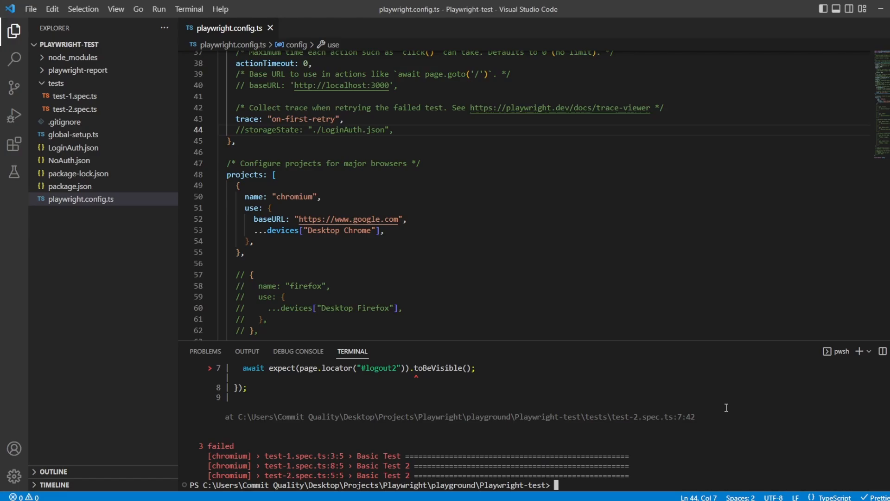
{"action": "mouse_move", "coordinate": [665, 391]}
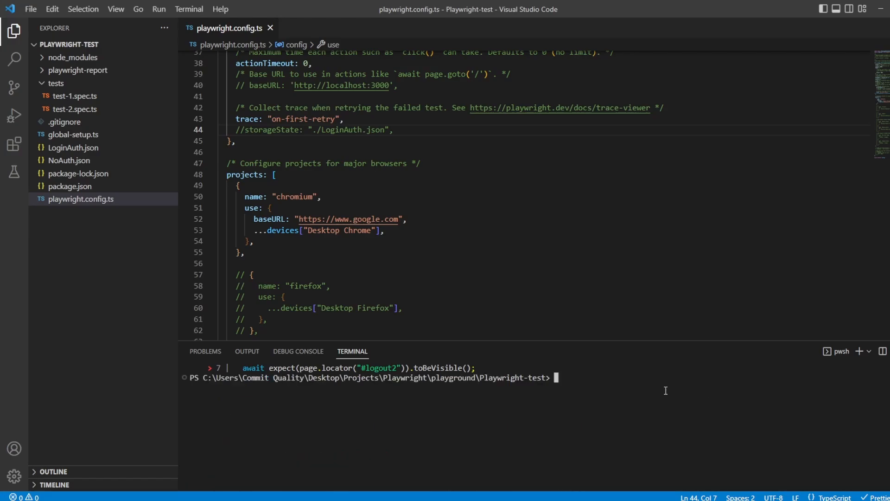
{"action": "mouse_move", "coordinate": [266, 262]}
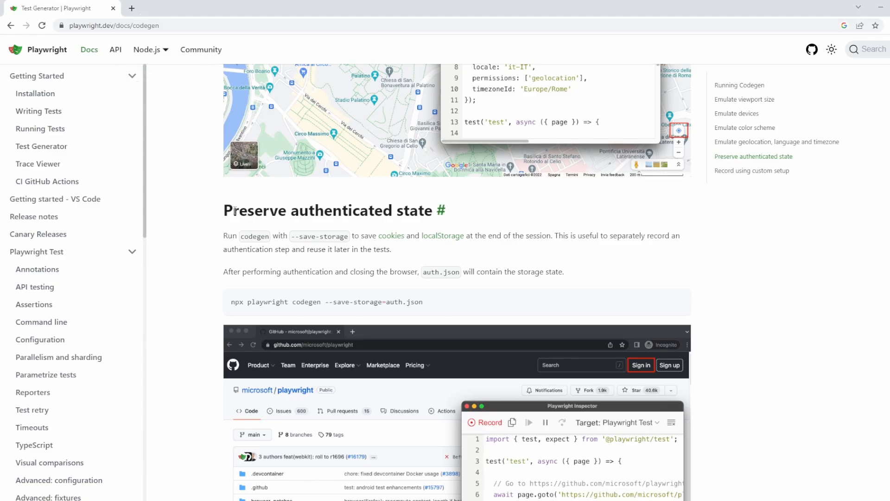
Select the 'npx playwright codegen --save-storage=auth.json' command under Preserve authenticated state
{"action": "double_click", "coordinate": [330, 211]}
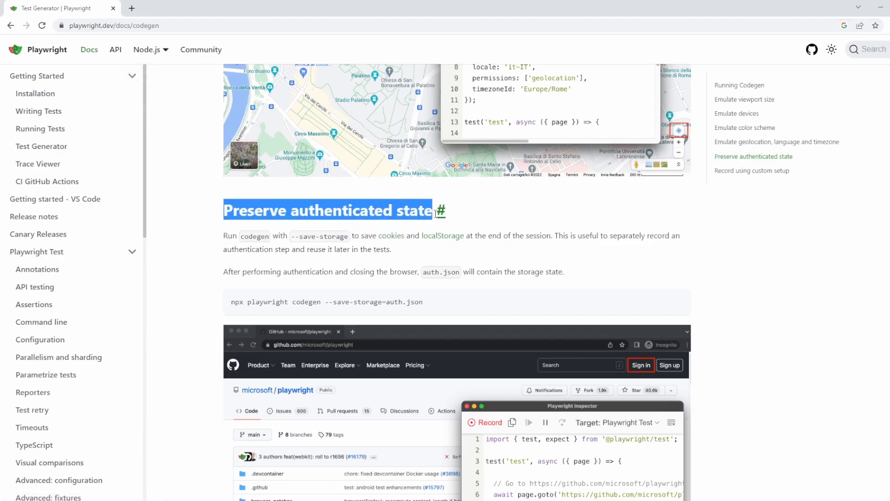
{"action": "scroll", "scroll_direction": "down", "scroll_amount": 3}
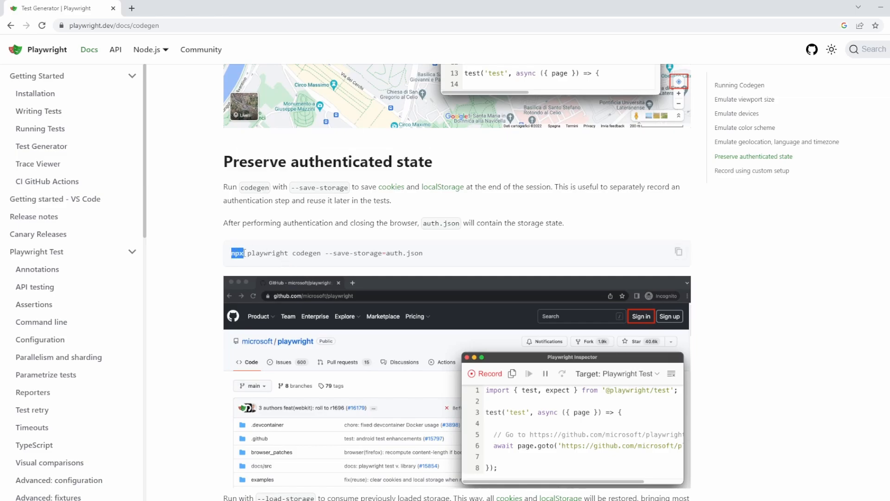
{"action": "triple_click", "coordinate": [329, 252]}
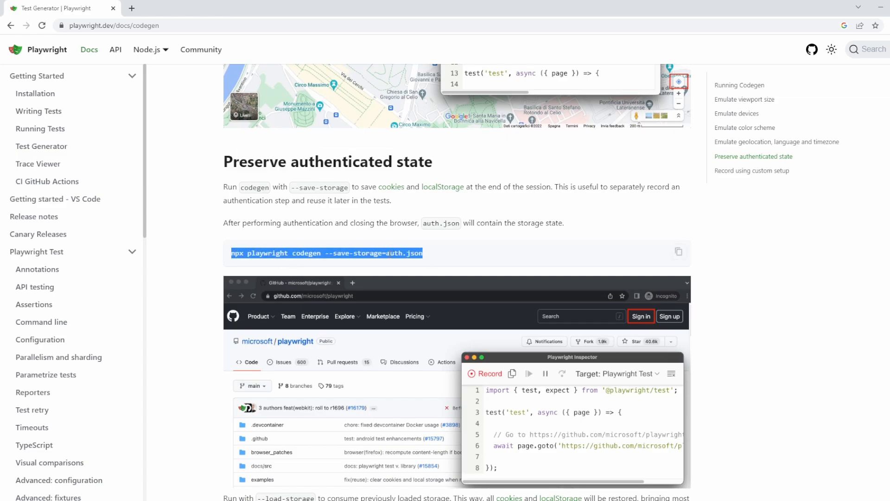
{"action": "mouse_move", "coordinate": [377, 277]}
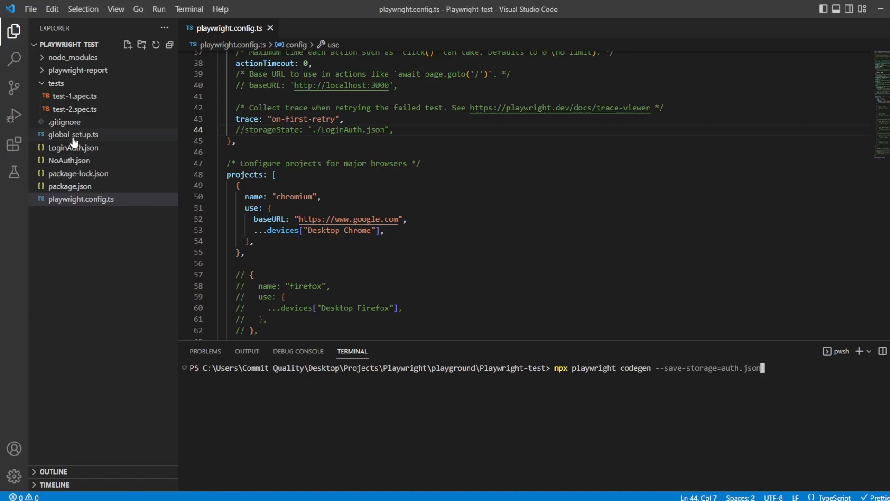
{"action": "mouse_move", "coordinate": [783, 375]}
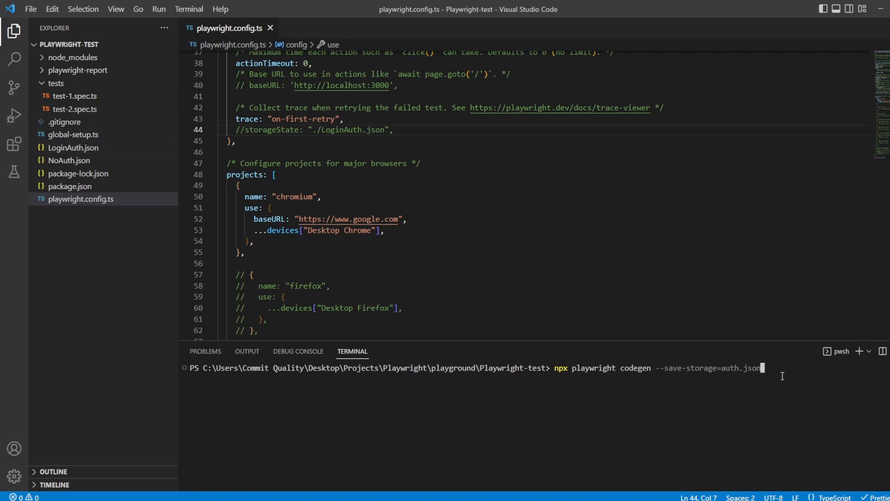
{"action": "key", "text": "Return"}
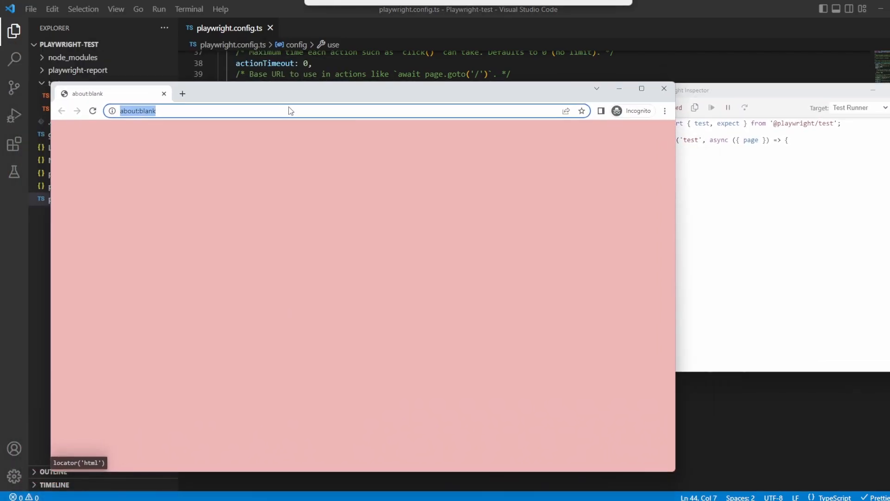
{"action": "left_click", "coordinate": [662, 89]}
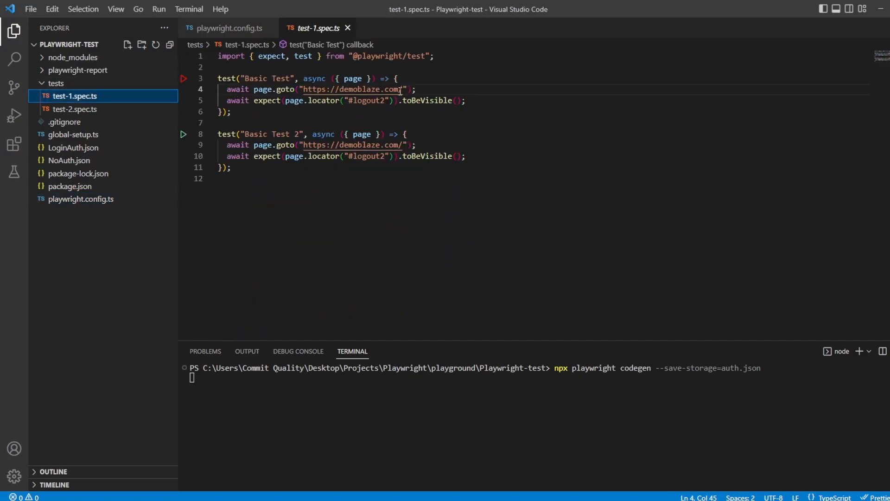
{"action": "double_click", "coordinate": [352, 89]}
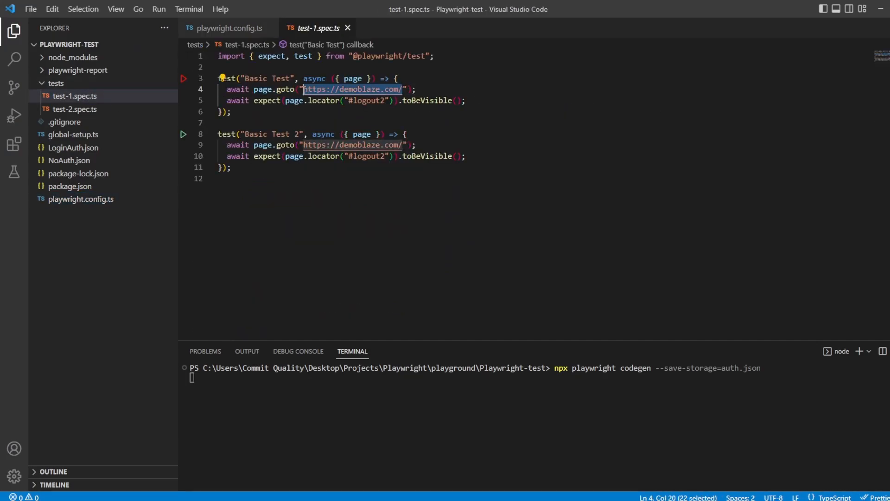
{"action": "mouse_move", "coordinate": [352, 90]}
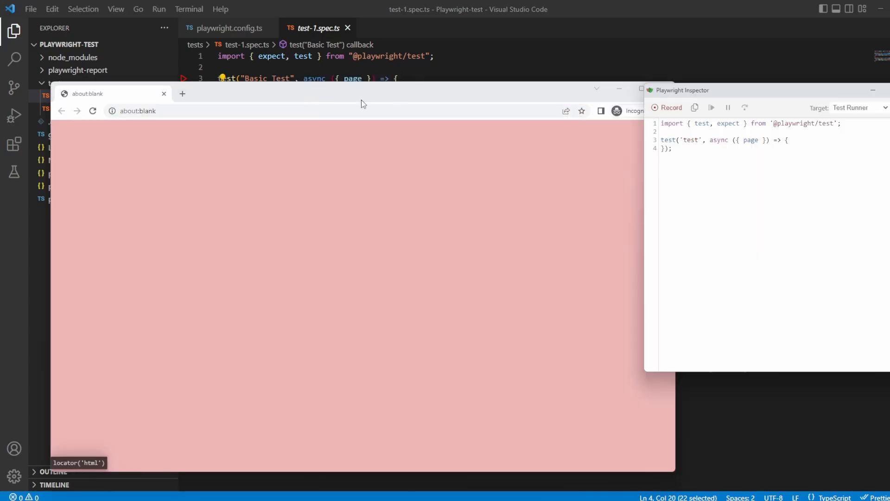
{"action": "type", "text": "https://demoblaze.com/"}
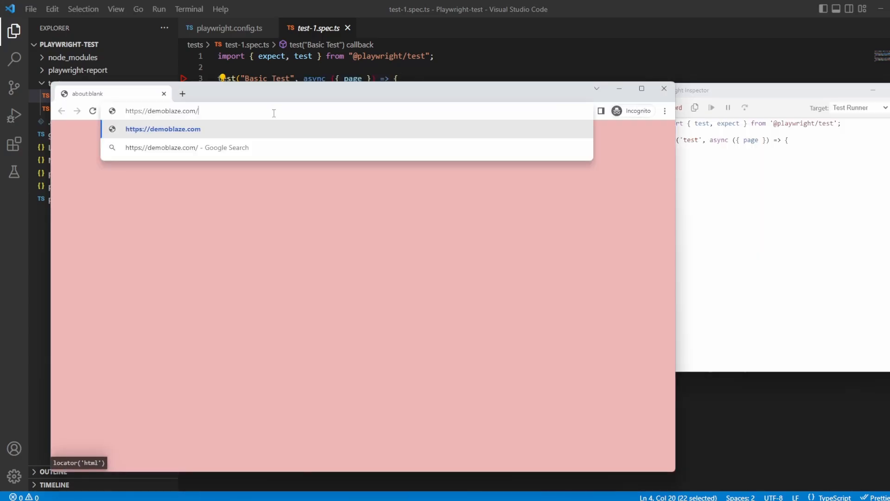
{"action": "key", "text": "Return"}
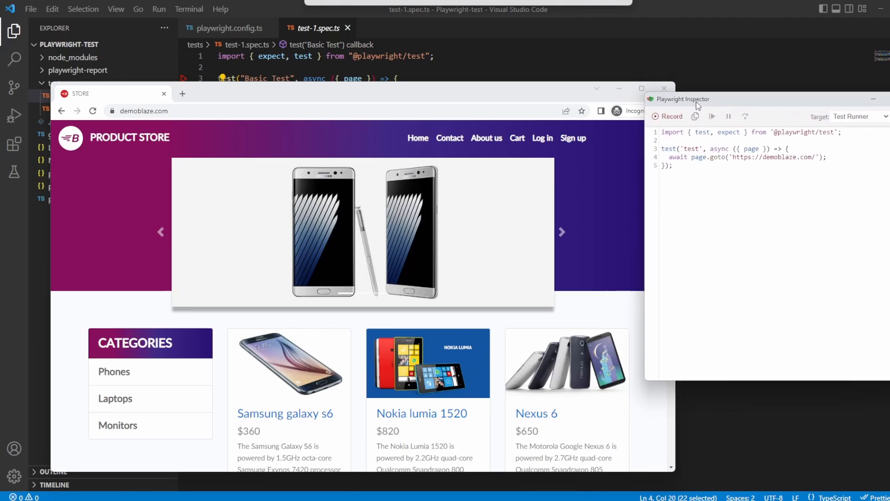
{"action": "mouse_move", "coordinate": [516, 137]}
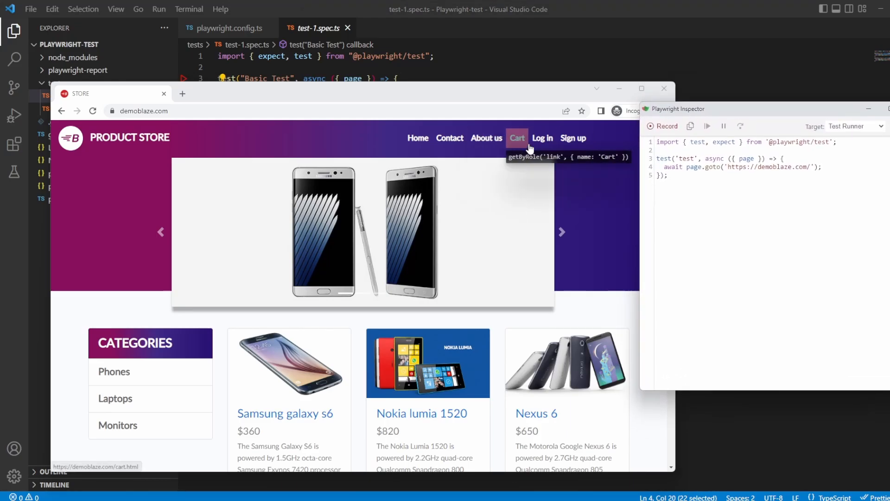
Log in as 'test' on demoblaze and close the browser to save auth.json
{"action": "left_click", "coordinate": [542, 138]}
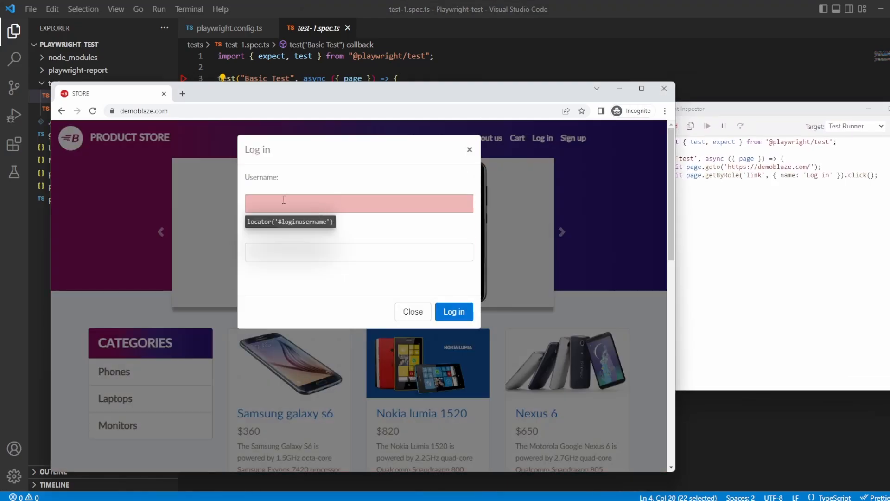
{"action": "type", "text": "test"}
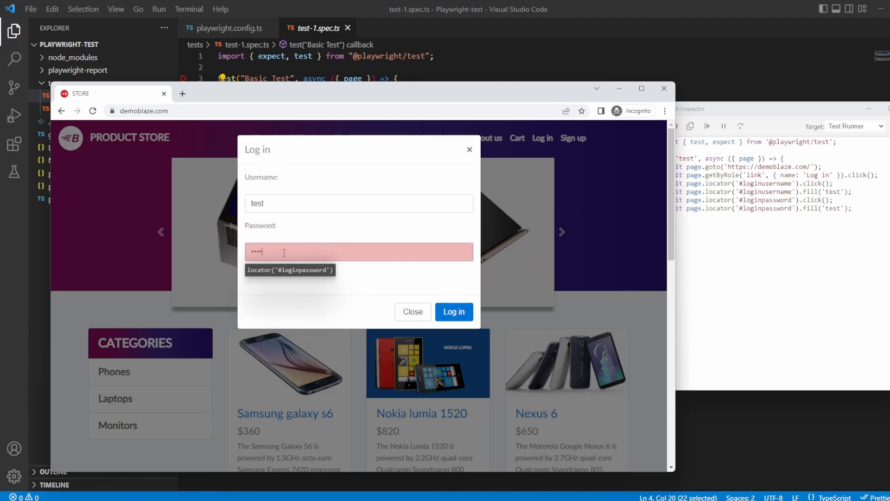
{"action": "left_click", "coordinate": [454, 311]}
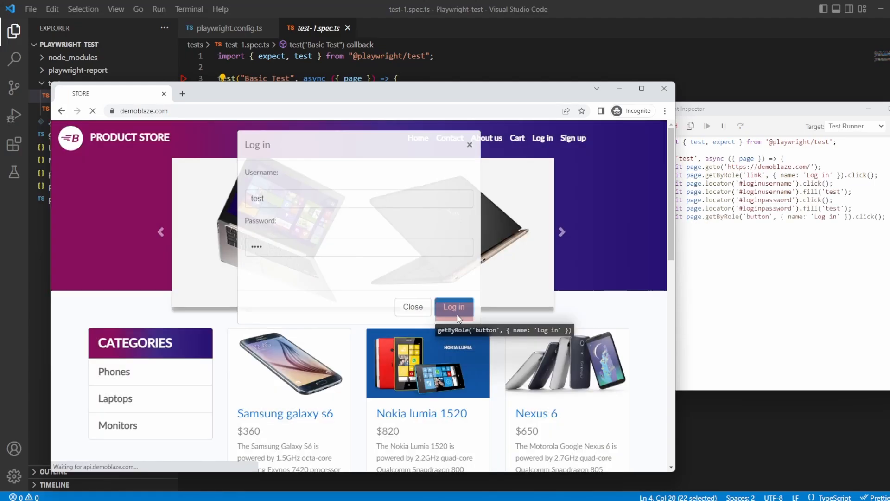
{"action": "left_click", "coordinate": [454, 307]}
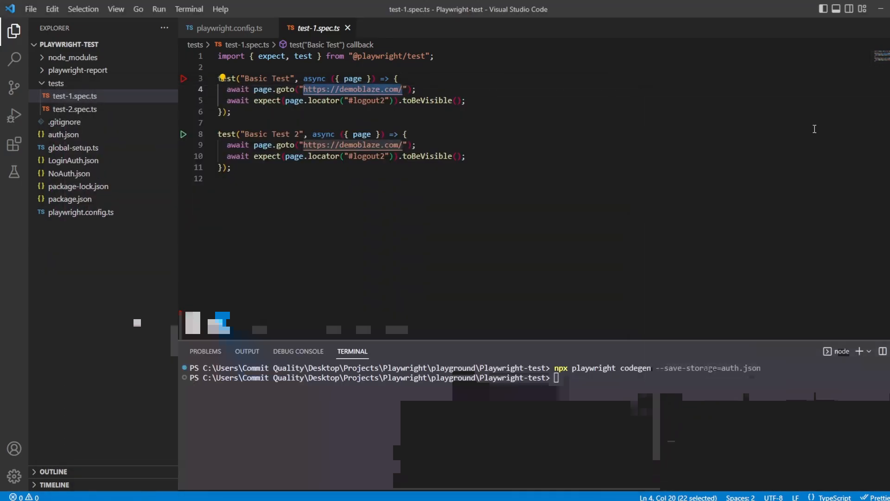
{"action": "left_click", "coordinate": [63, 135]}
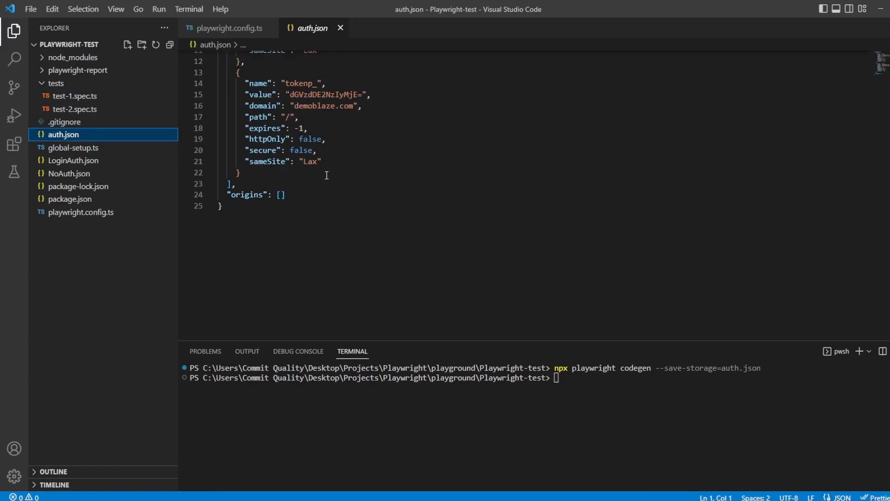
{"action": "scroll", "scroll_direction": "up", "scroll_amount": 3}
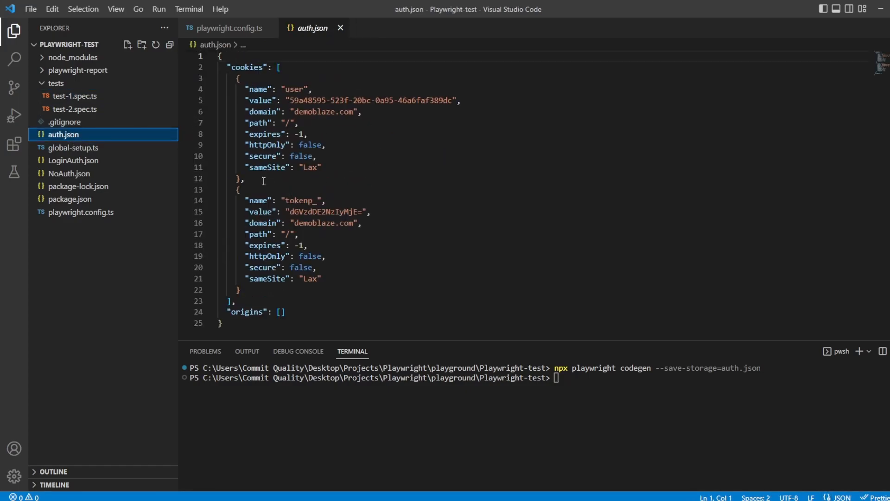
{"action": "mouse_move", "coordinate": [69, 173]}
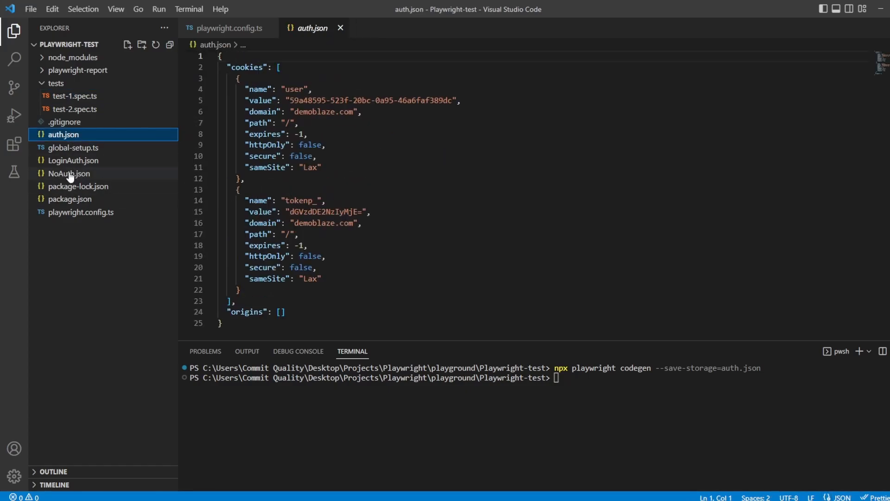
{"action": "left_click", "coordinate": [73, 161]}
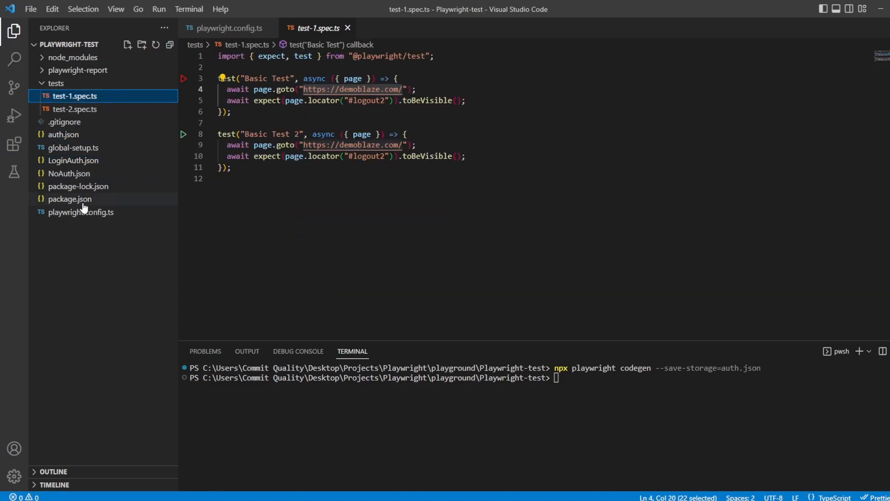
{"action": "left_click", "coordinate": [81, 211]}
{"action": "type", "text": "storageState: \"./auth.json\","}
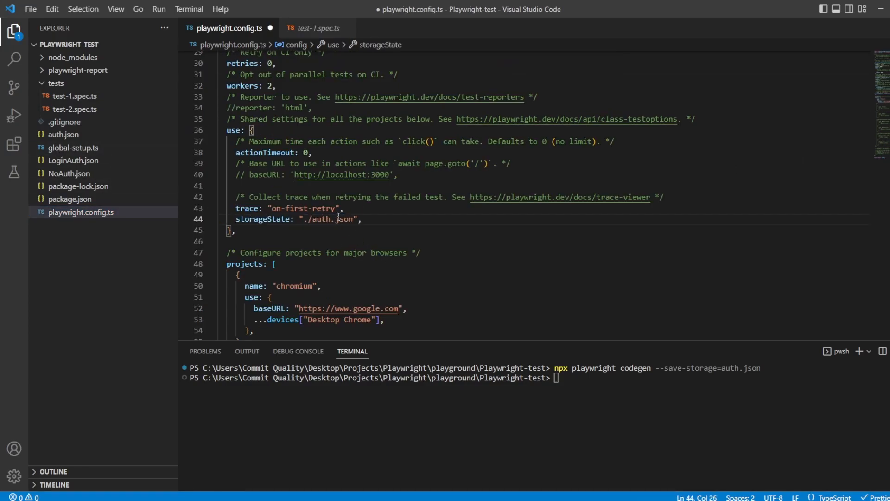
Save storageState: "./auth.json" in playwright.config.ts and run npx playwright test
{"action": "key", "text": "ctrl+s"}
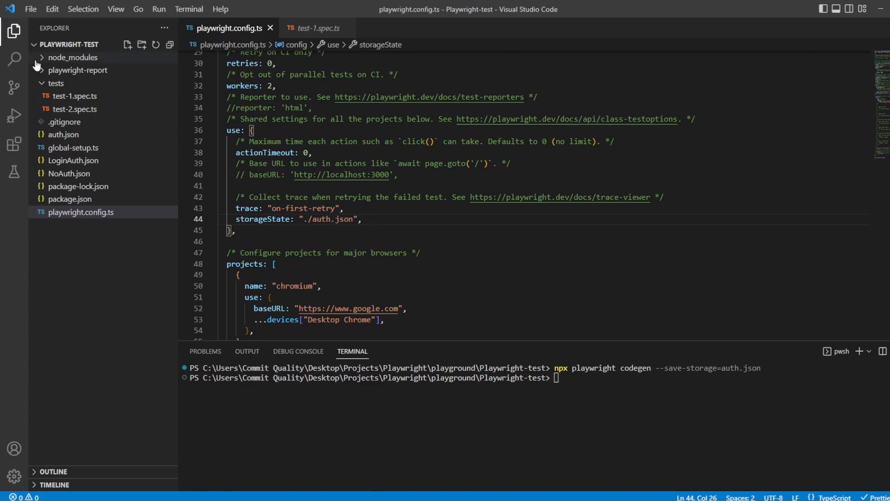
{"action": "mouse_move", "coordinate": [530, 208]}
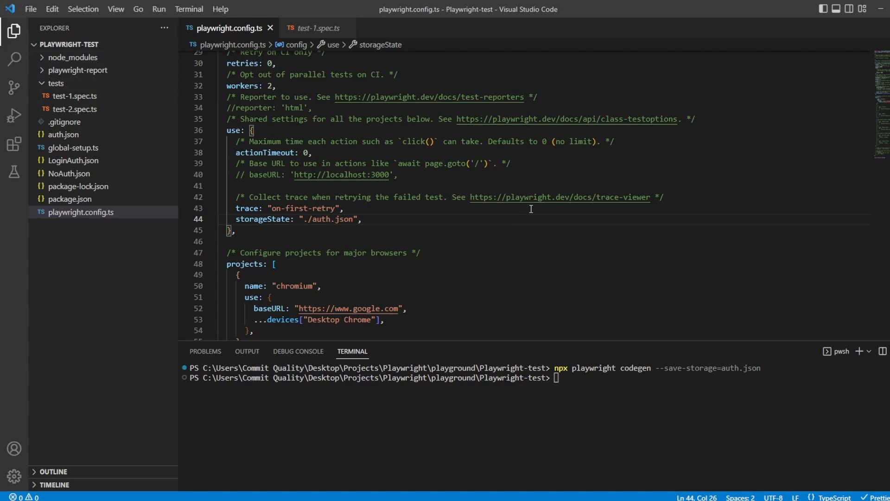
{"action": "mouse_move", "coordinate": [465, 304]}
{"action": "type", "text": "npx playwright test"}
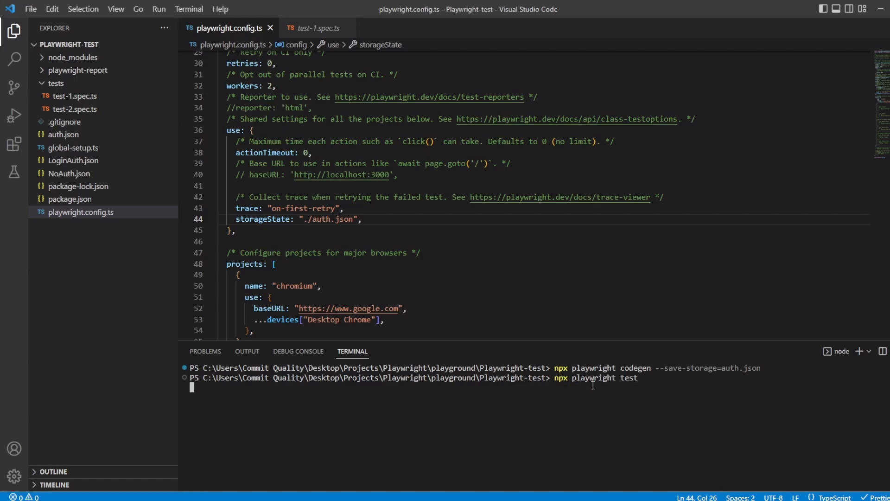
{"action": "key", "text": "Return"}
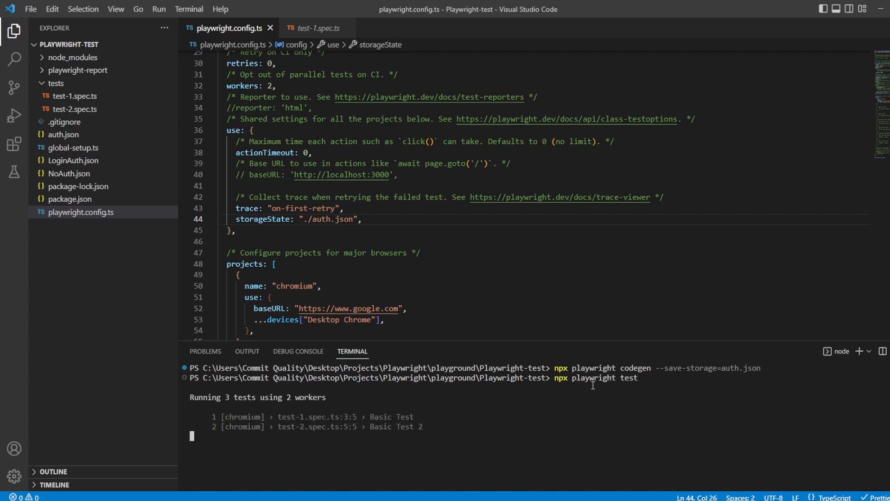
{"action": "mouse_move", "coordinate": [581, 356]}
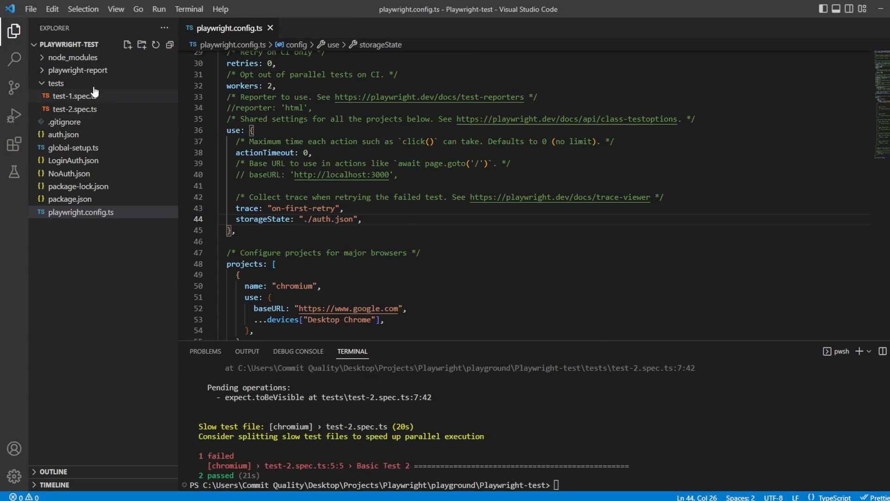
Delete the test.use NoAuth line from test-2.spec.ts, save, and run npx playwright test
{"action": "left_click", "coordinate": [74, 110]}
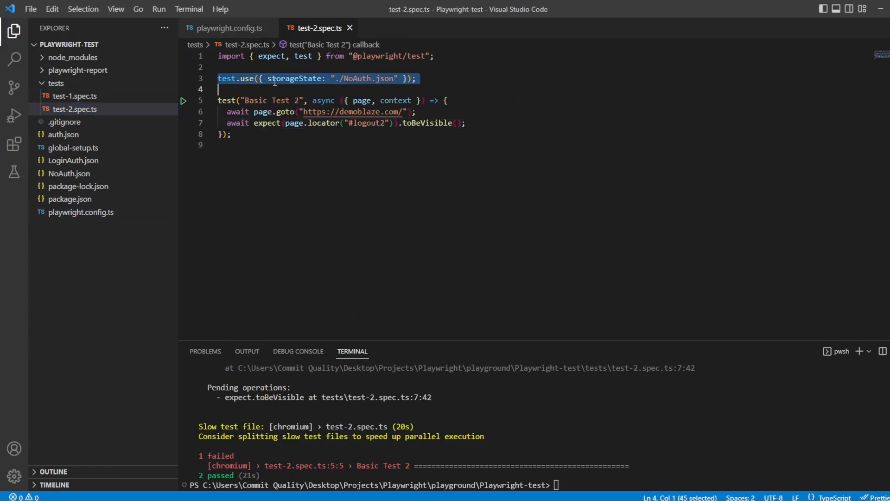
{"action": "key", "text": "Delete"}
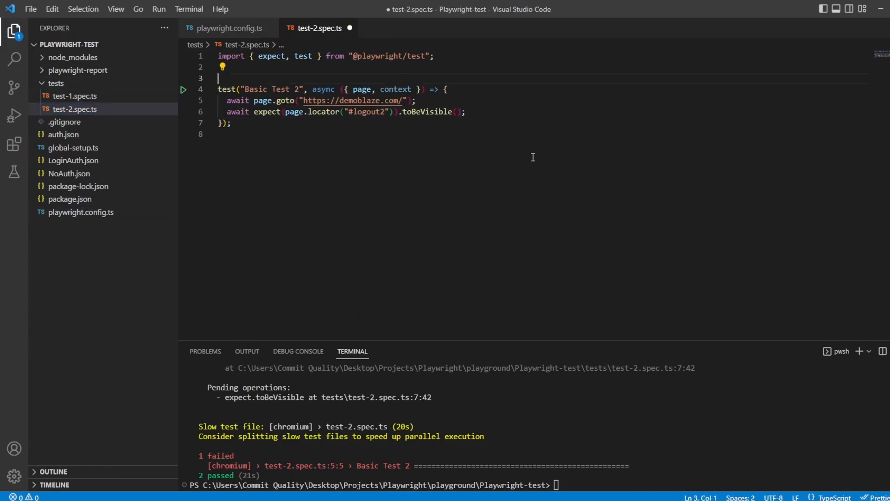
{"action": "key", "text": "ctrl+s"}
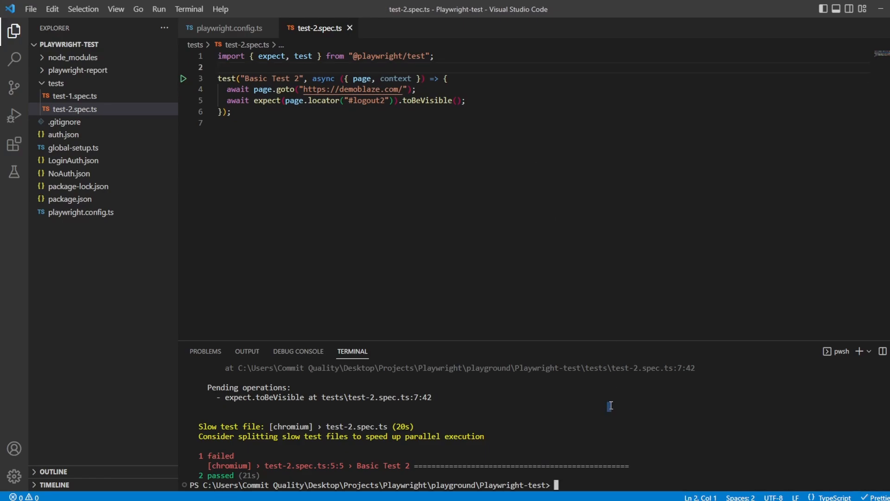
{"action": "type", "text": "npx playwright test"}
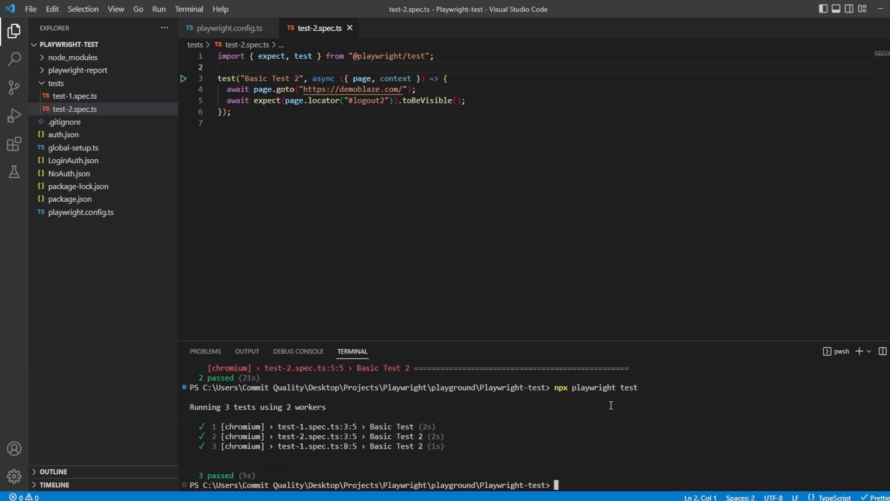
{"action": "mouse_move", "coordinate": [568, 256]}
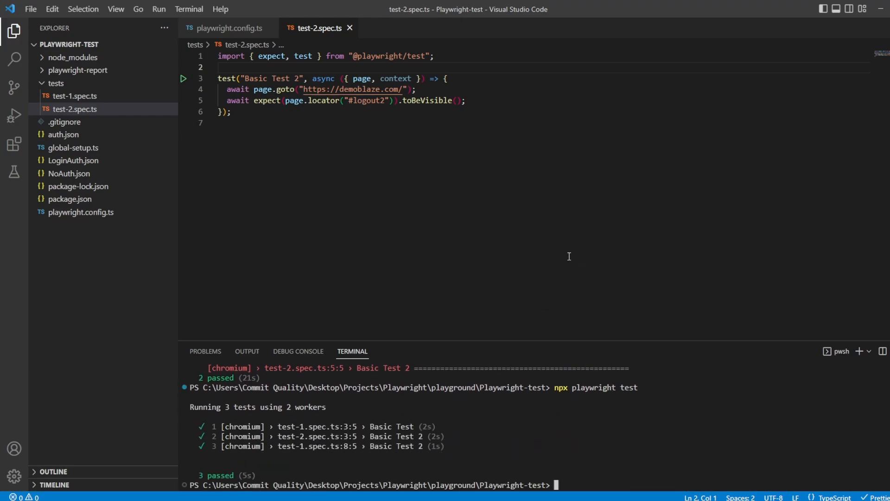
{"action": "mouse_move", "coordinate": [534, 202]}
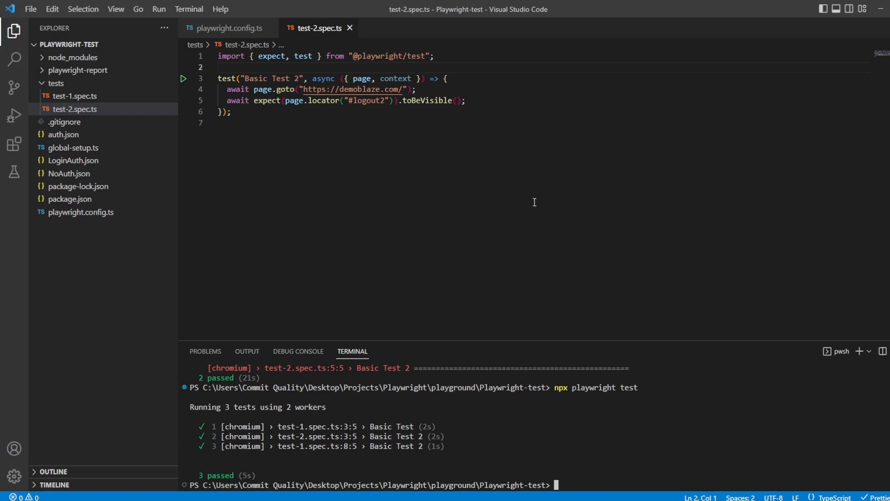